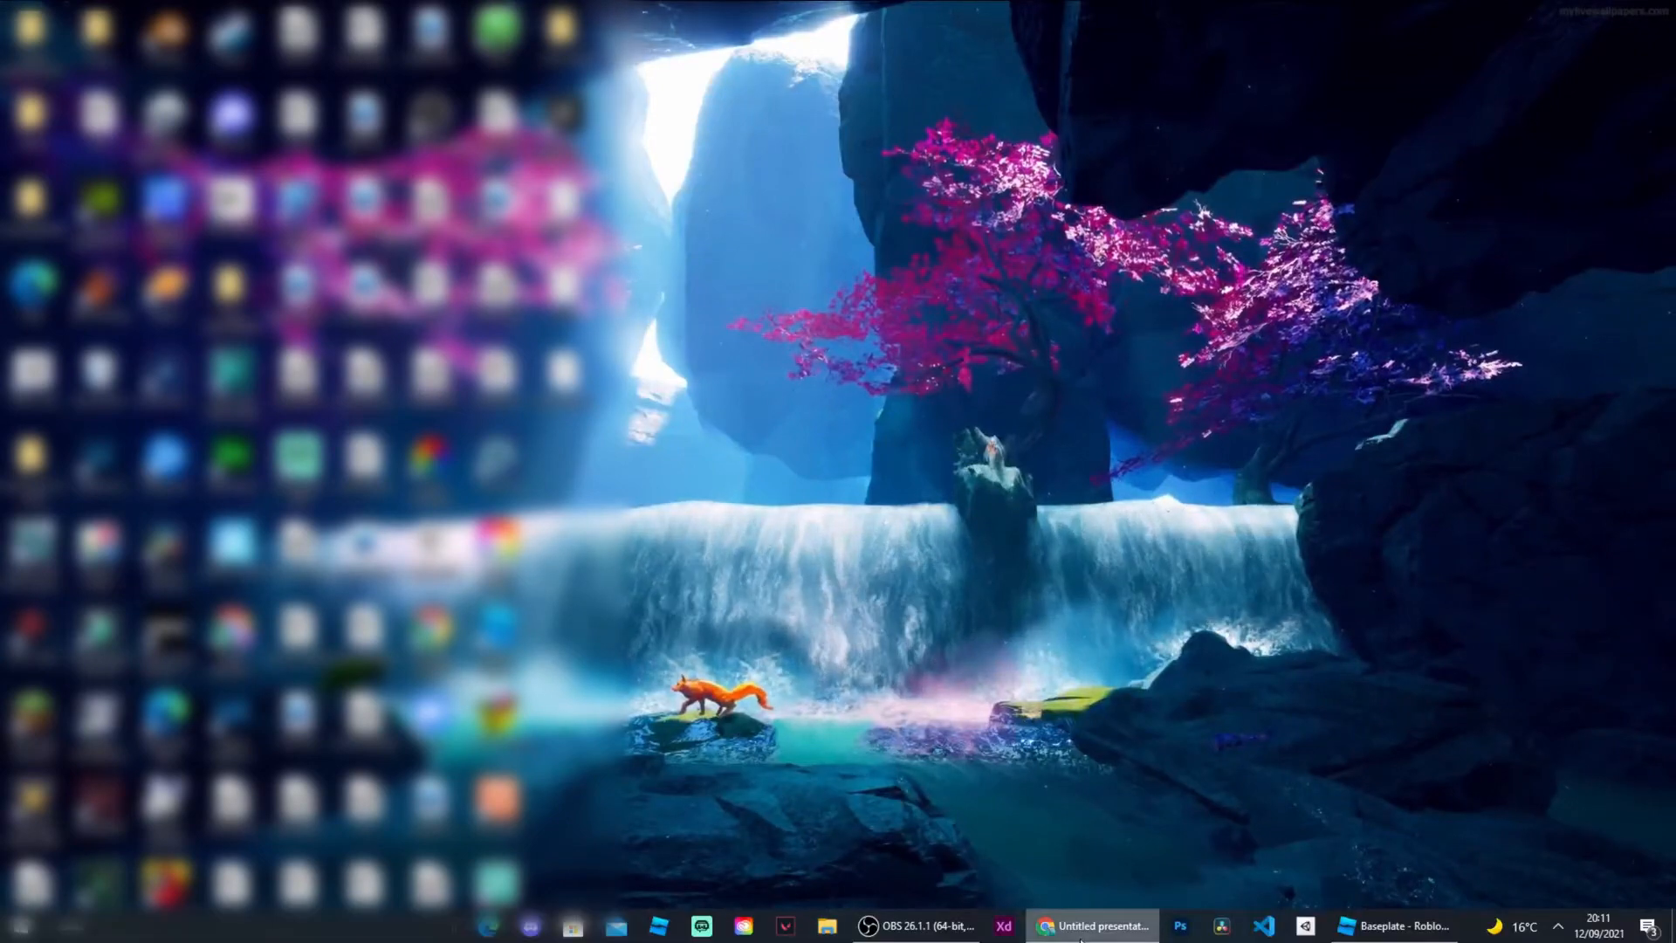
# - Bring the Roblox Studio window with the Baseplate place to the front
pyautogui.click(1396, 925)
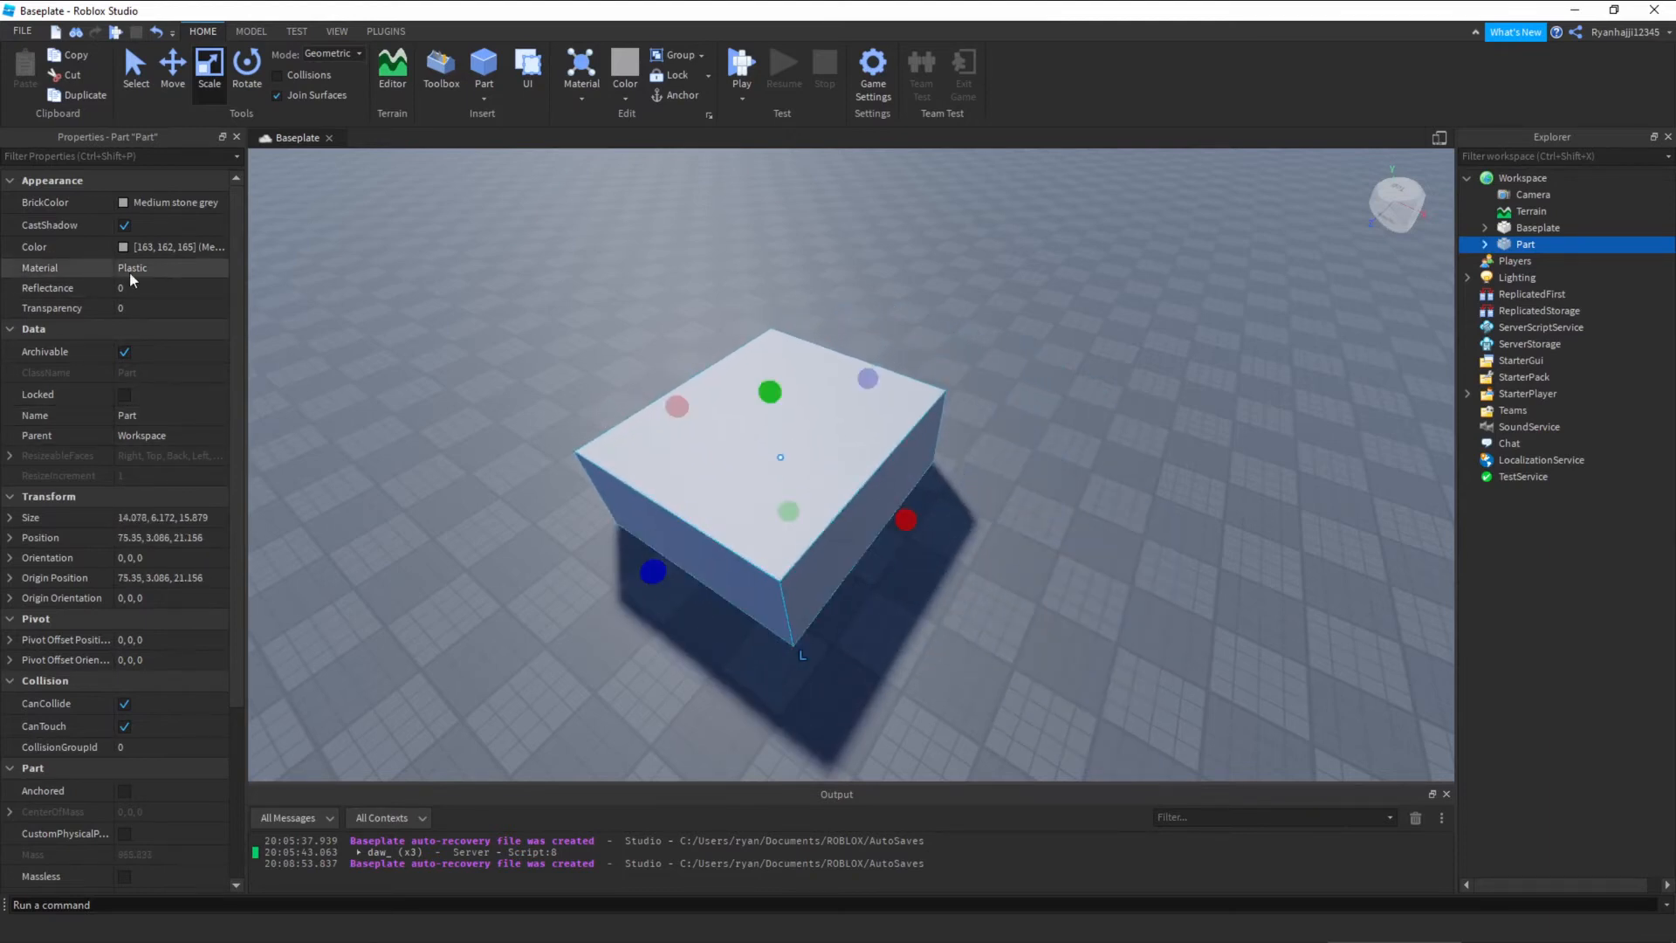
# - Set the block's Material to Granite after trying SmoothPlastic and Fabric
pyautogui.click(166, 267)
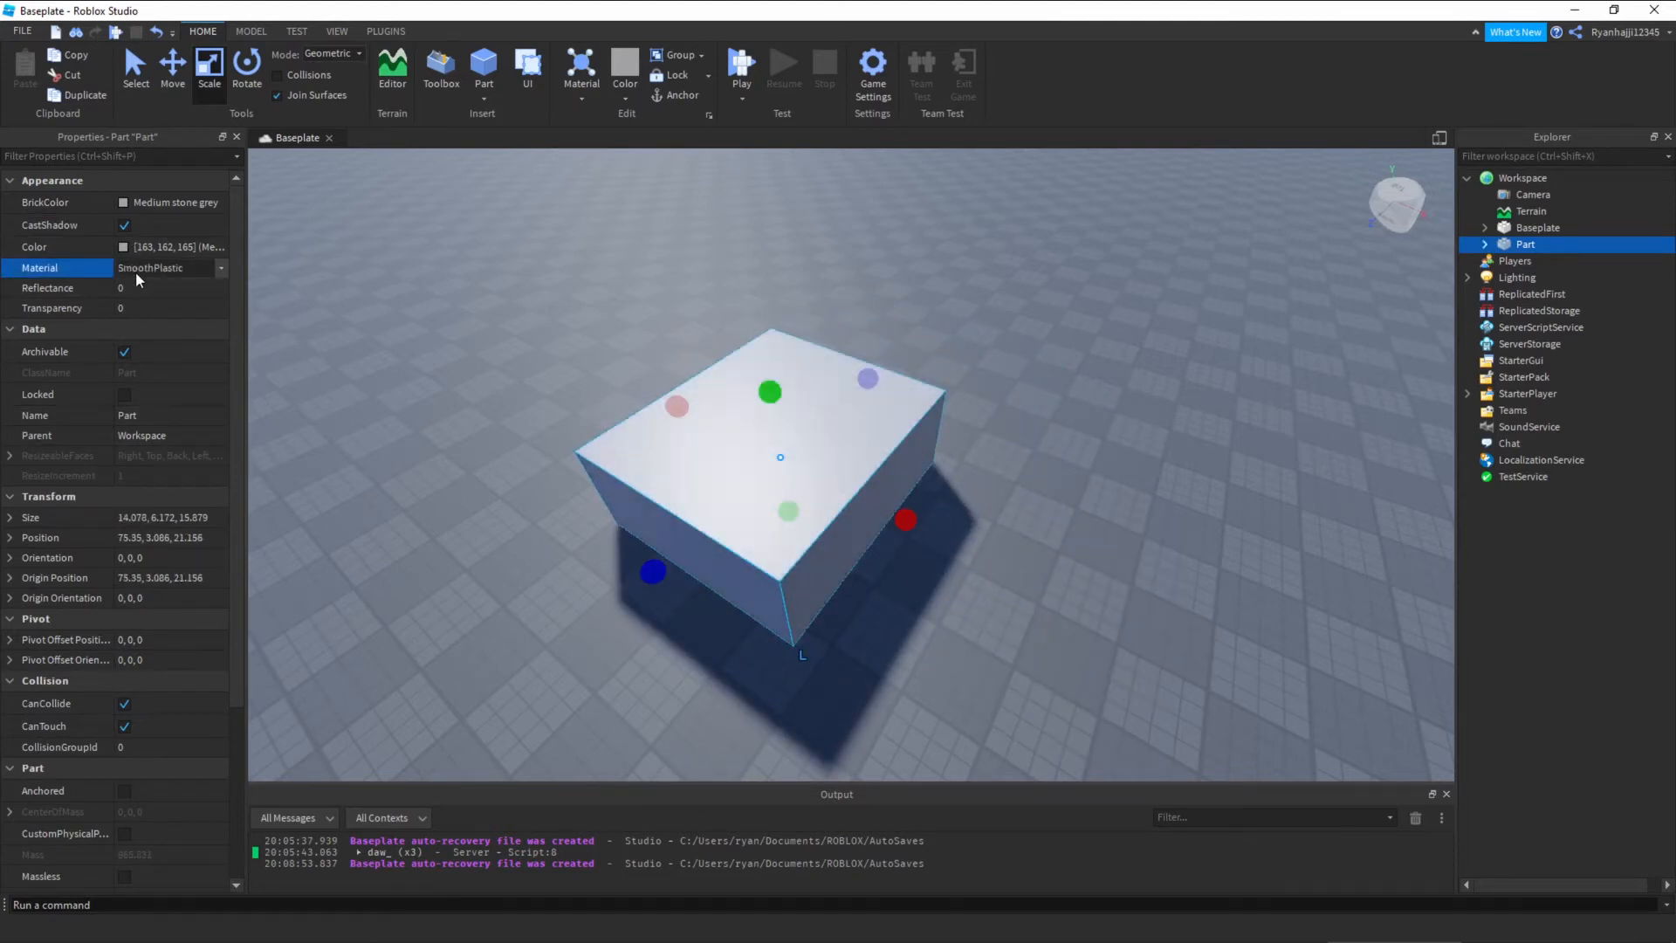
pyautogui.click(161, 267)
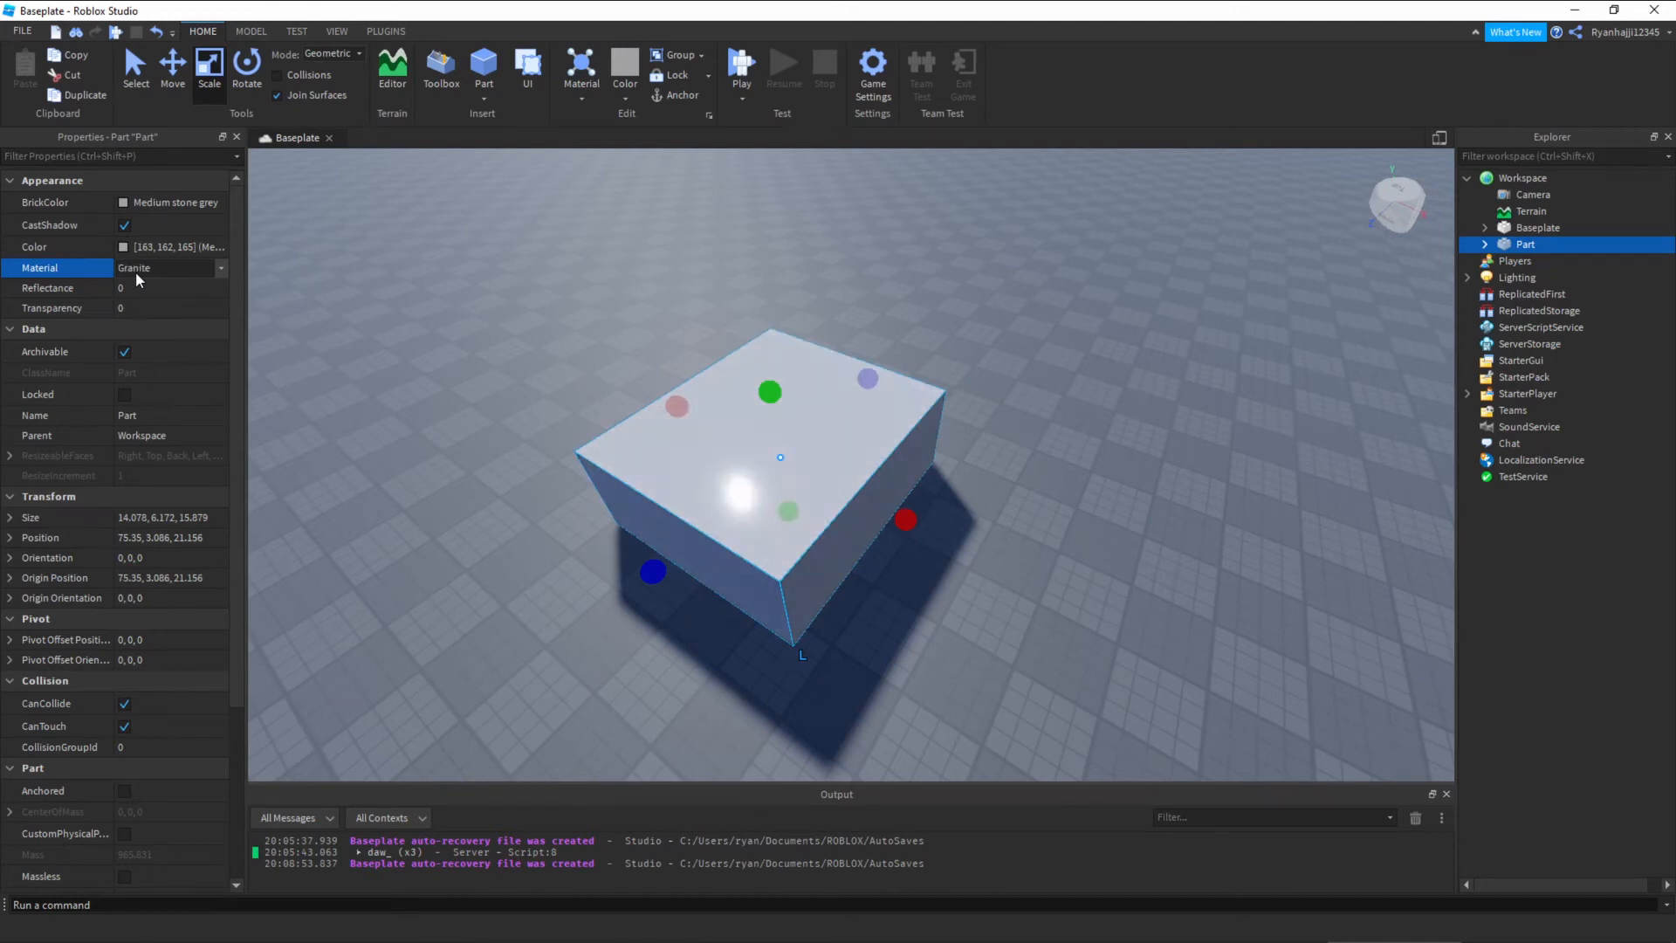
pyautogui.click(171, 267)
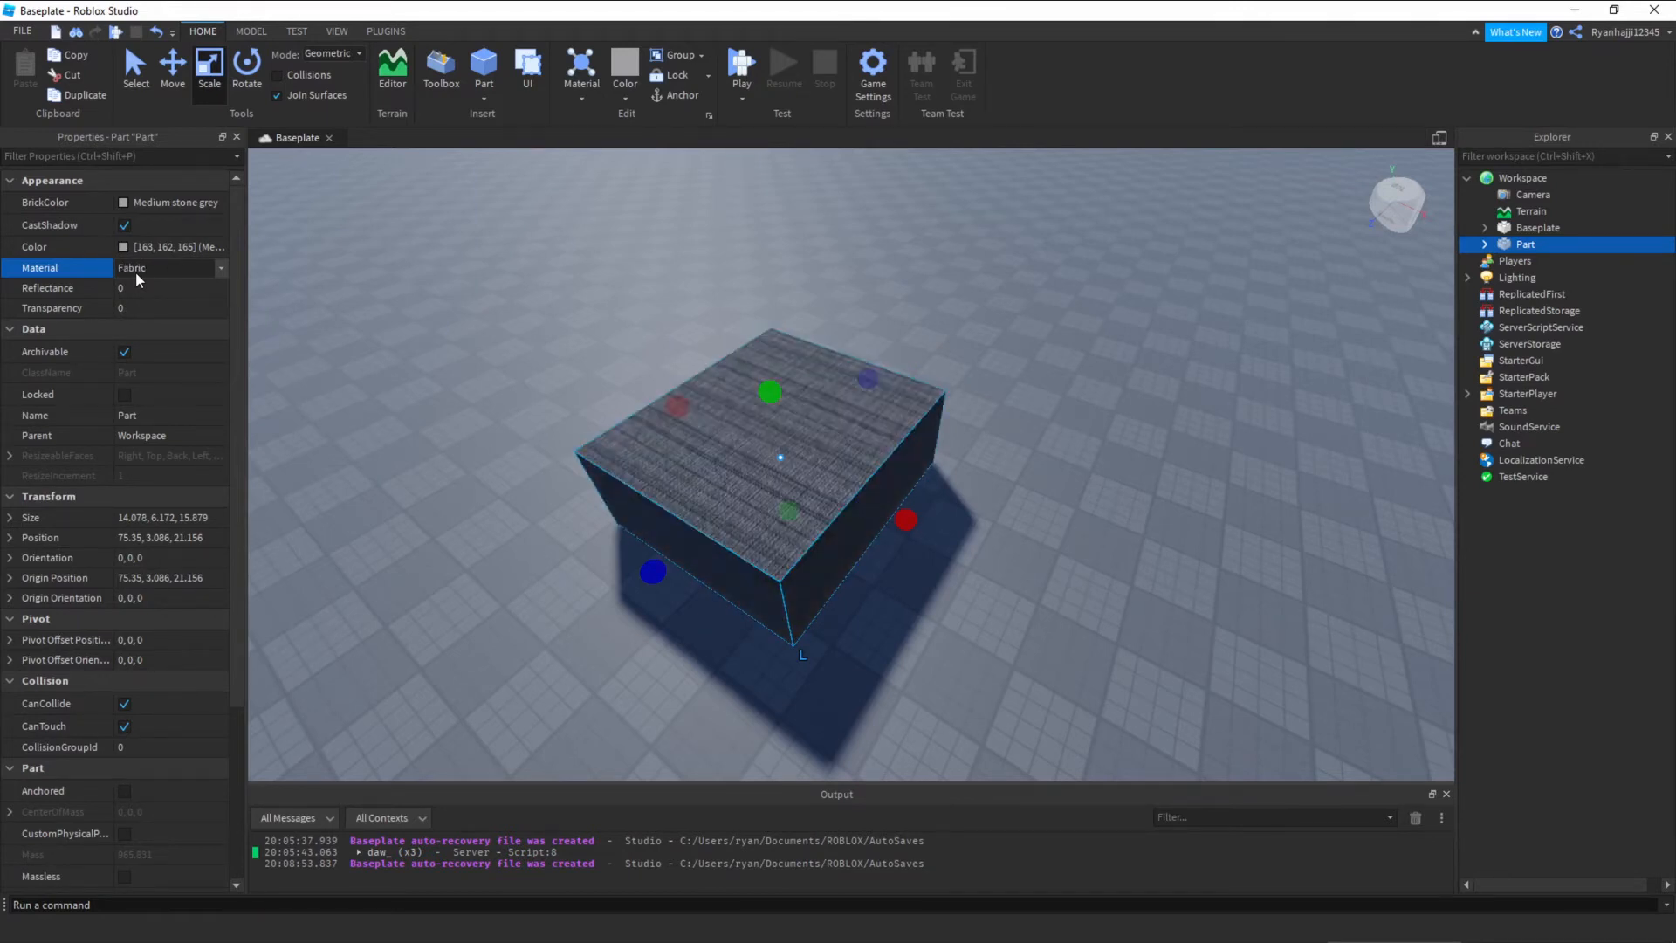
pyautogui.click(166, 267)
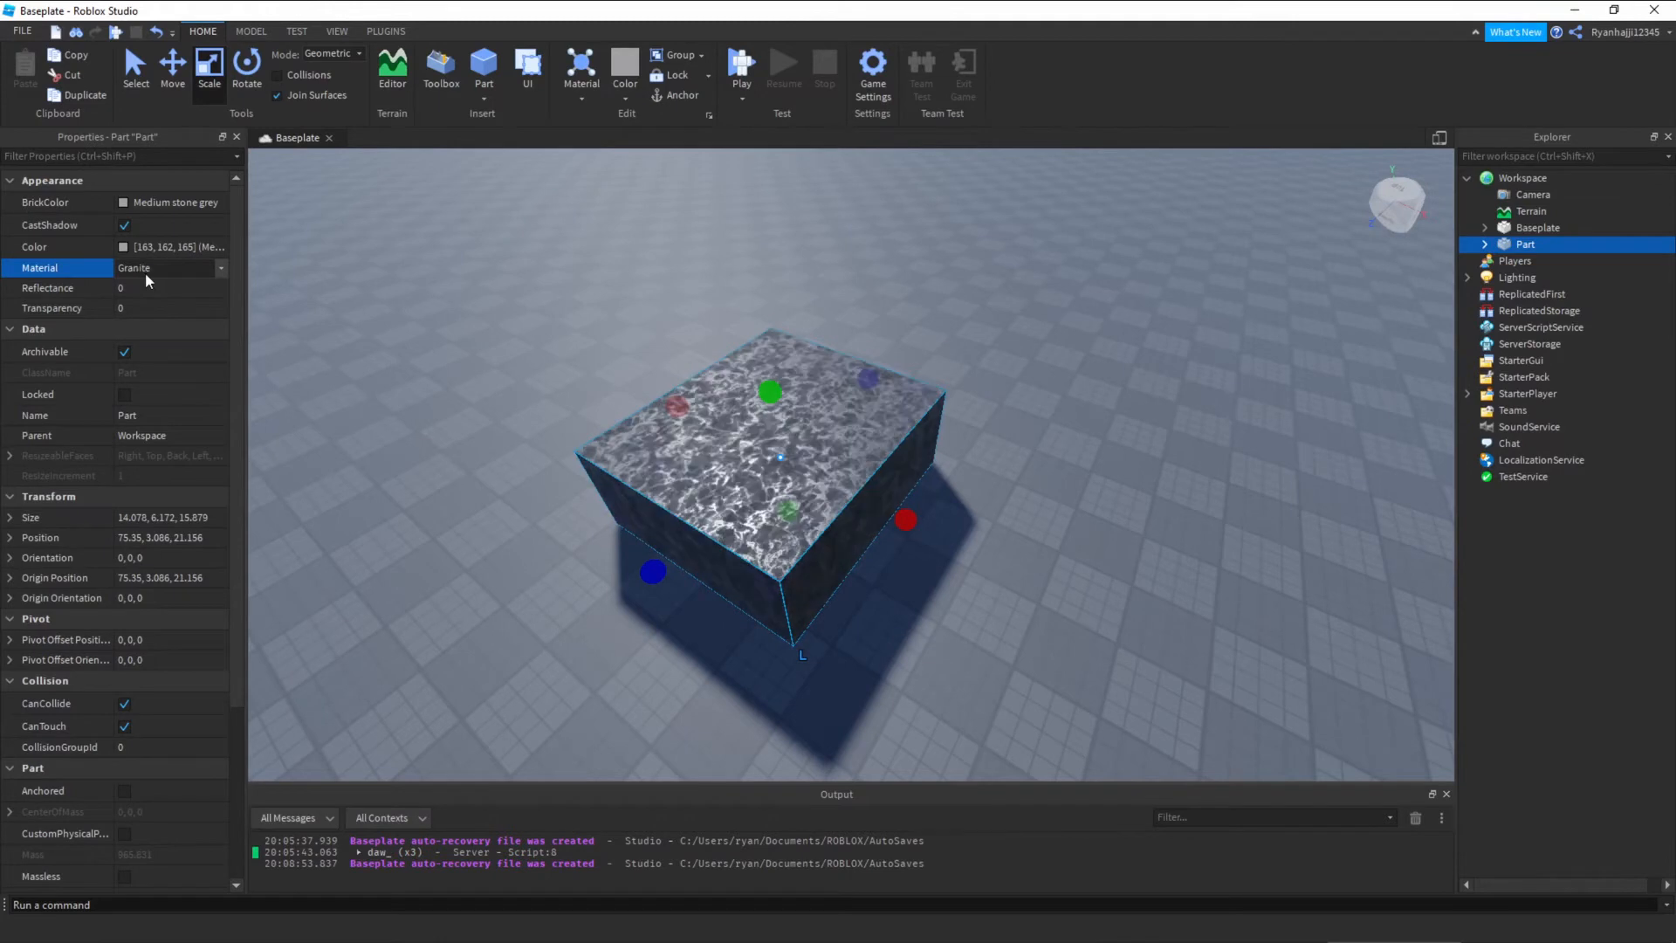
# - Set the block's BrickColor to a yellow swatch instead of red
pyautogui.click(171, 203)
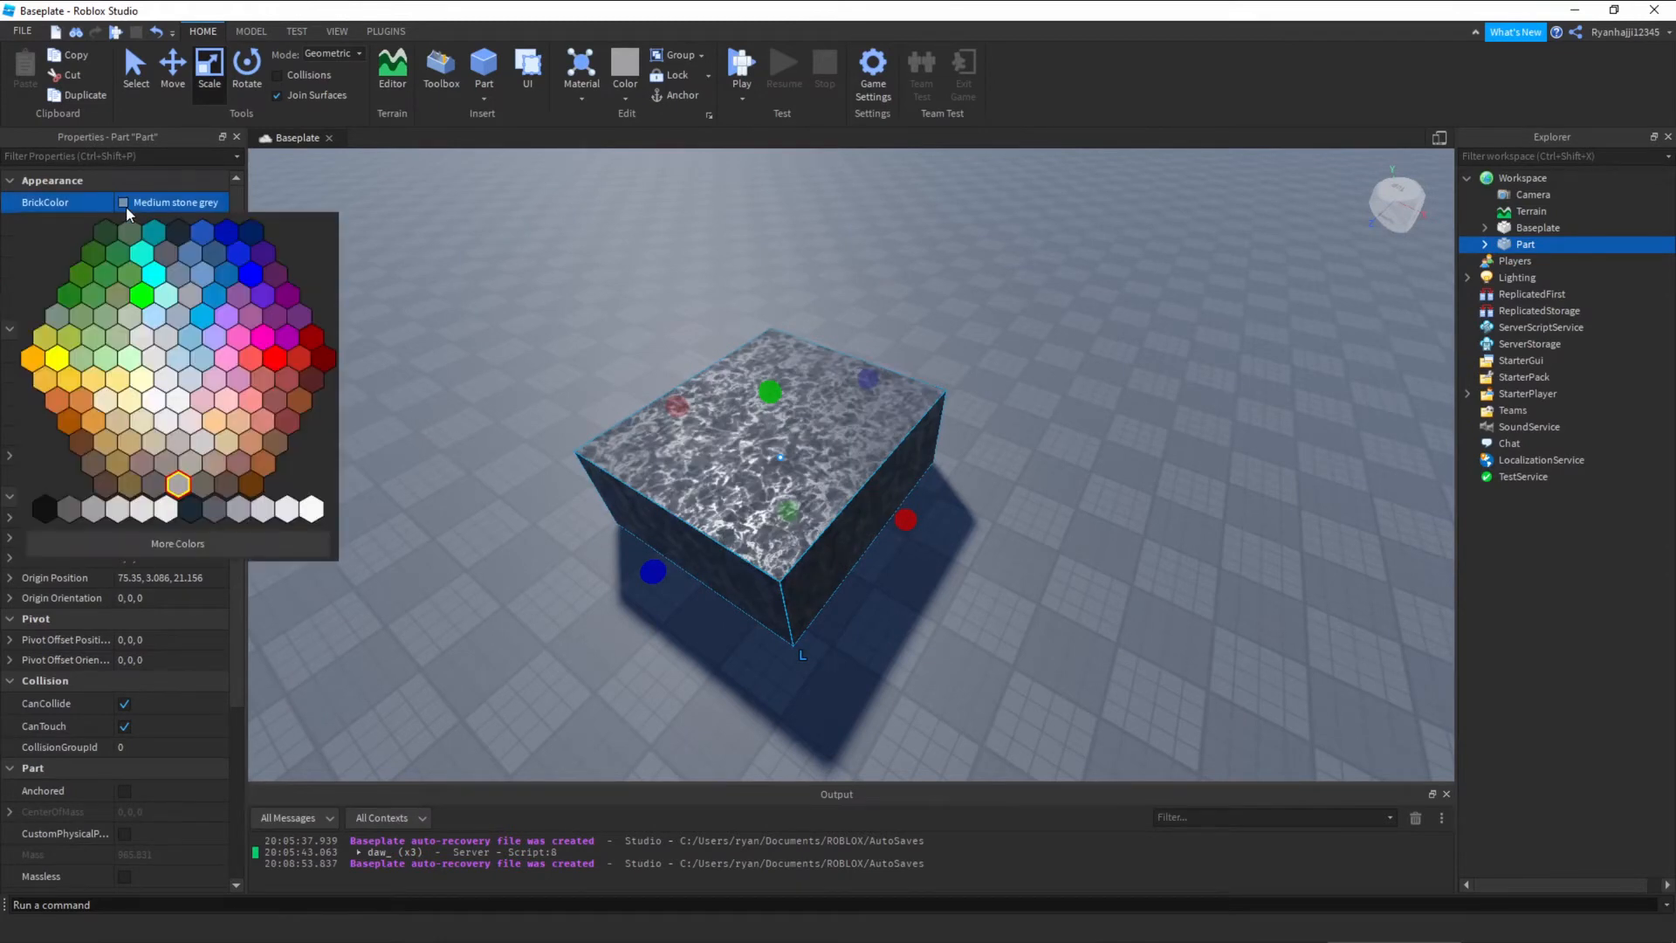
pyautogui.click(274, 359)
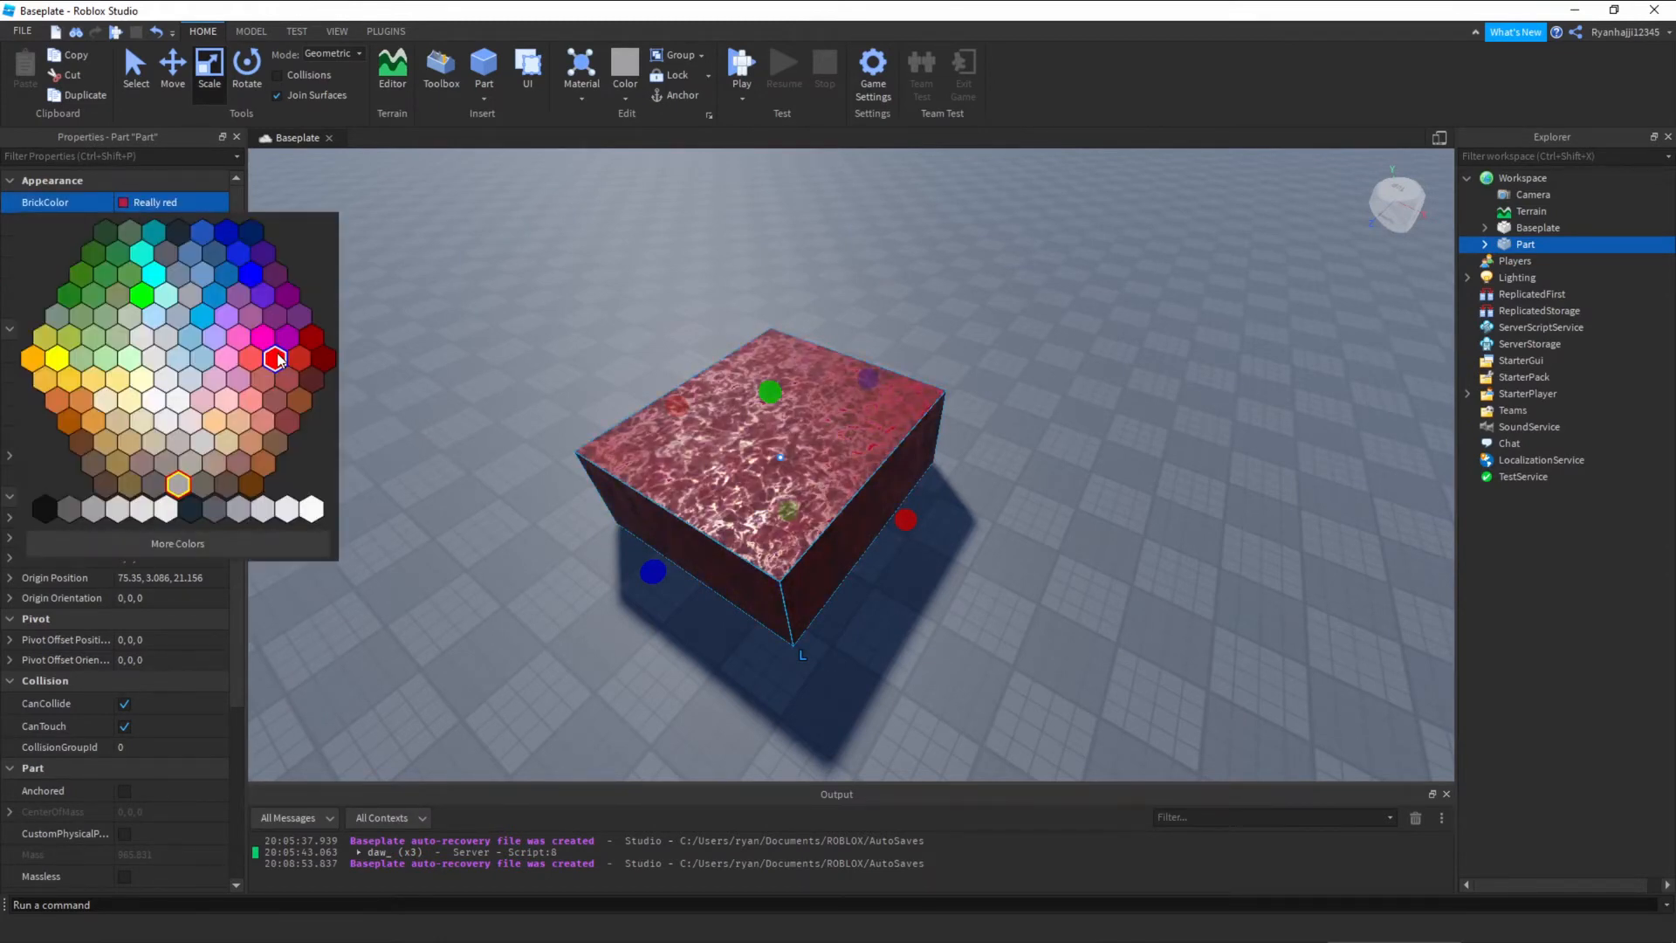
pyautogui.click(70, 379)
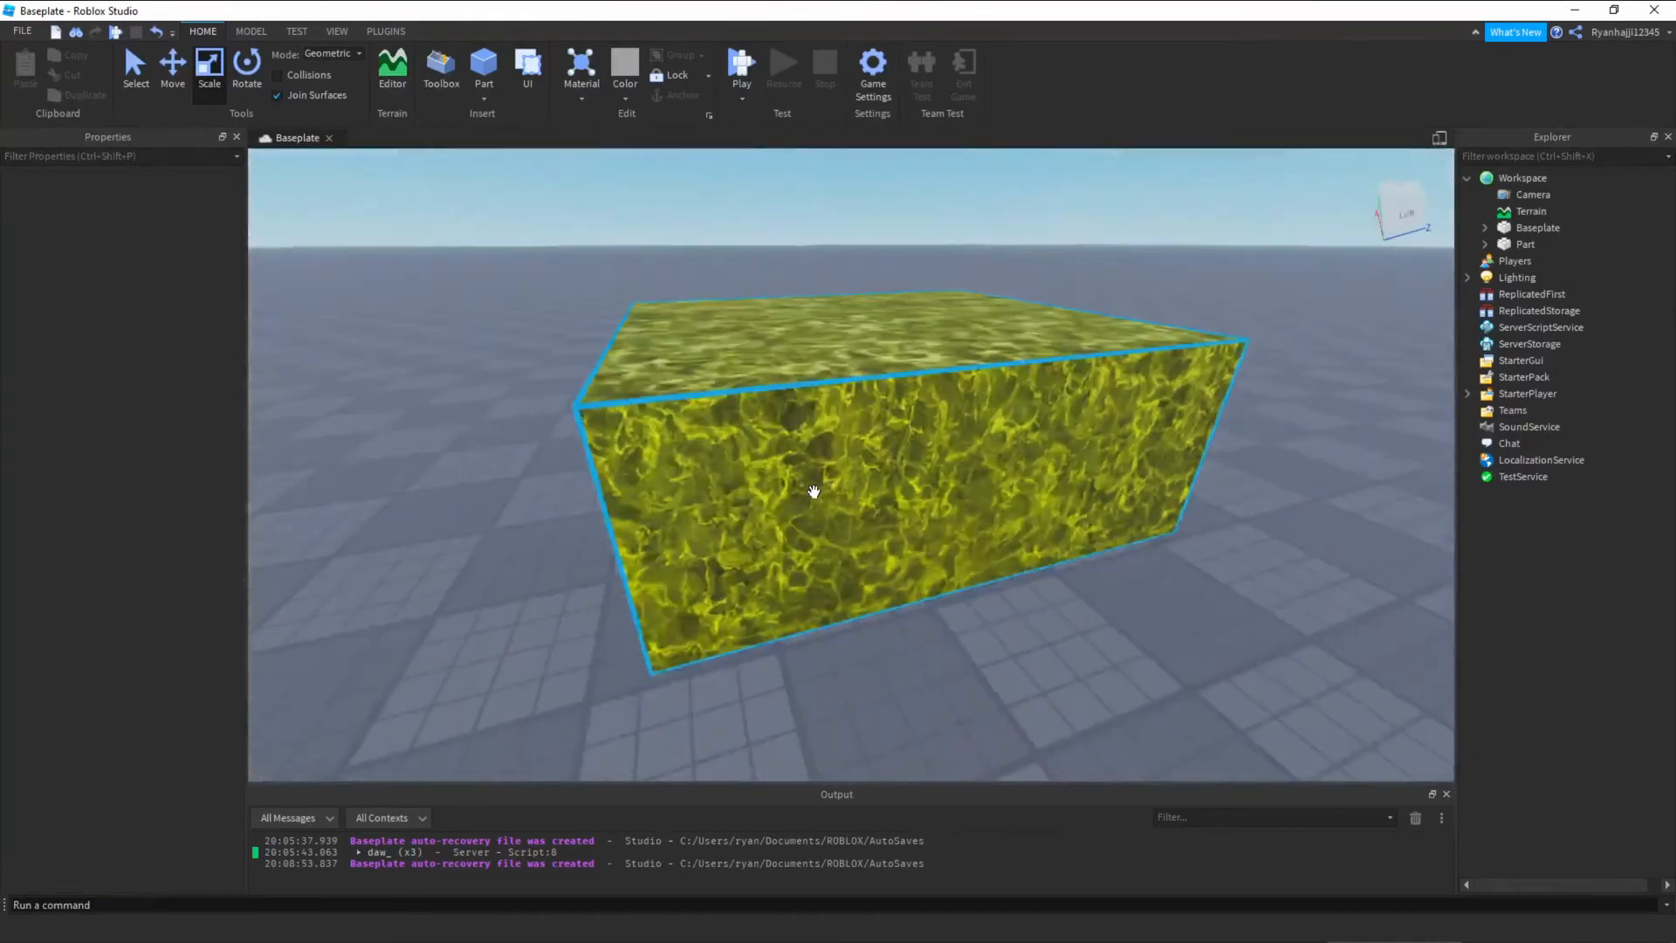
# - Insert a Script inside the part and rename the part to Trigger
pyautogui.click(1526, 244)
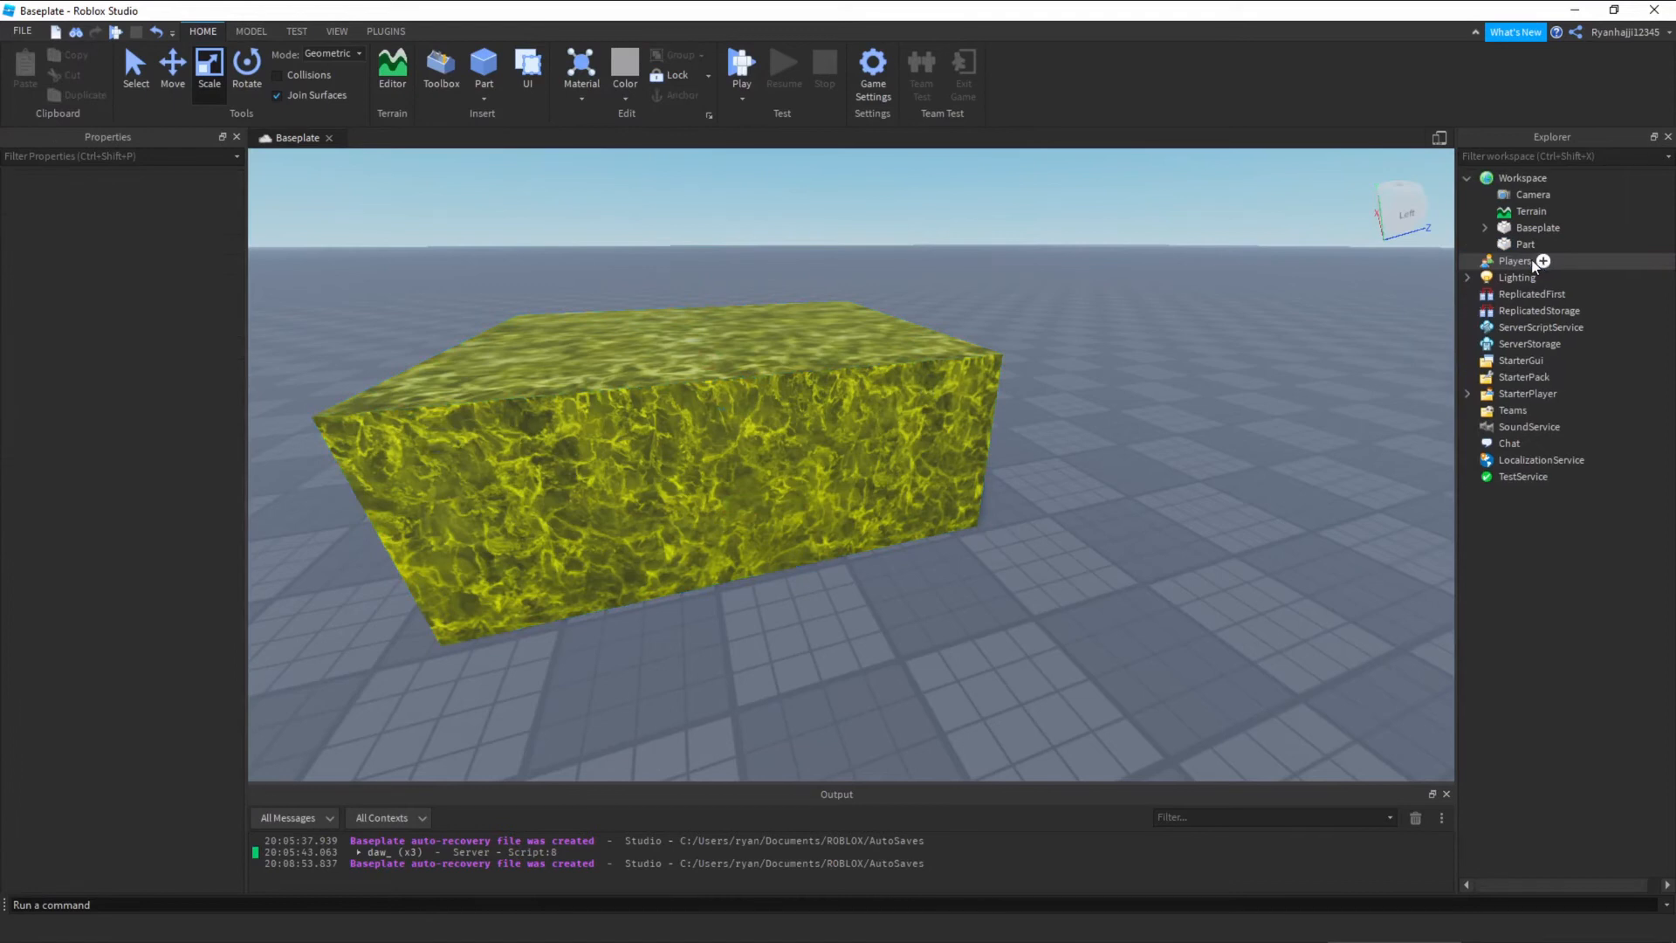
pyautogui.click(1526, 244)
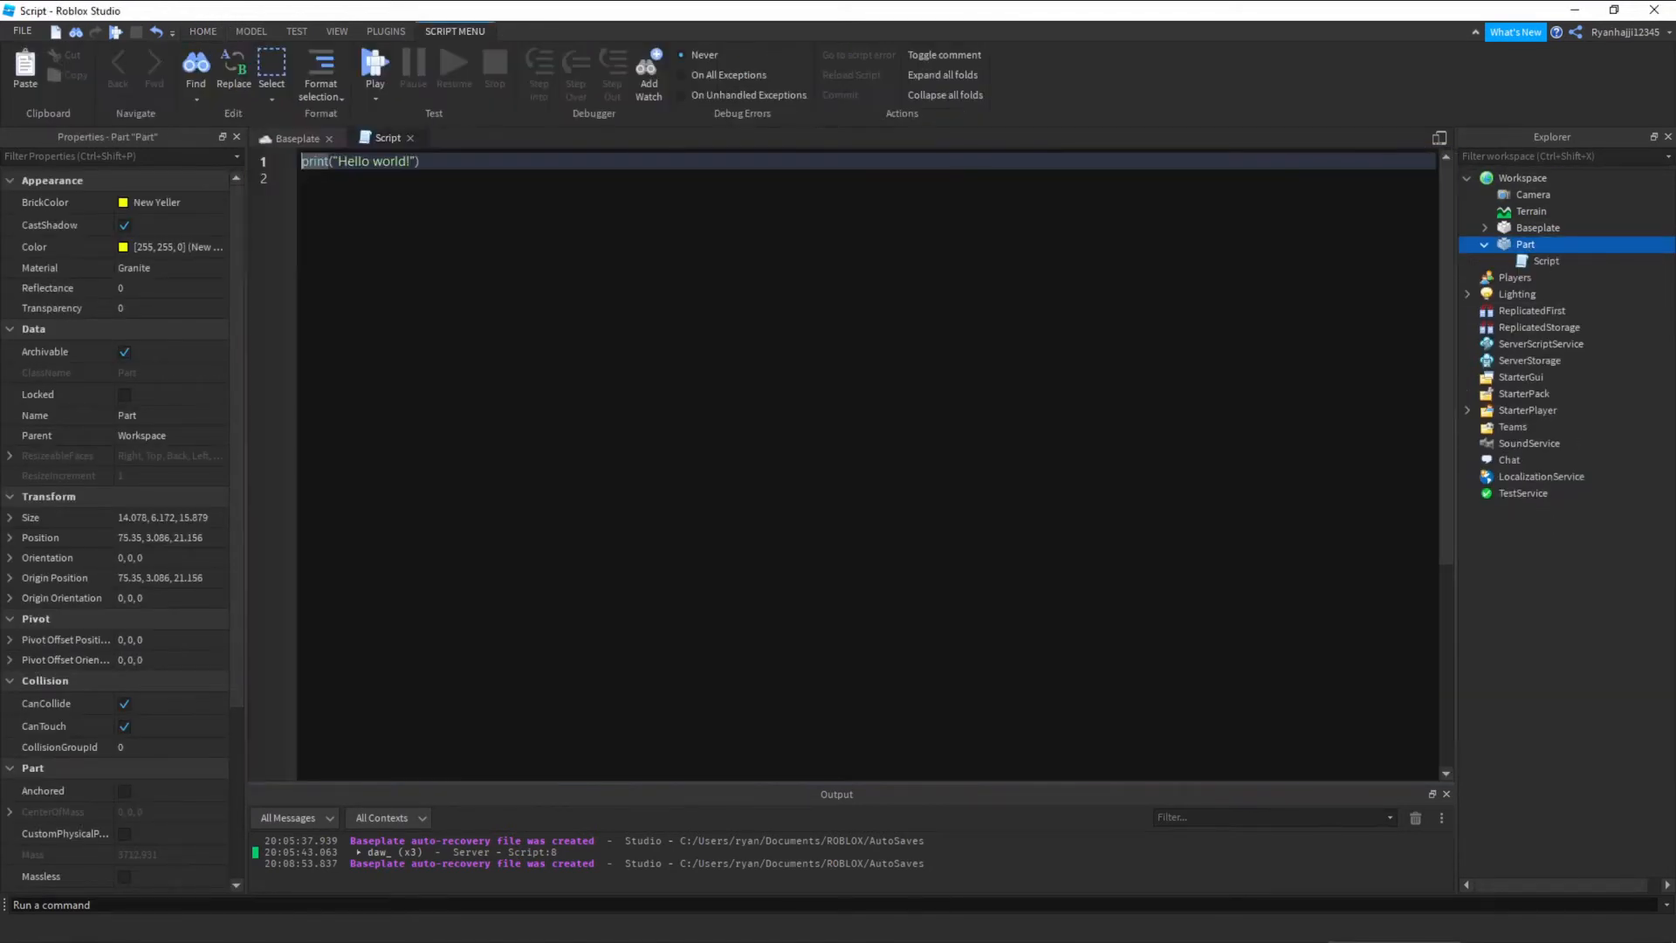
pyautogui.click(1531, 261)
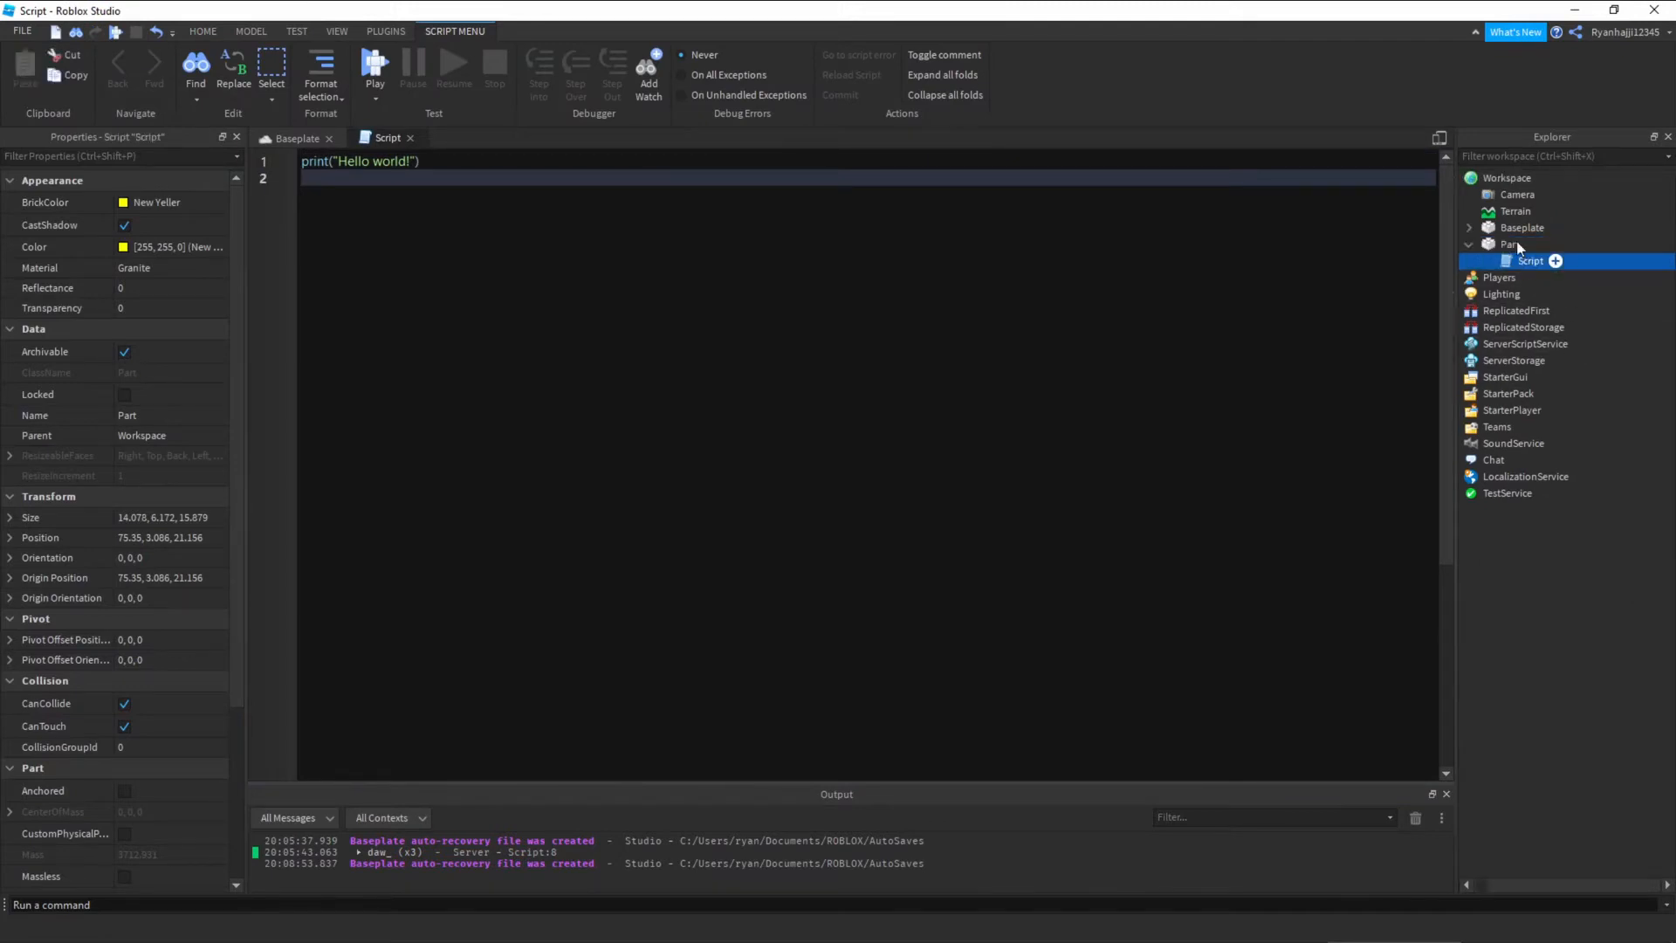
pyautogui.doubleClick(1510, 244)
pyautogui.write('Trigger')
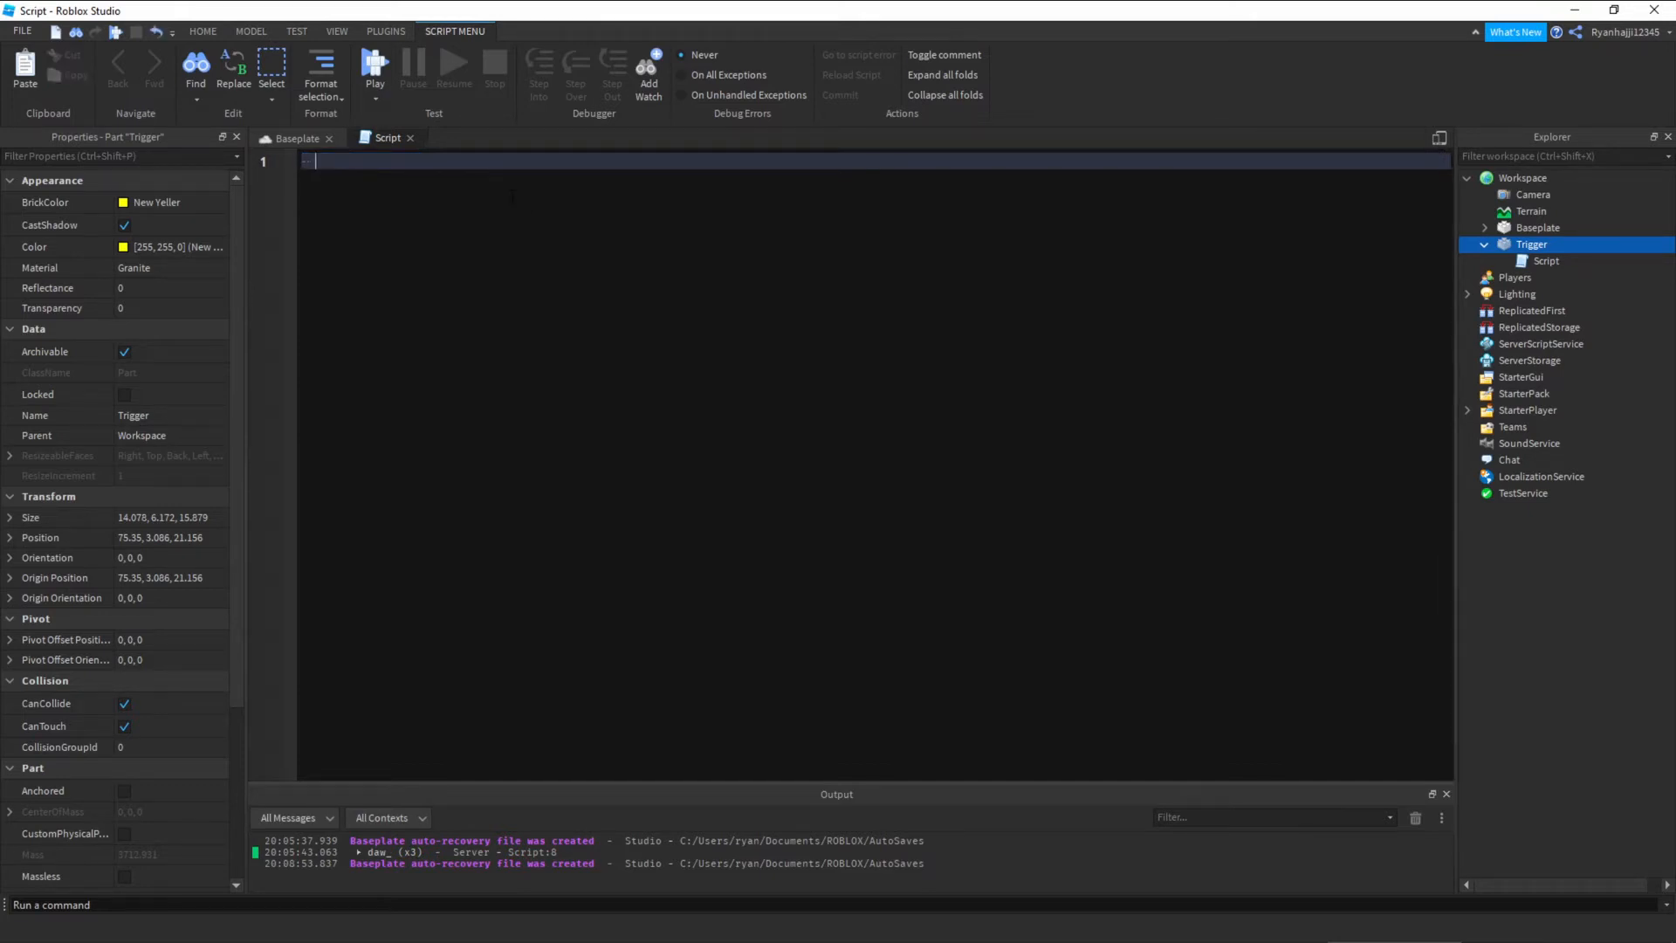
# - Begin the script with a '-- debounce script' comment and start a script.Parent line
pyautogui.write('-- debounce')
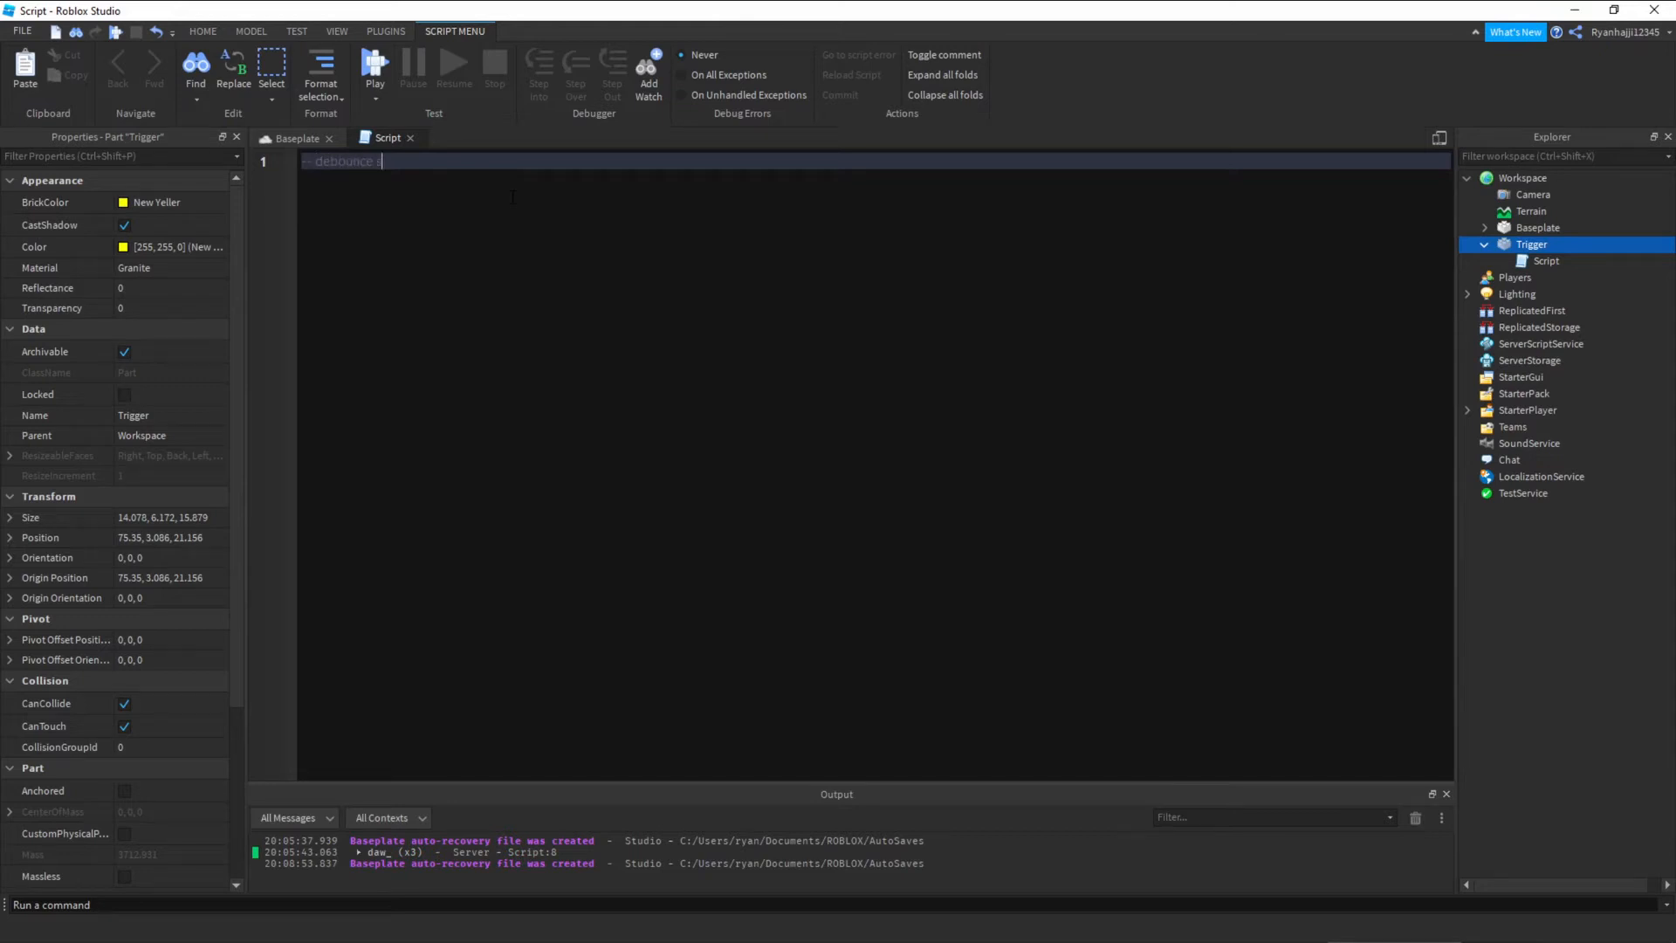
pyautogui.write('script')
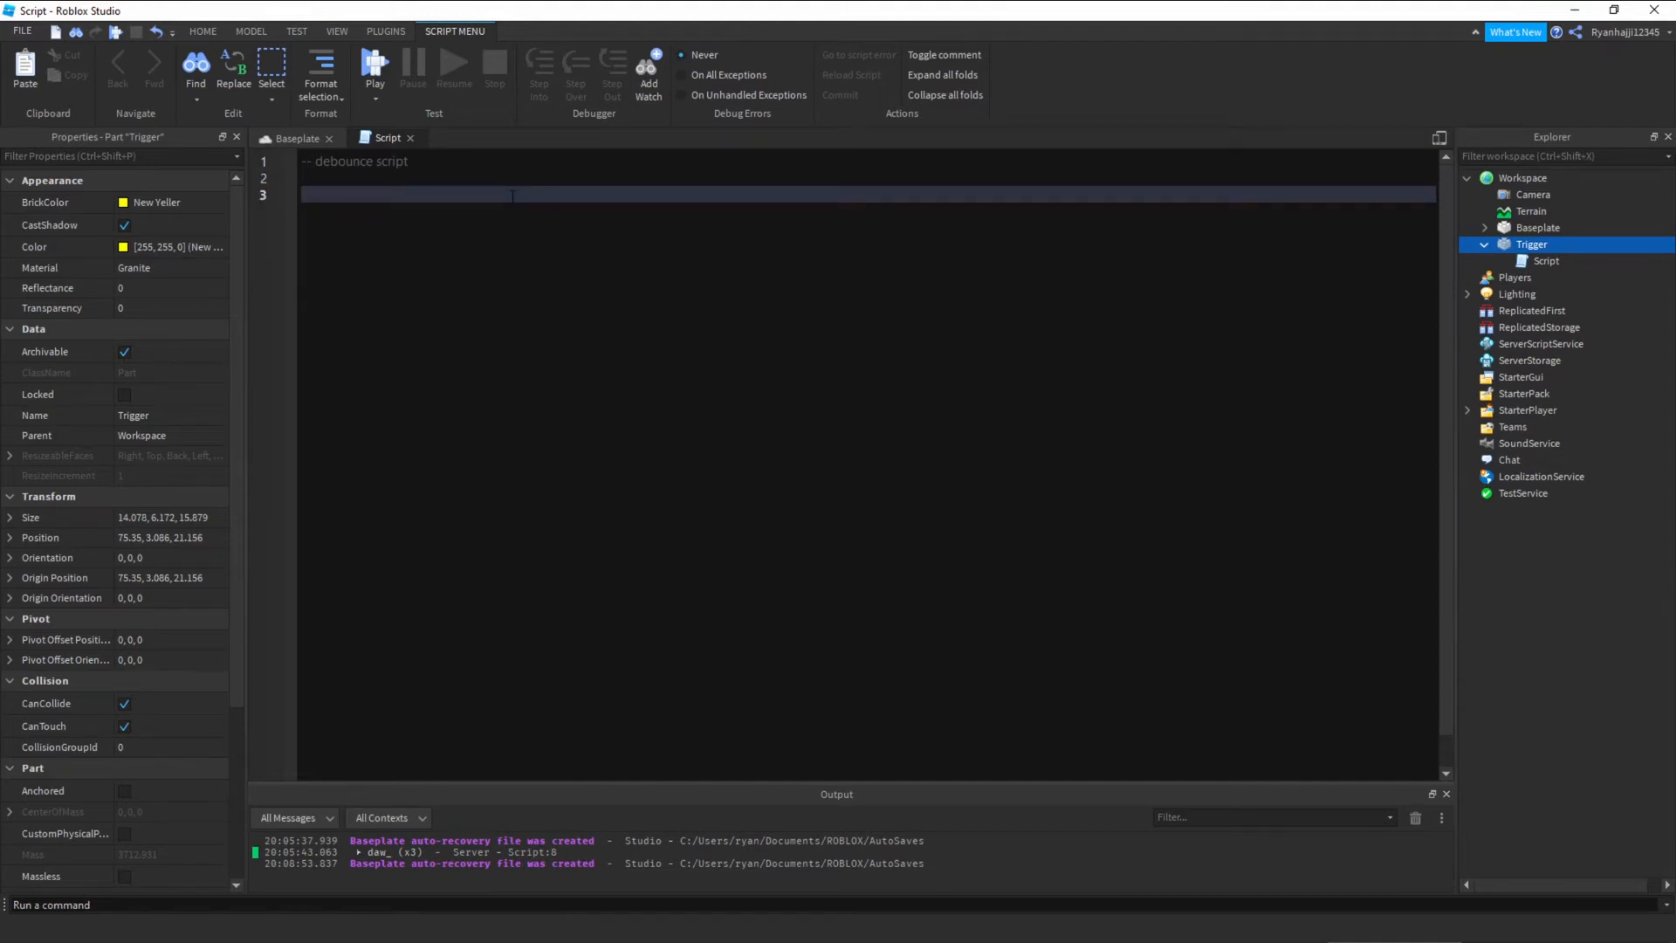
pyautogui.click(297, 138)
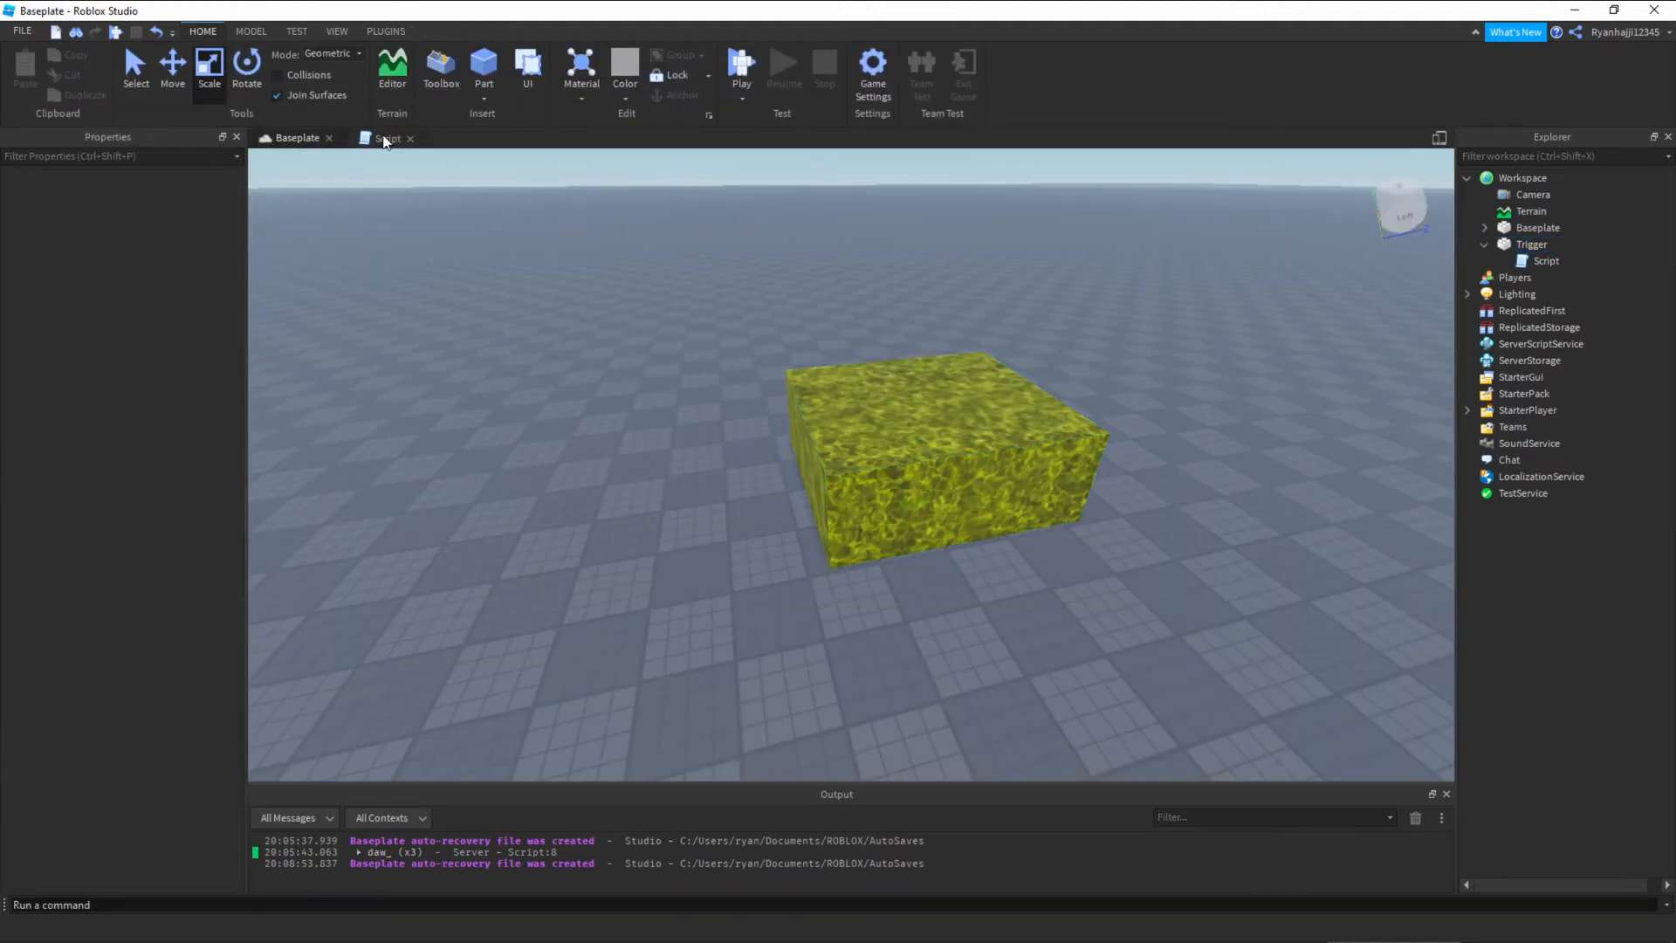
pyautogui.click(388, 138)
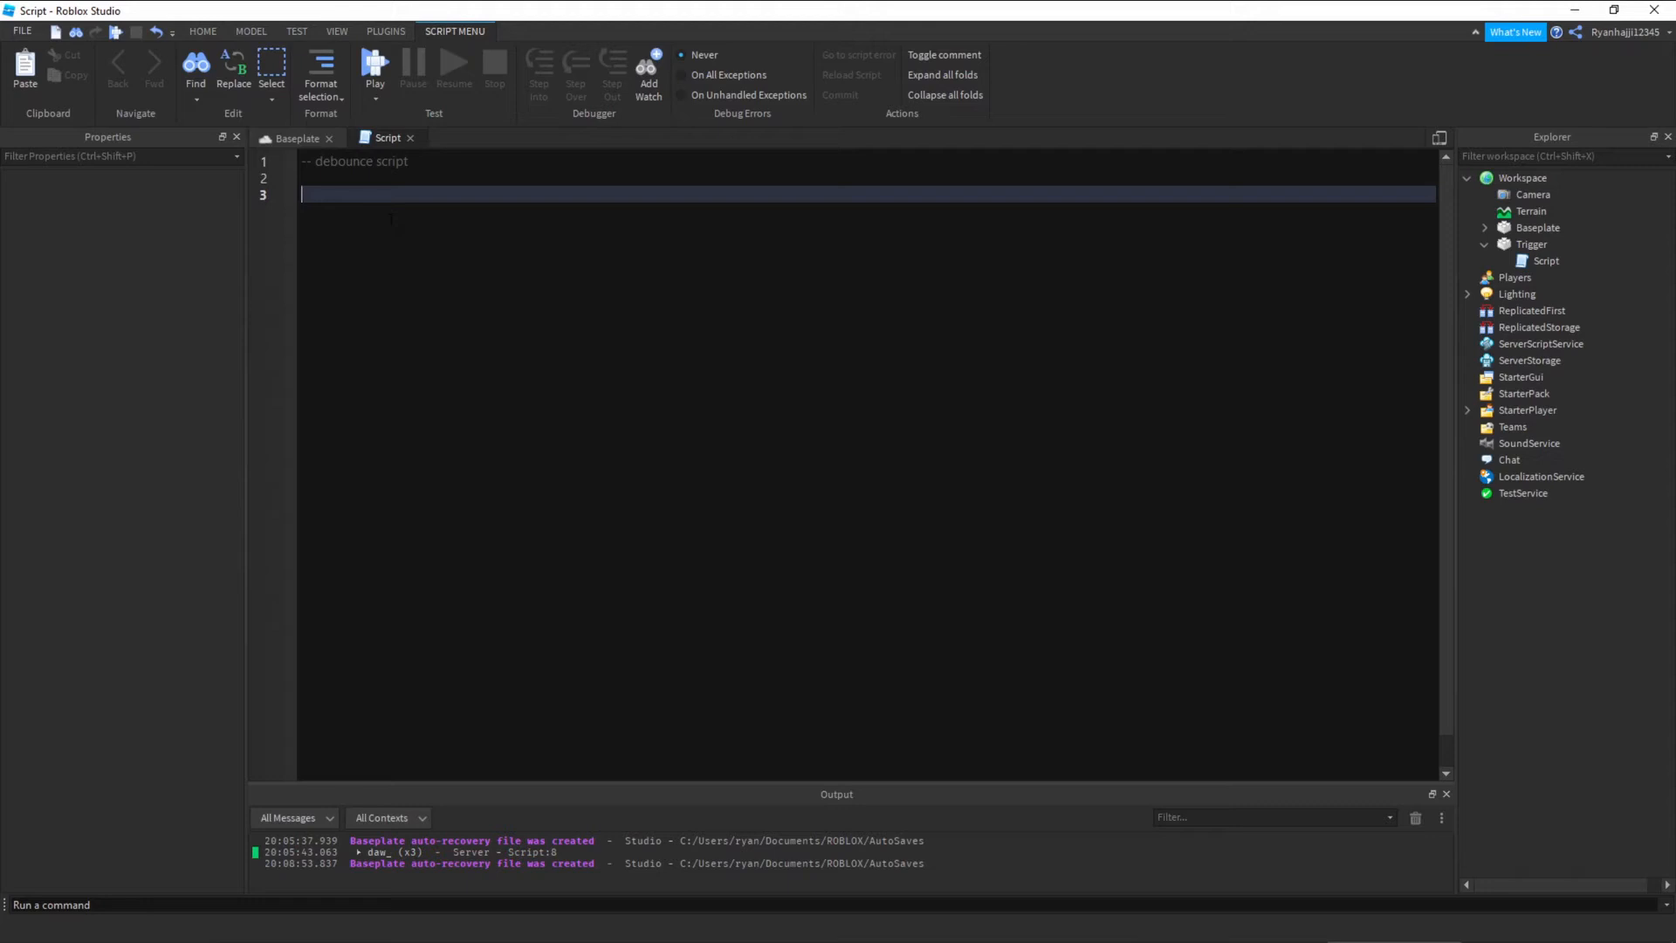
pyautogui.write('functiuo')
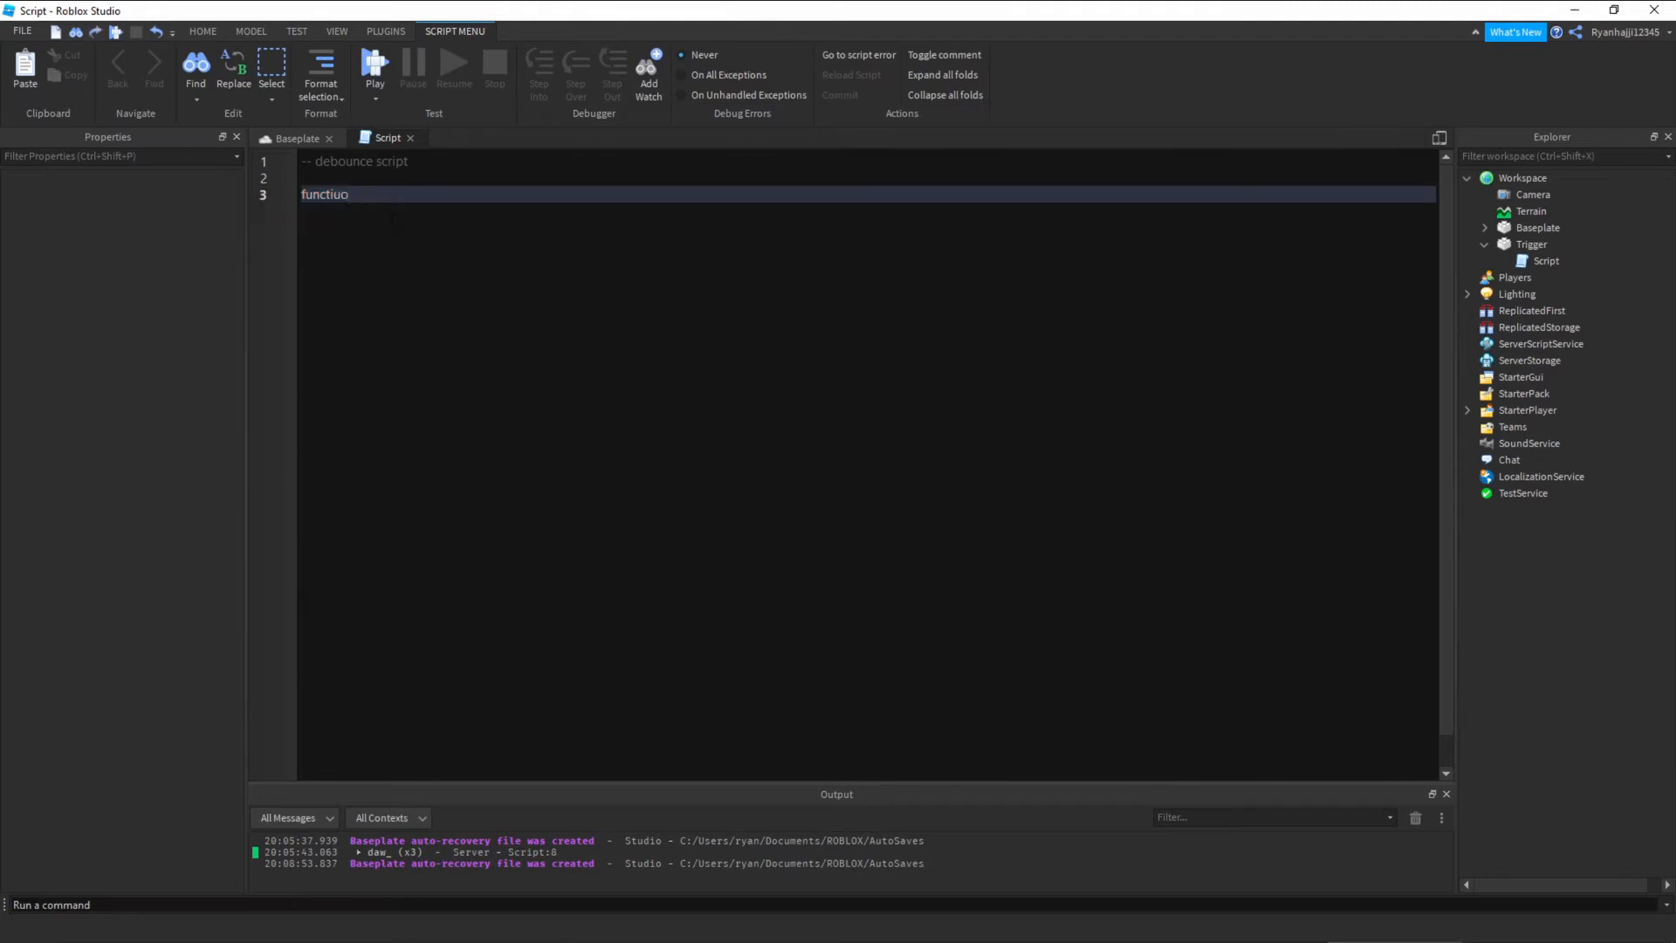
pyautogui.press('Backspace')
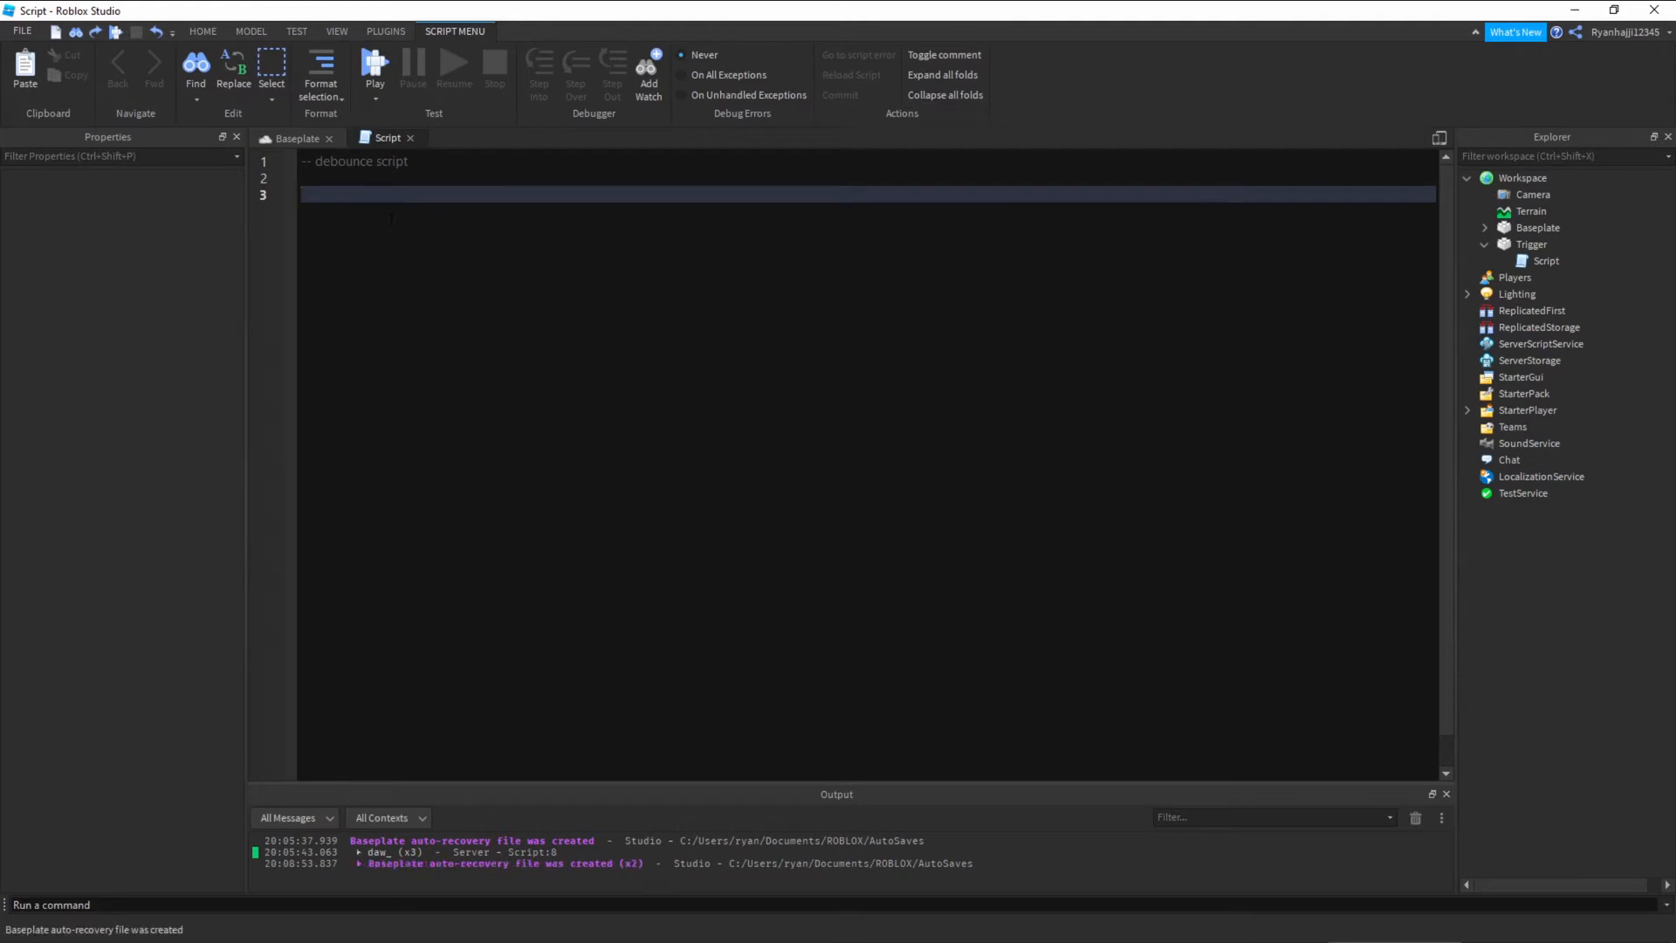
pyautogui.write('script.Parent.')
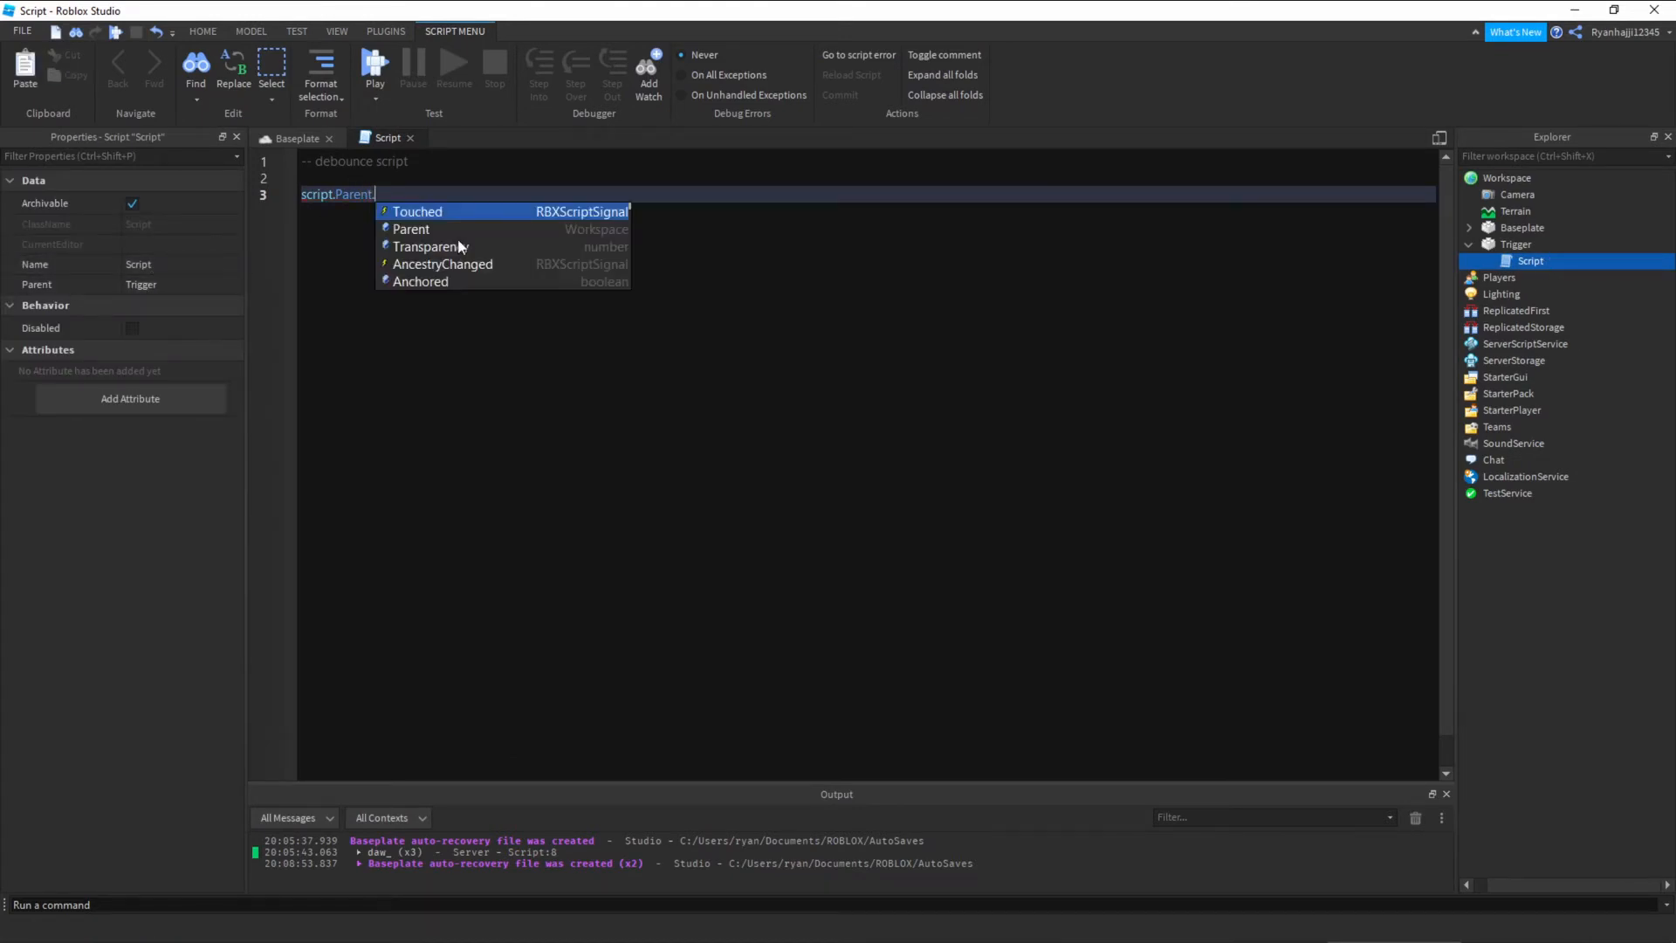
# - Connect a Touched function on script.Parent that prints "Hello World", then return to the scene
pyautogui.click(418, 211)
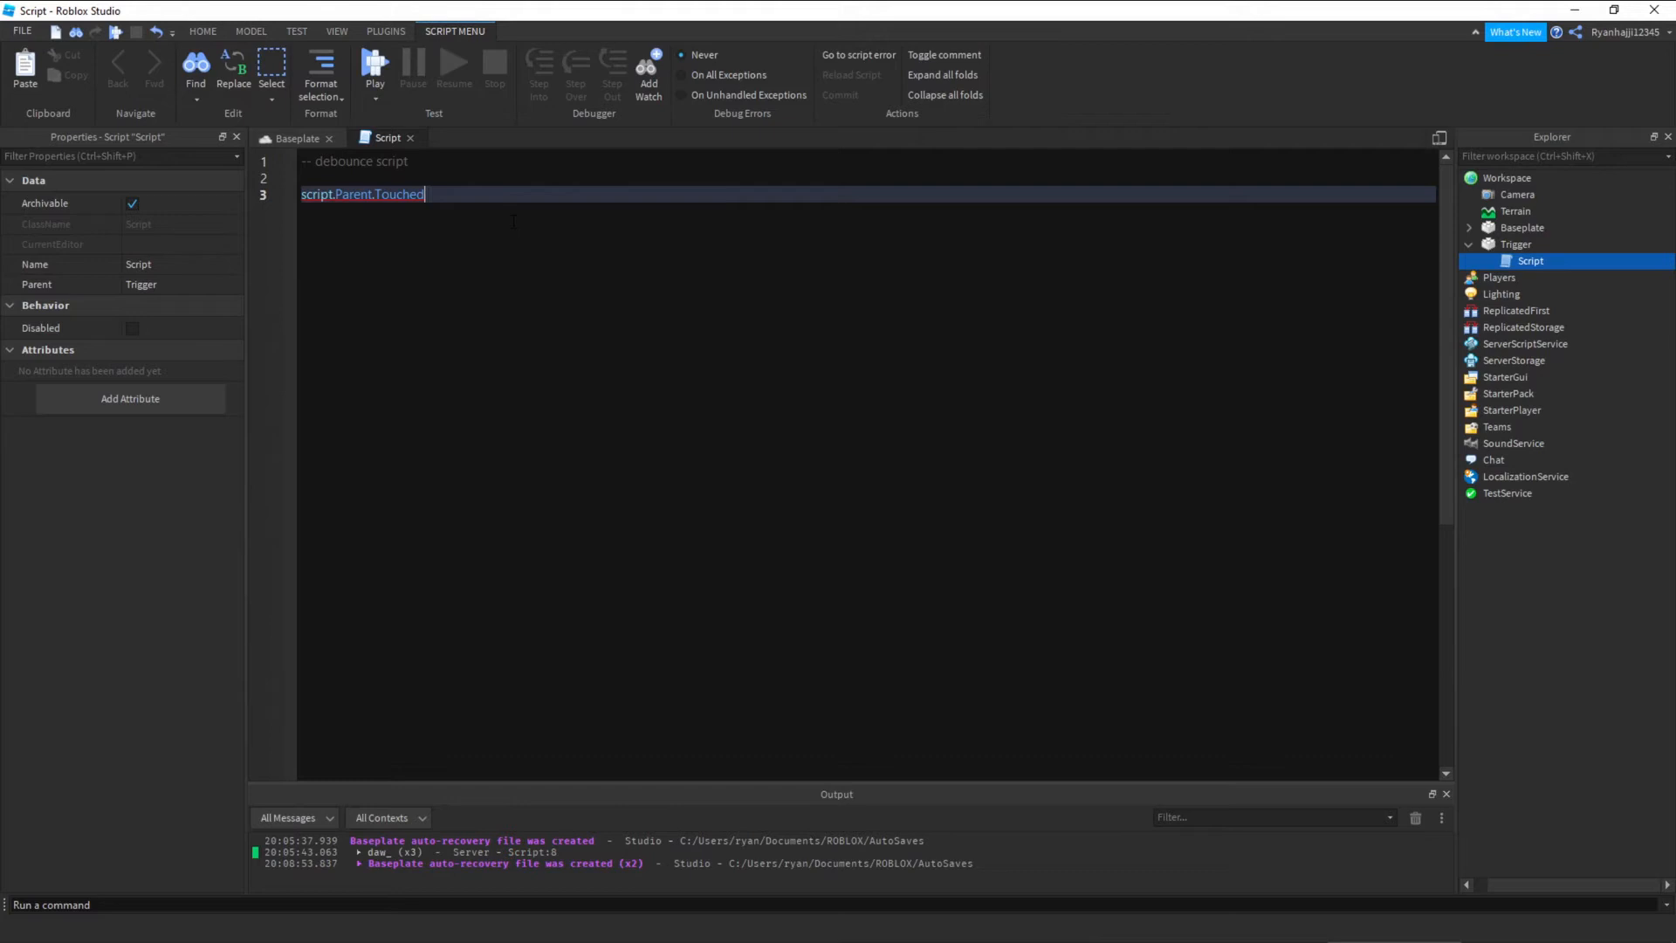
pyautogui.write(':Connect(function(')
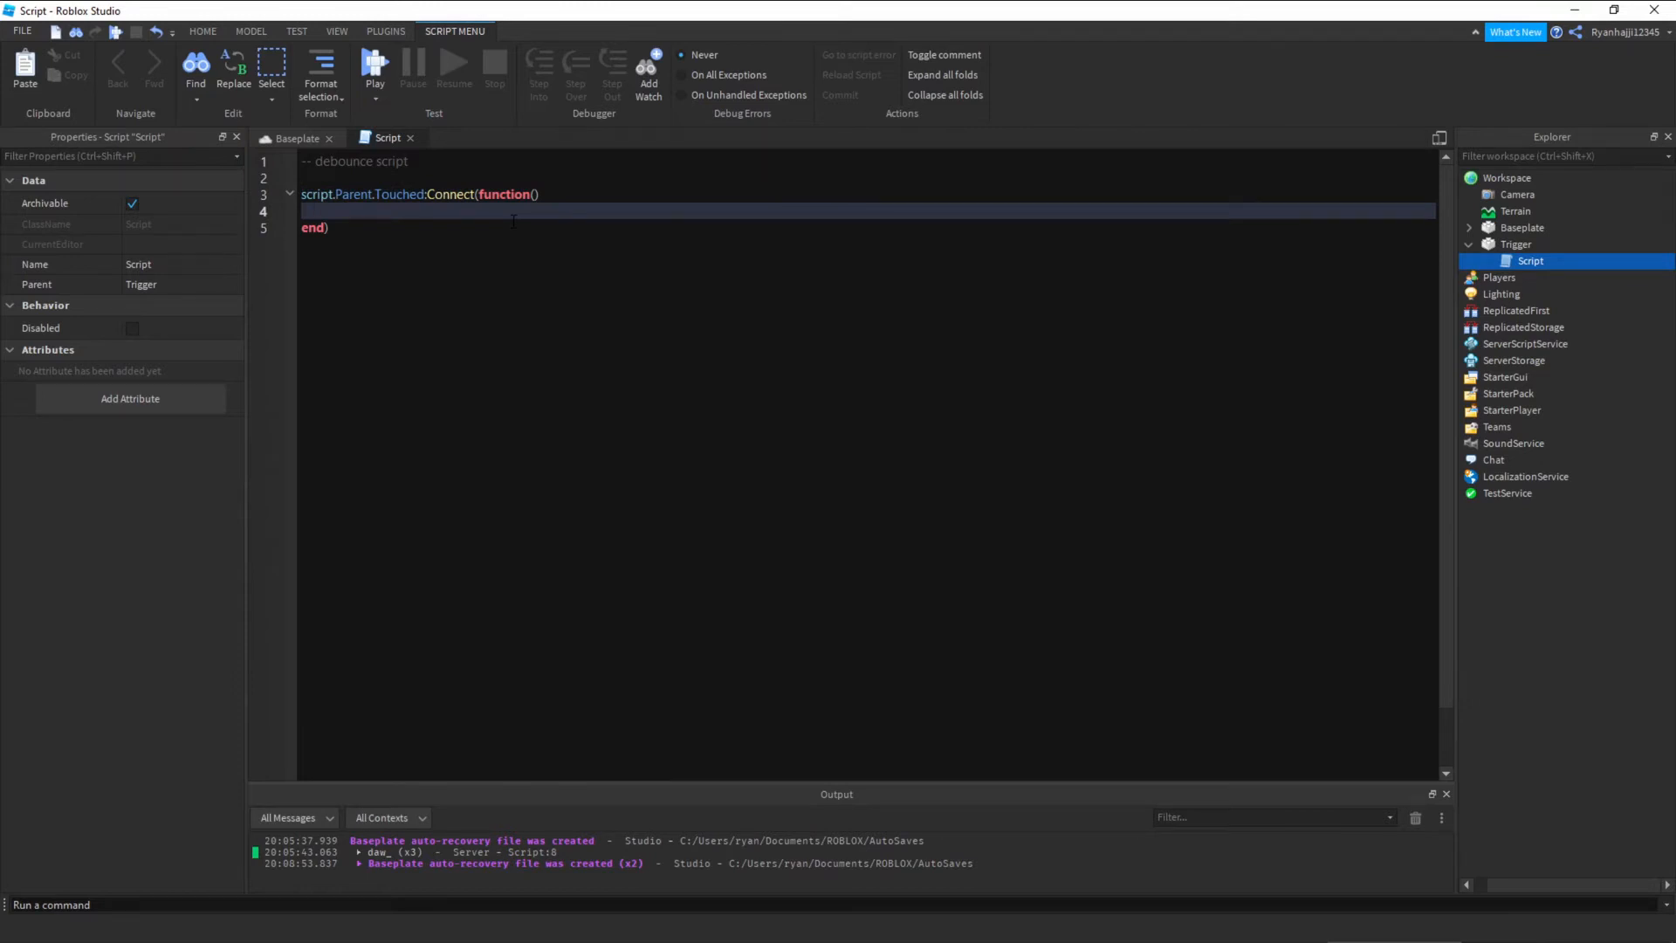
pyautogui.click(316, 211)
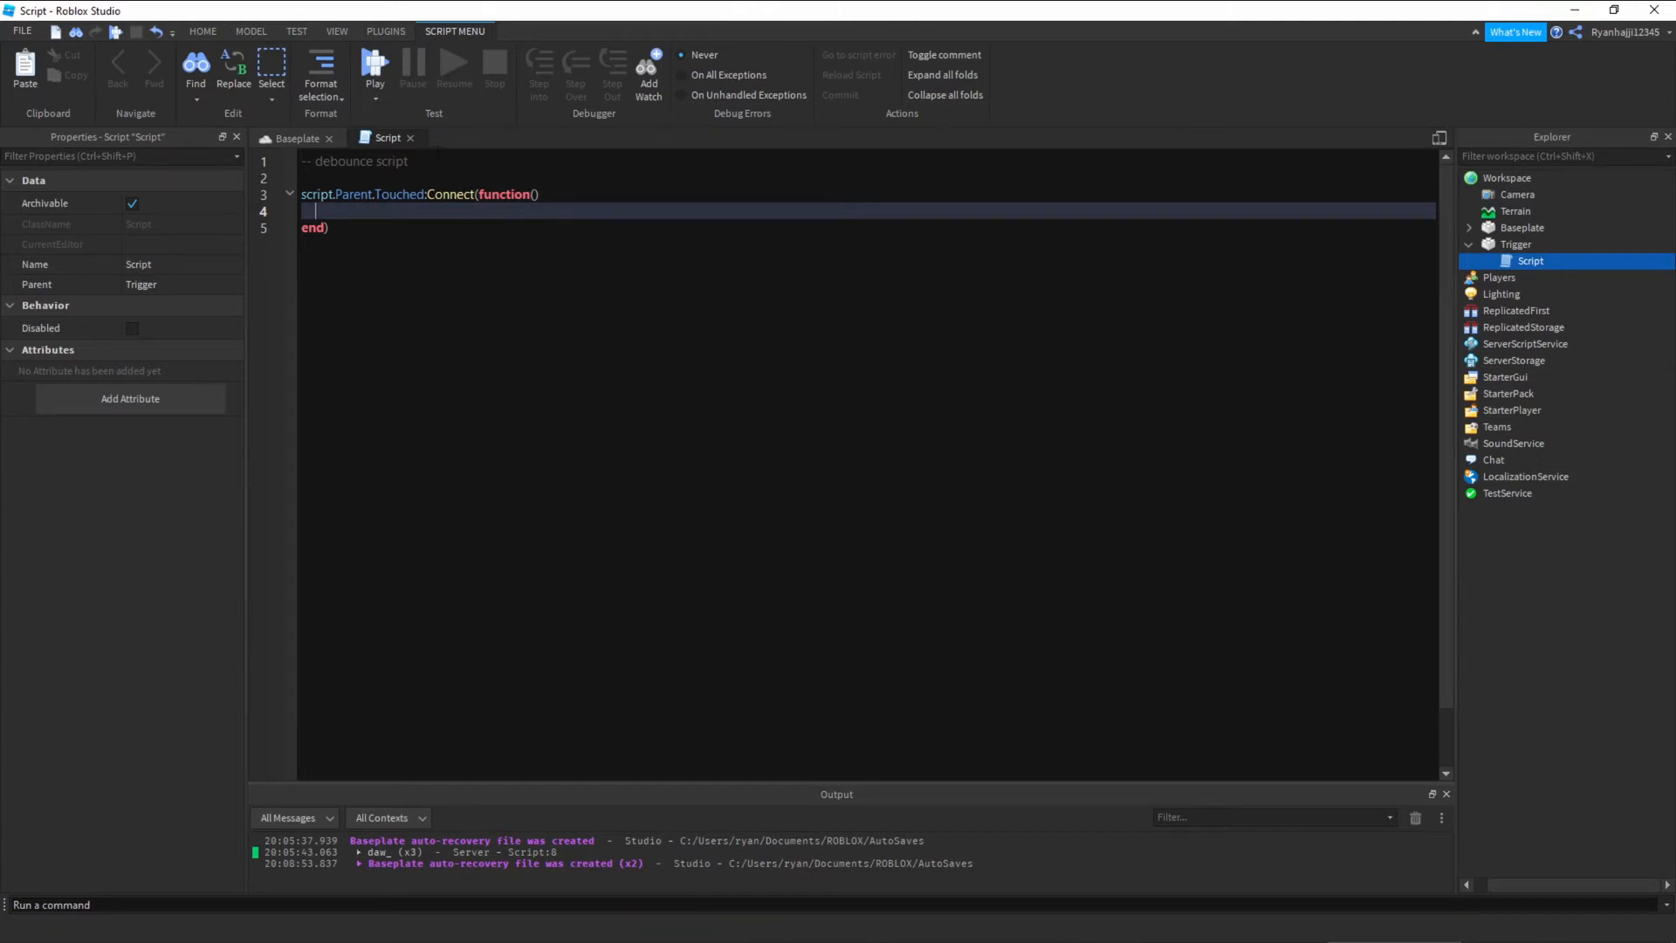
pyautogui.click(358, 161)
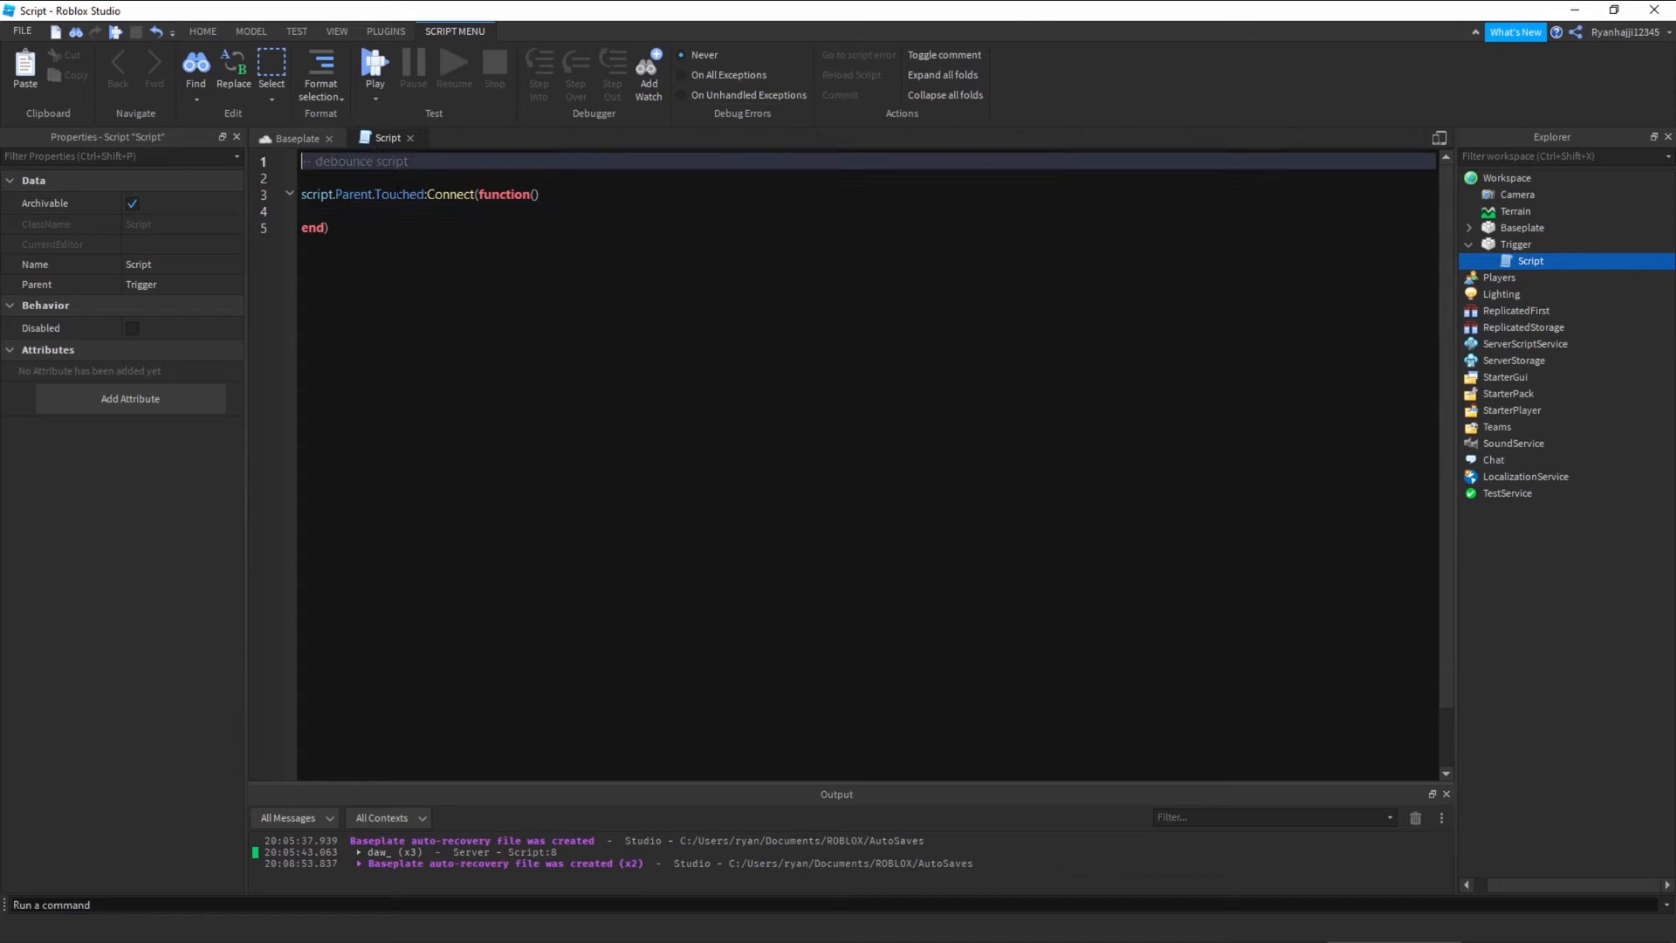
pyautogui.click(540, 211)
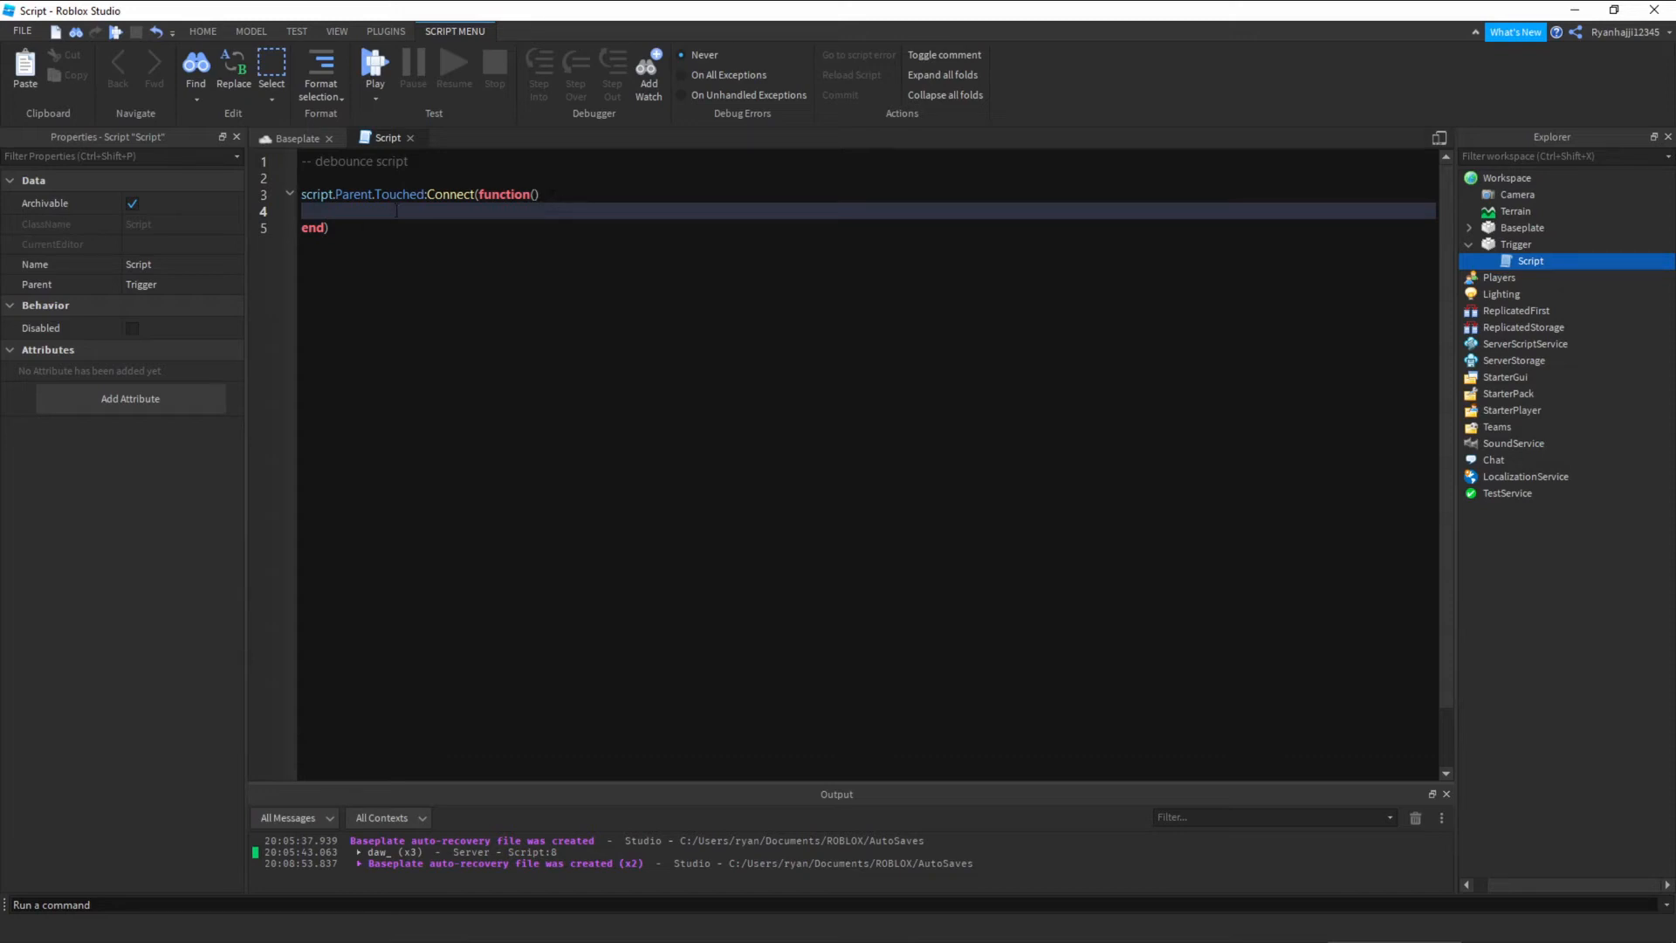
pyautogui.write('print("')
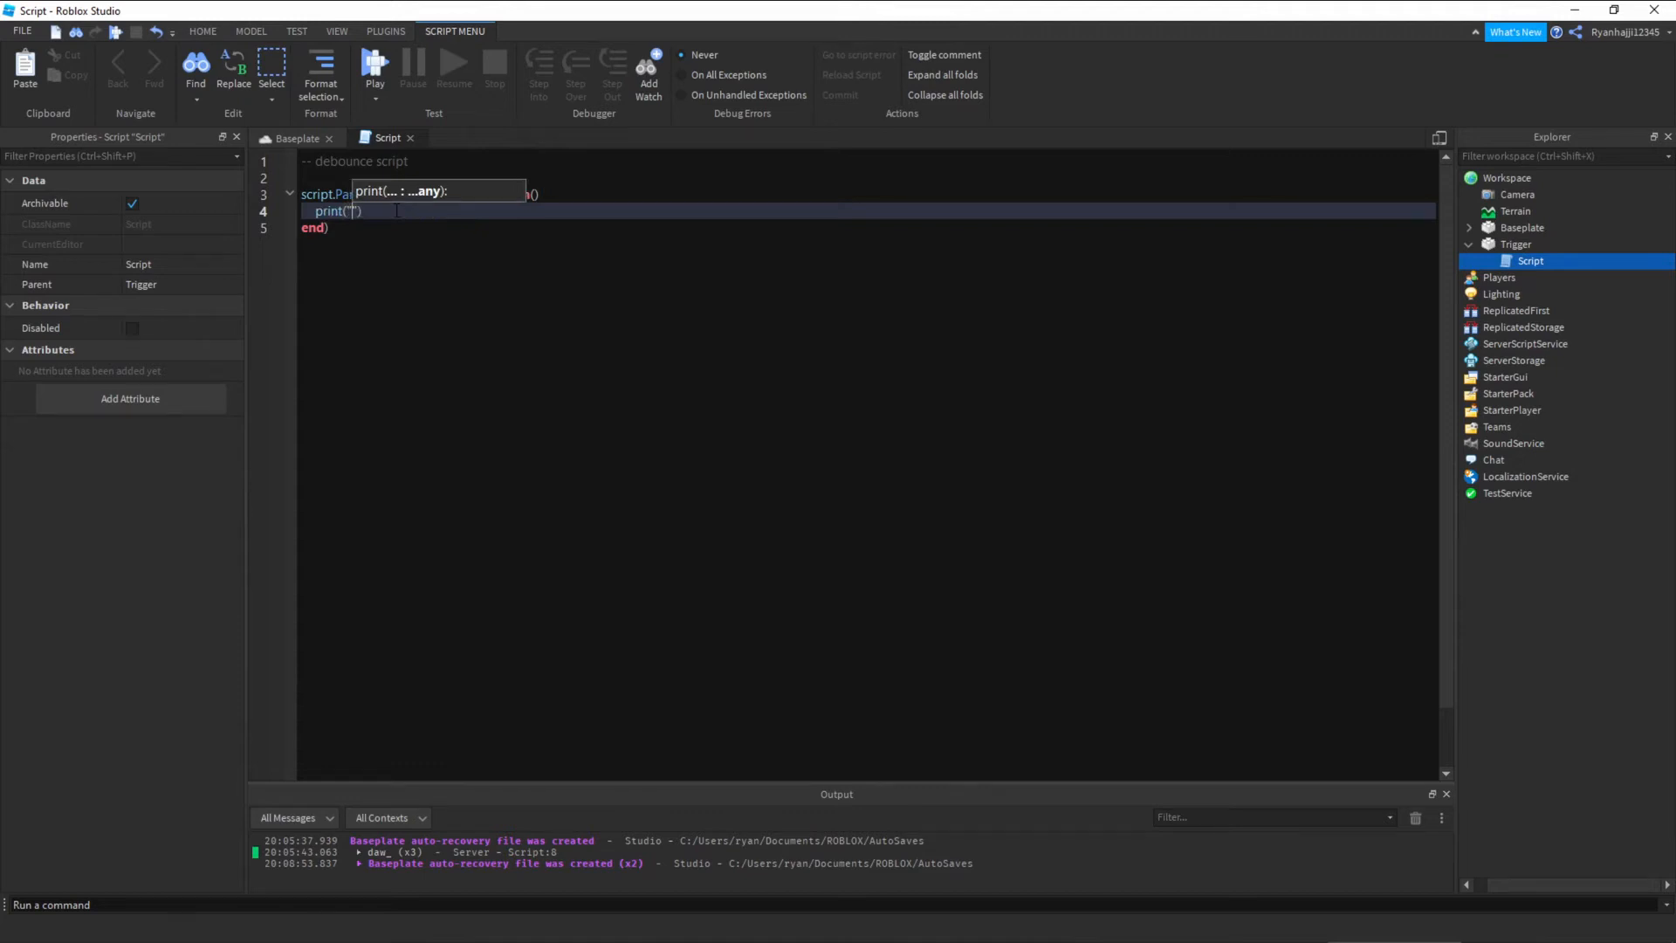
pyautogui.write('Hello World')
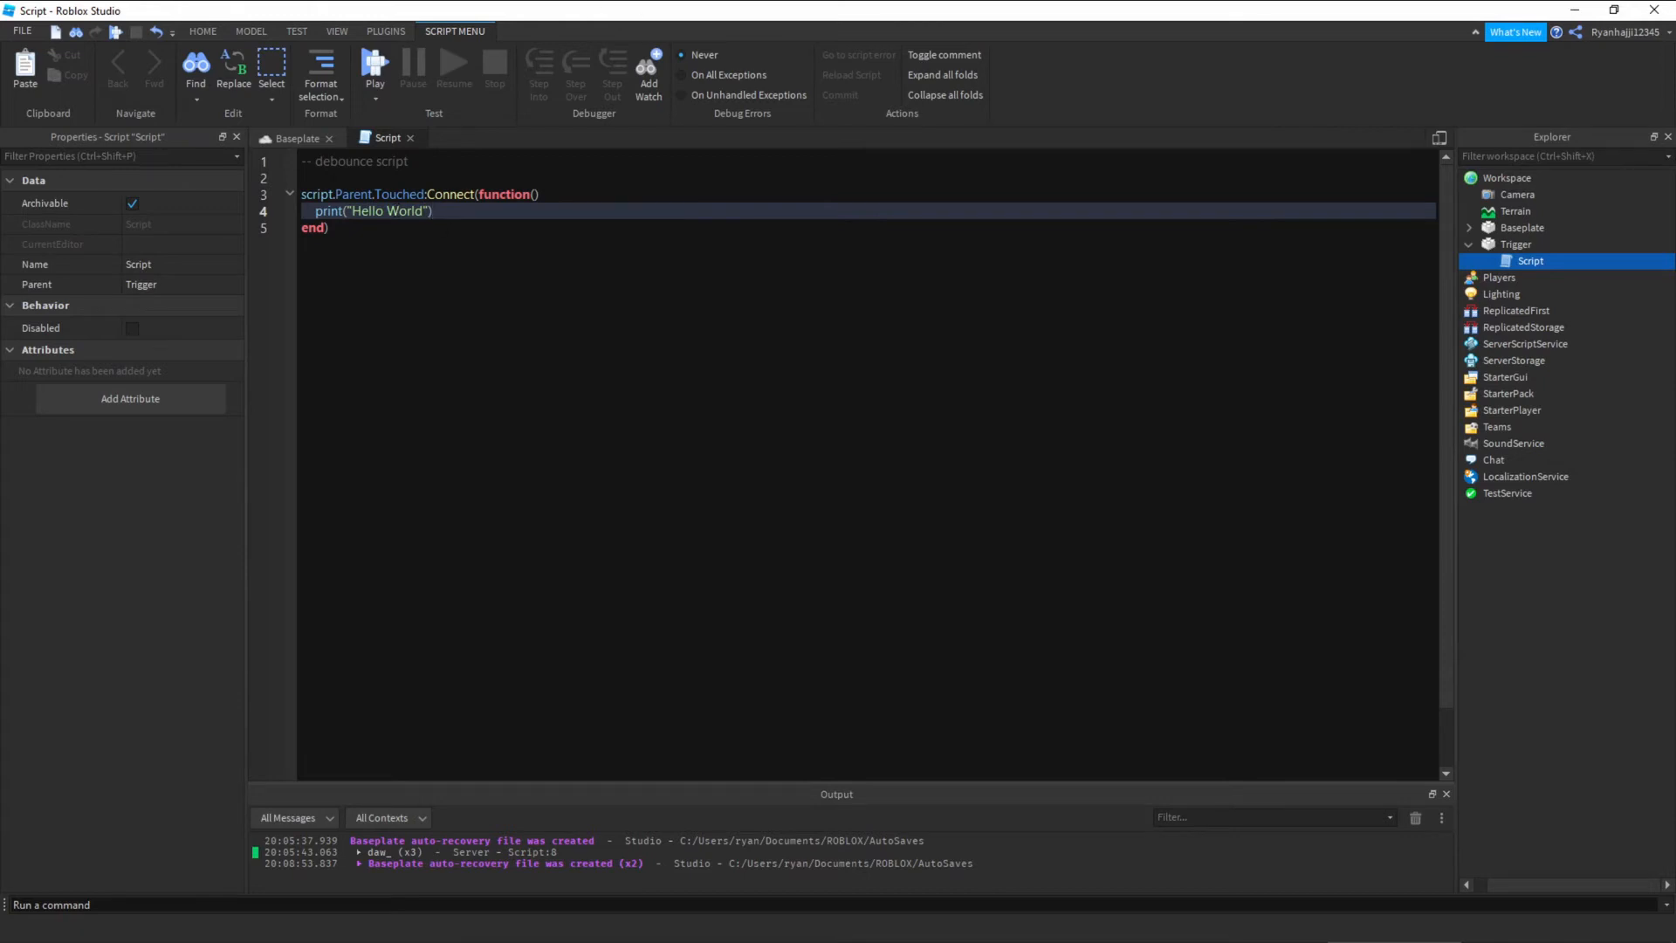
pyautogui.click(297, 138)
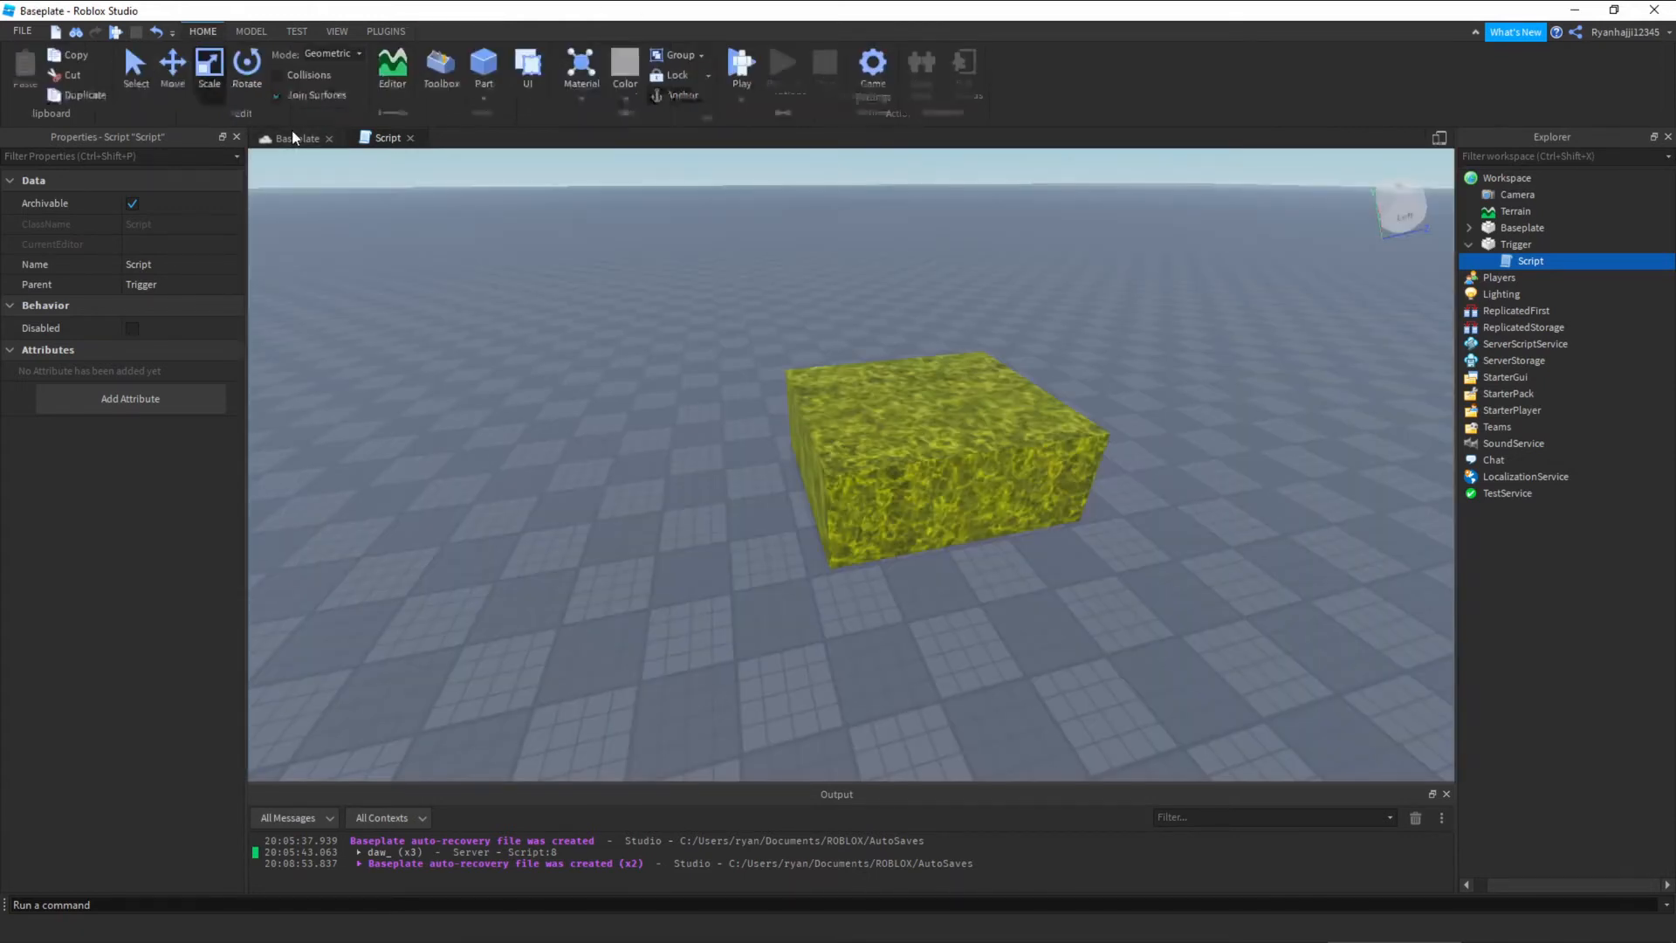
# - Playtest walking onto the Trigger so Hello World prints six times in Output
pyautogui.click(740, 68)
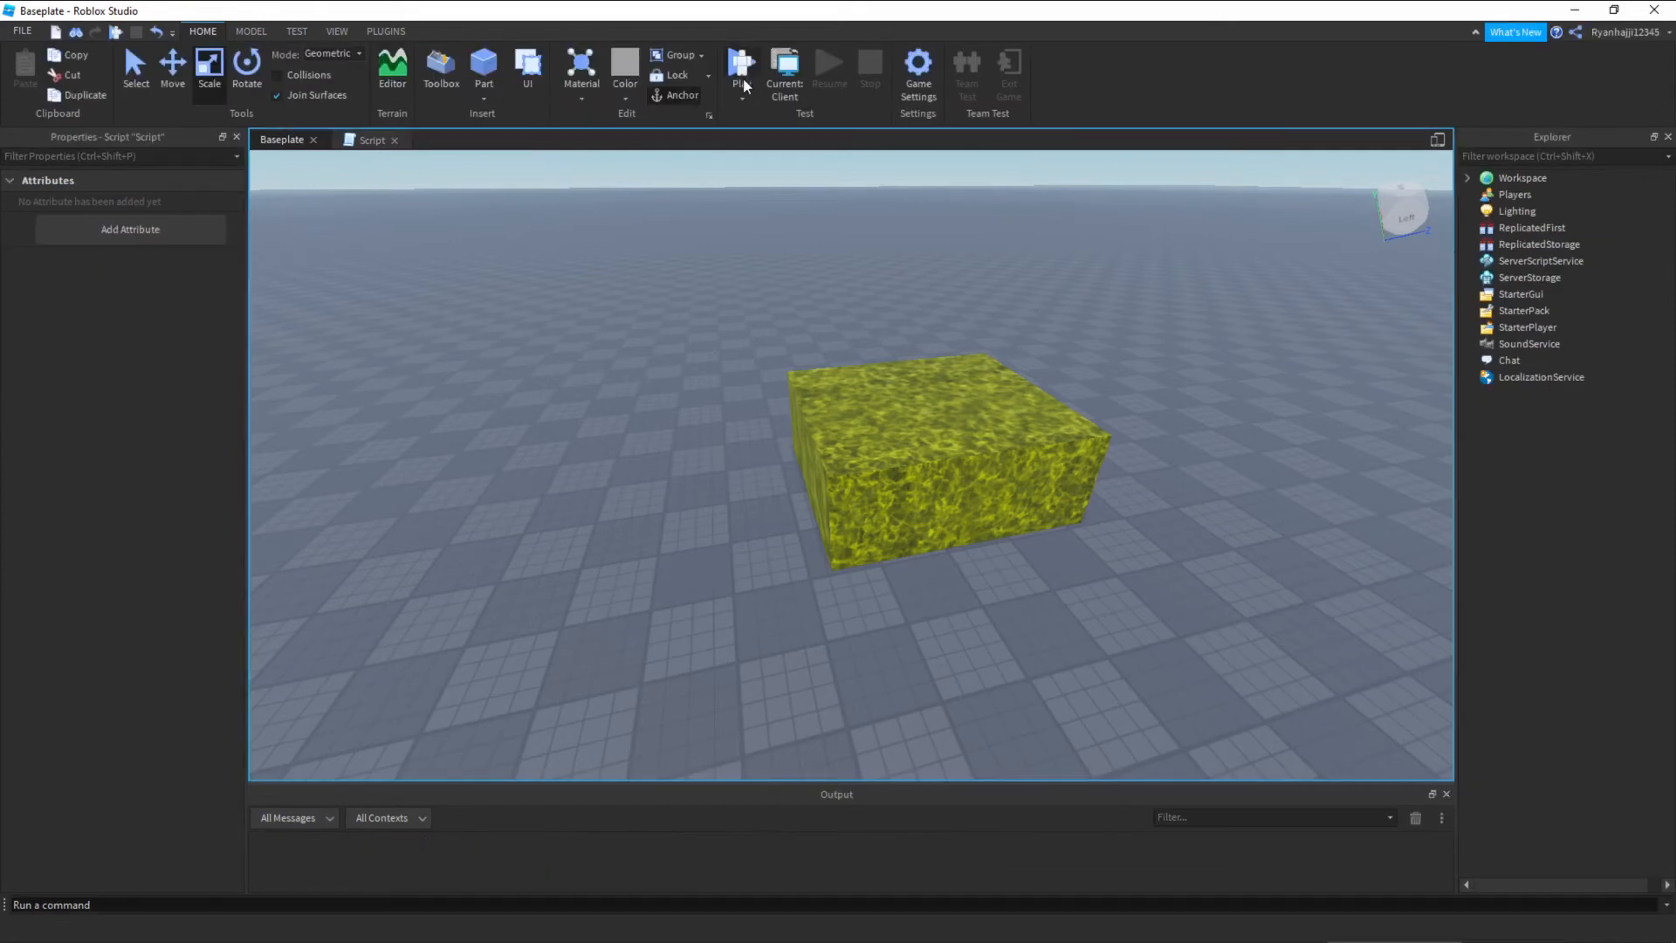
pyautogui.click(740, 65)
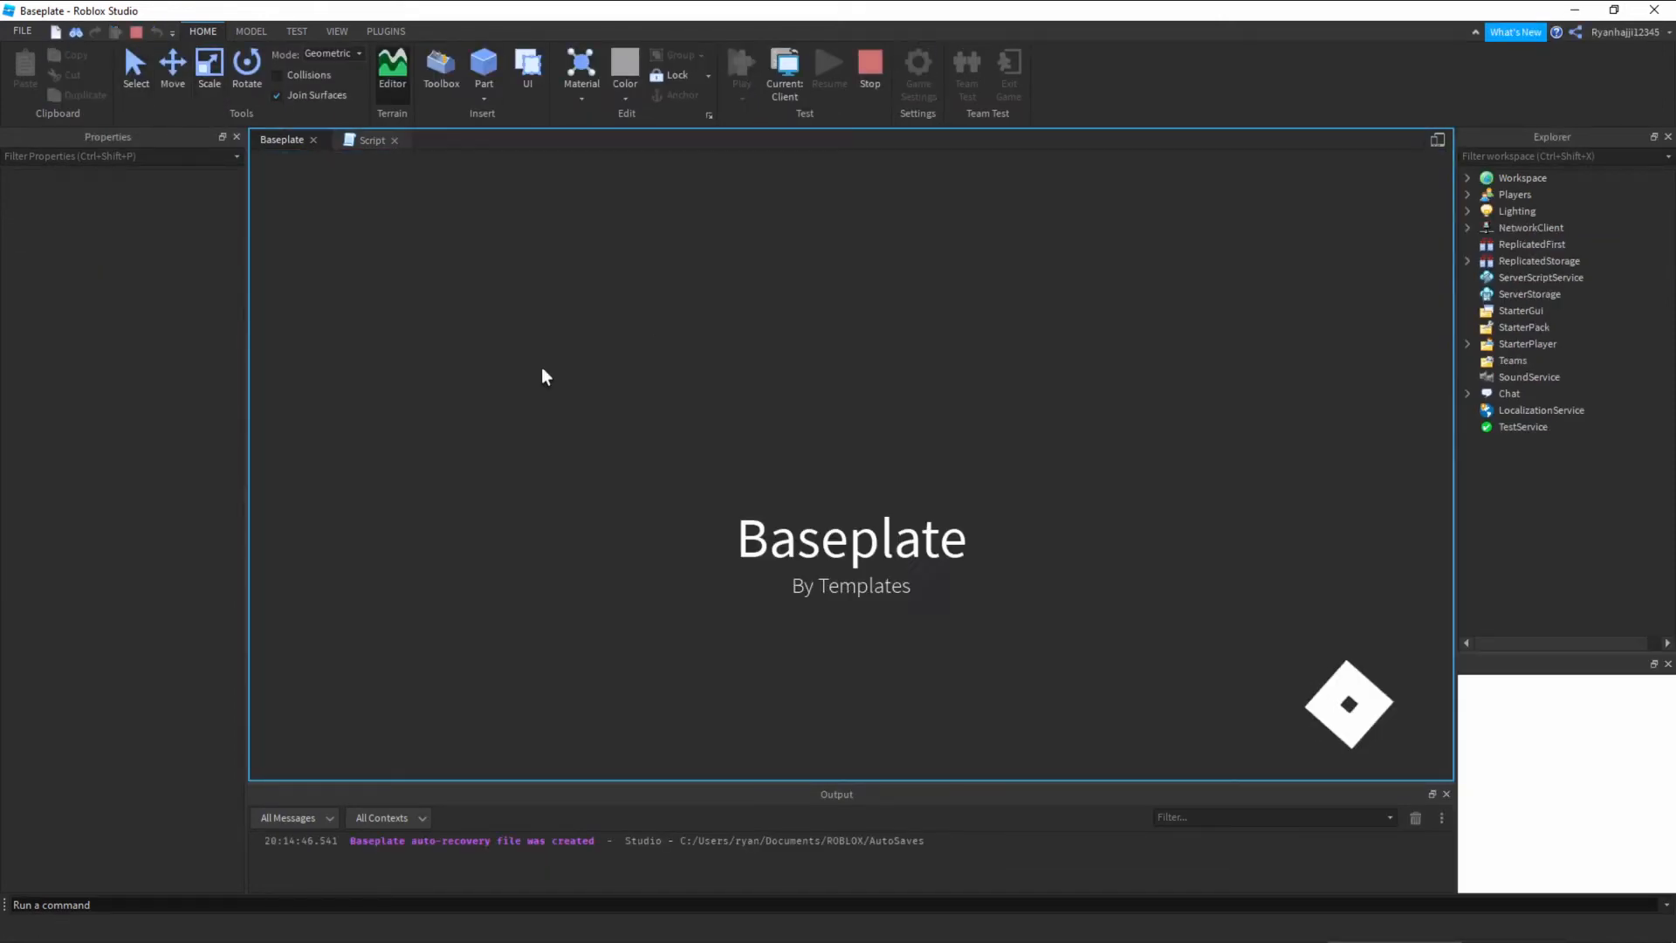
pyautogui.click(740, 66)
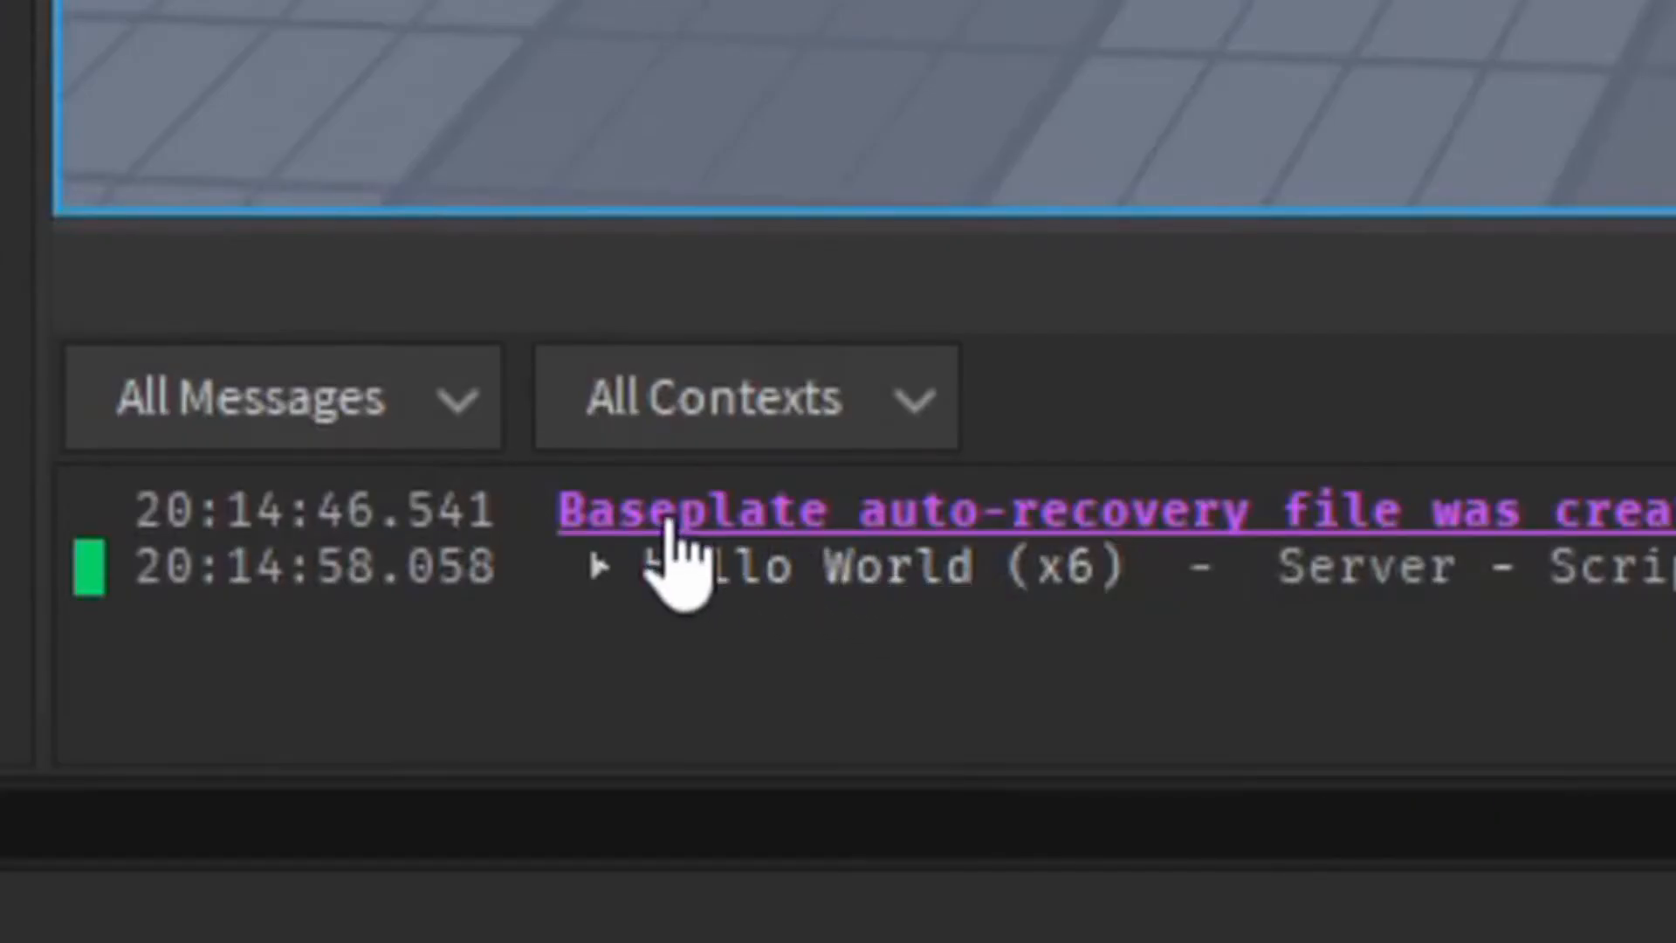
pyautogui.moveTo(1112, 583)
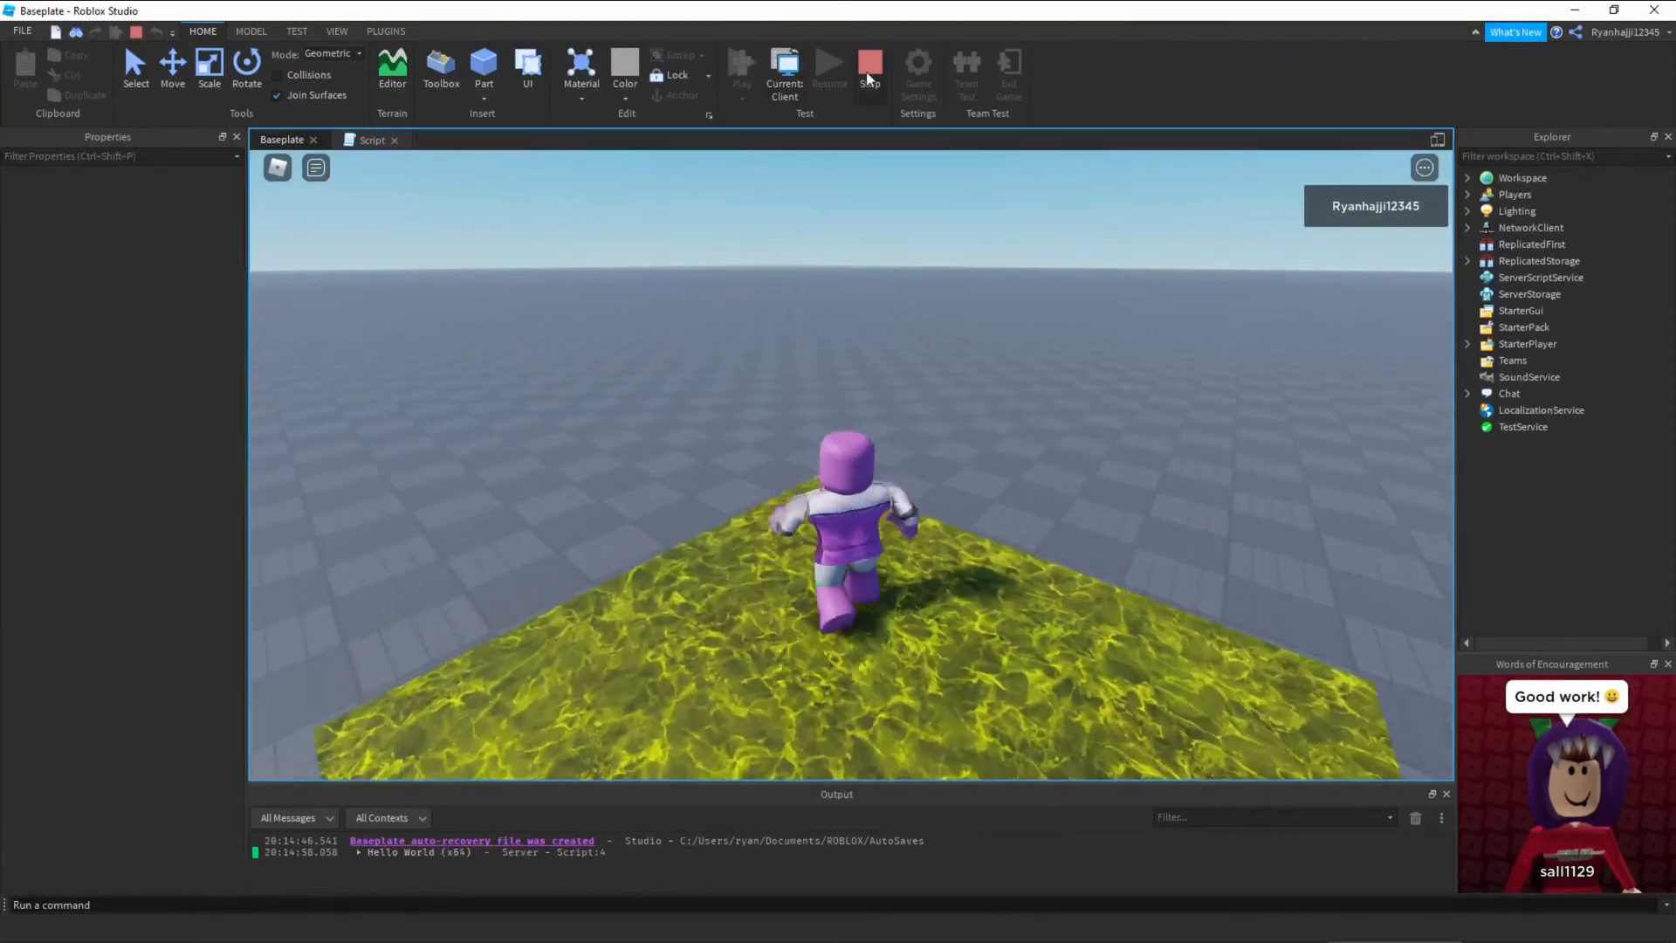
# - Stop the playtest and declare 'local debounce = false' at the top of the script
pyautogui.click(870, 69)
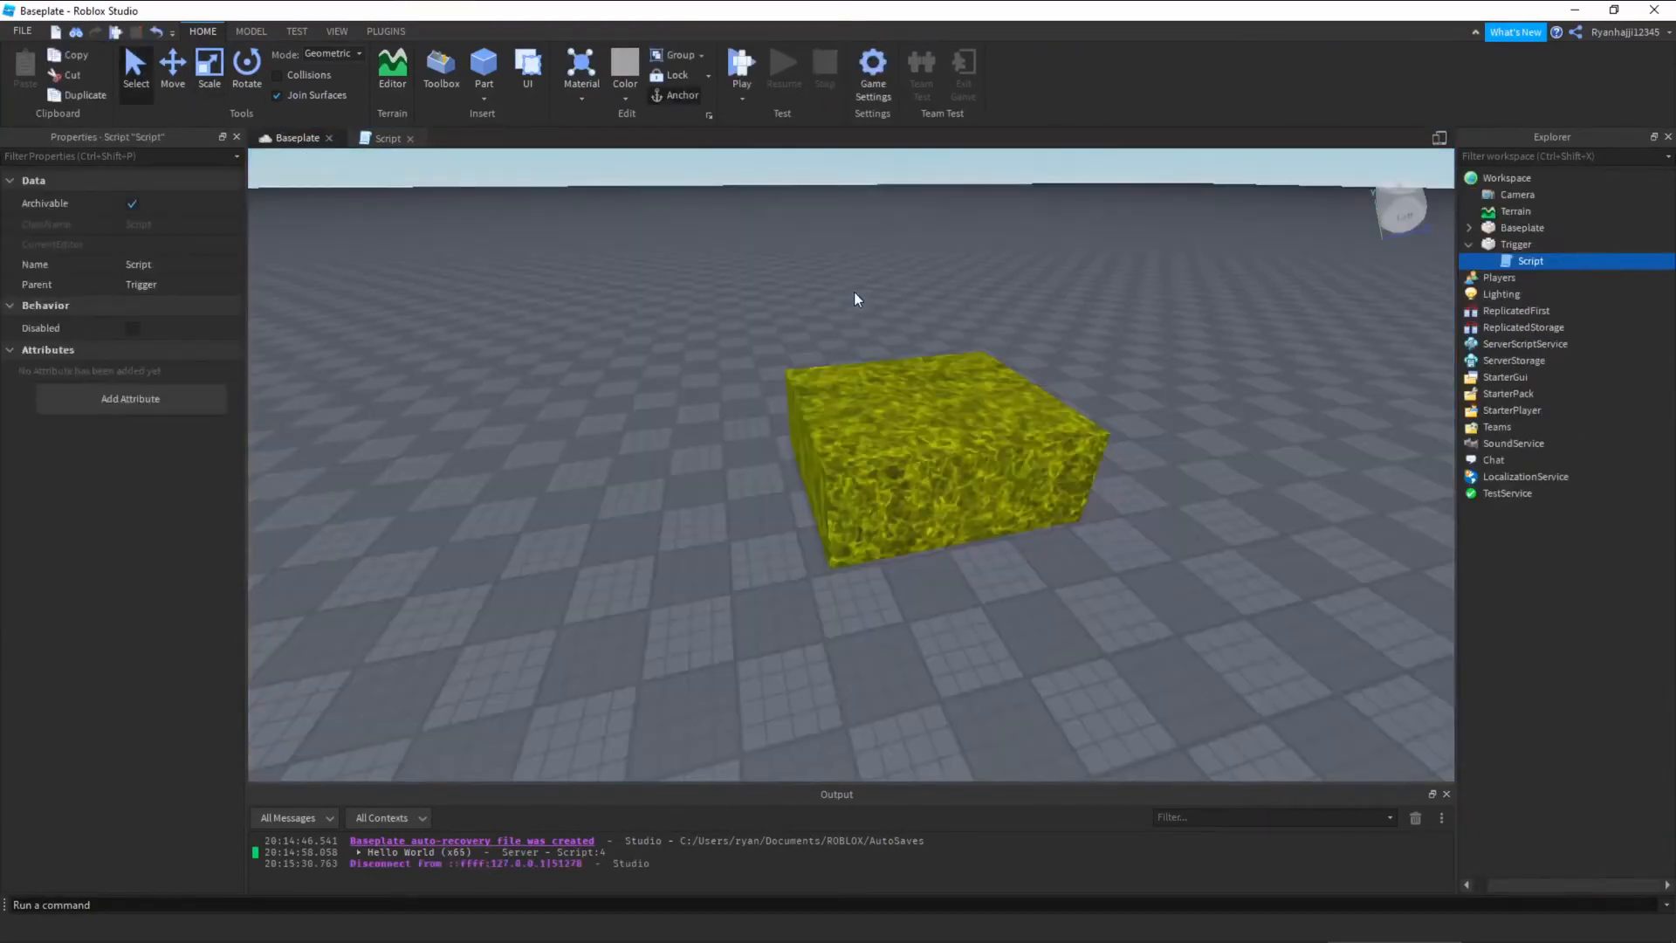
pyautogui.click(387, 138)
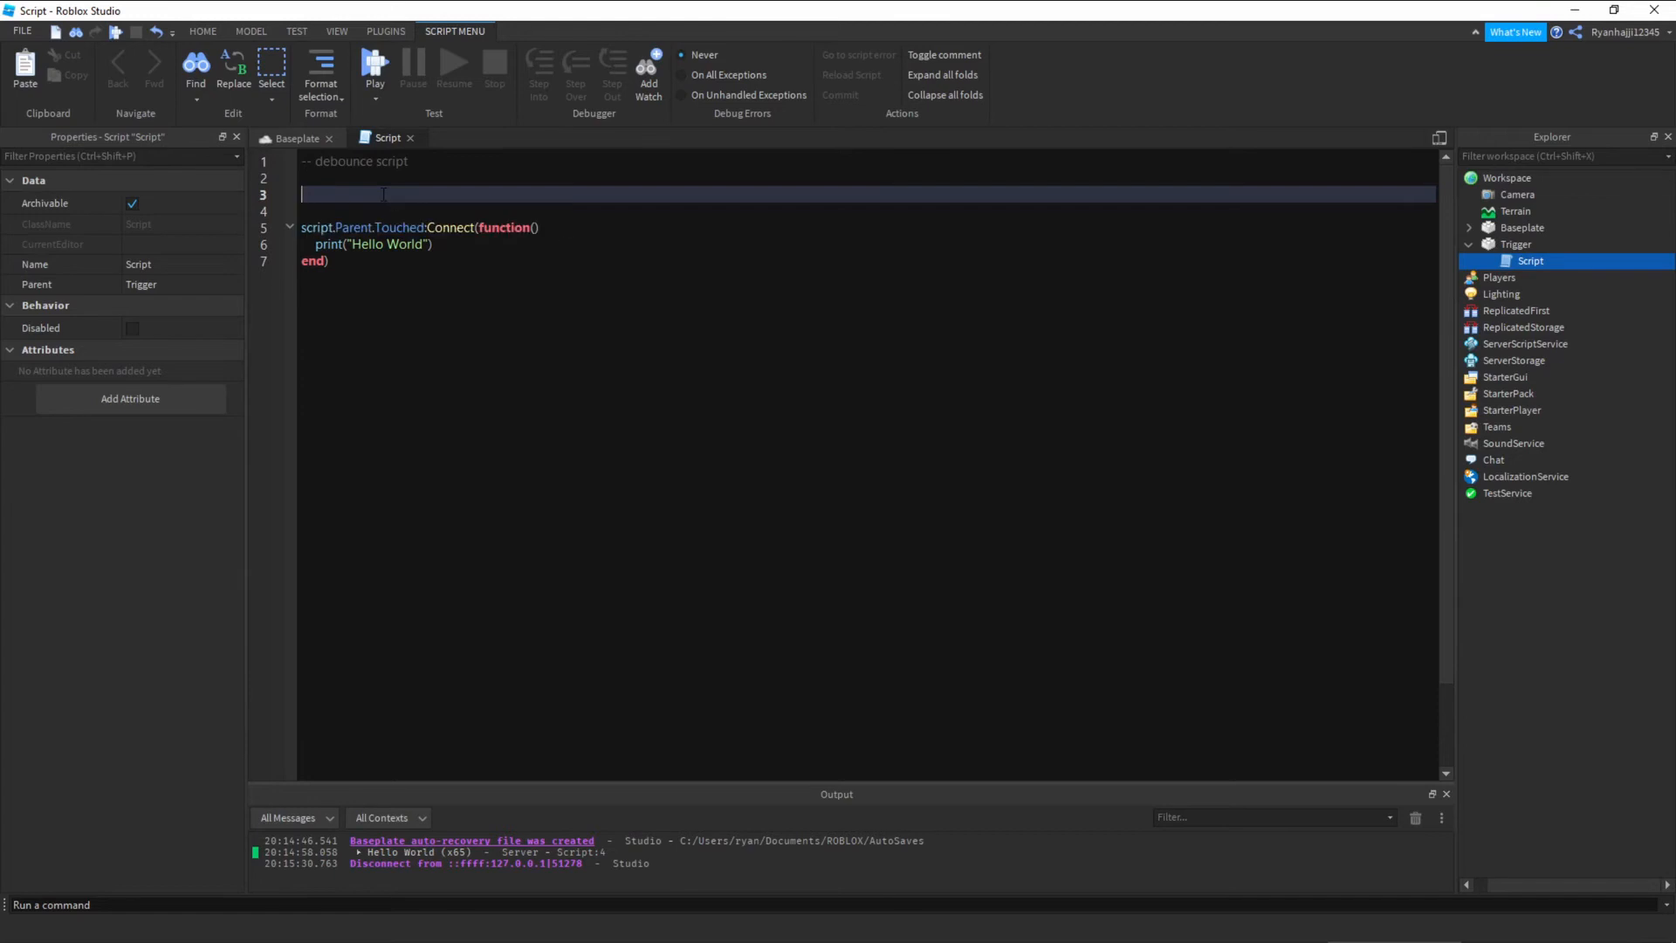
pyautogui.write('local debounce')
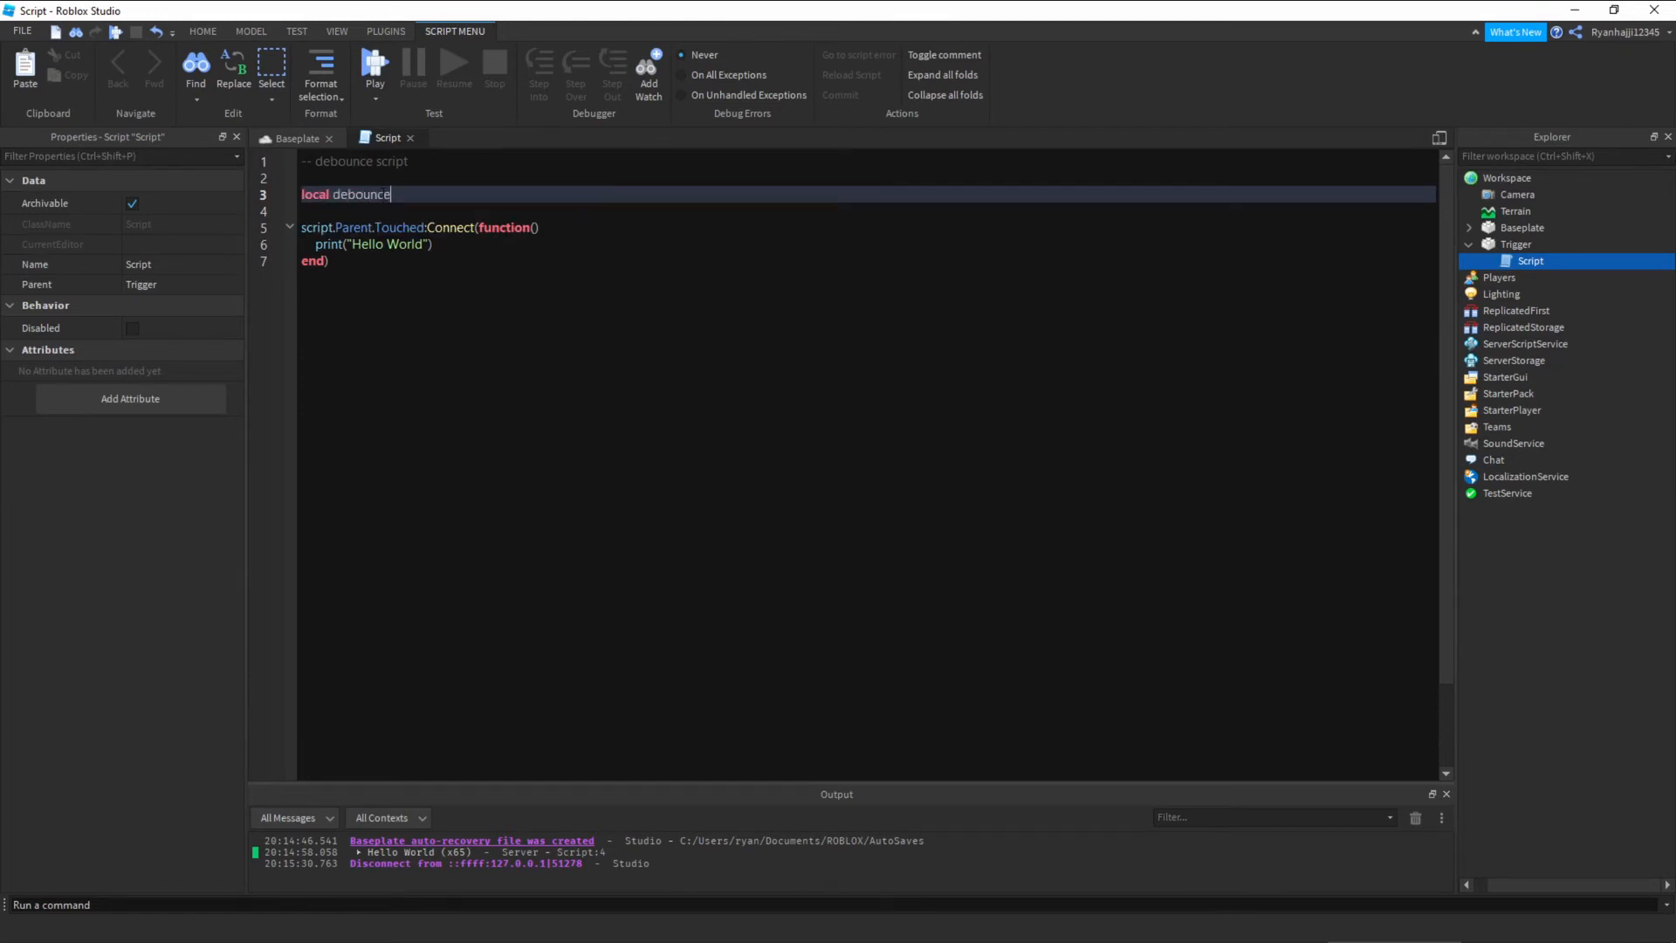
pyautogui.write('= false')
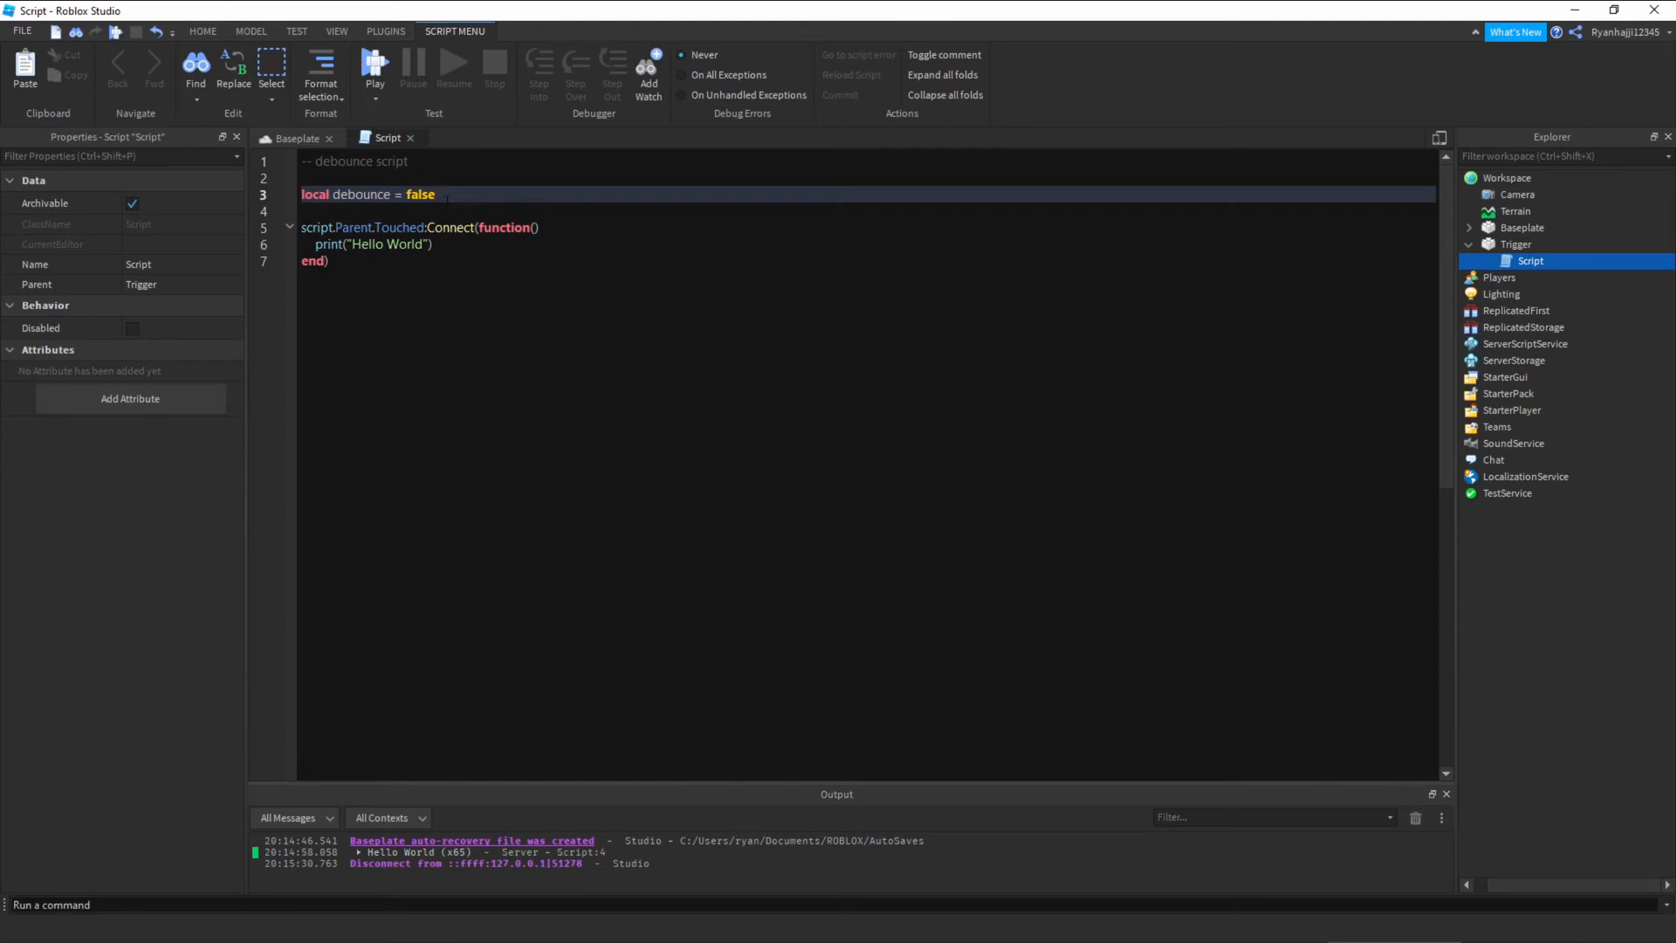
# - Wrap the print in 'if not debounce then debounce = true print("Hello World") end'
pyautogui.click(542, 227)
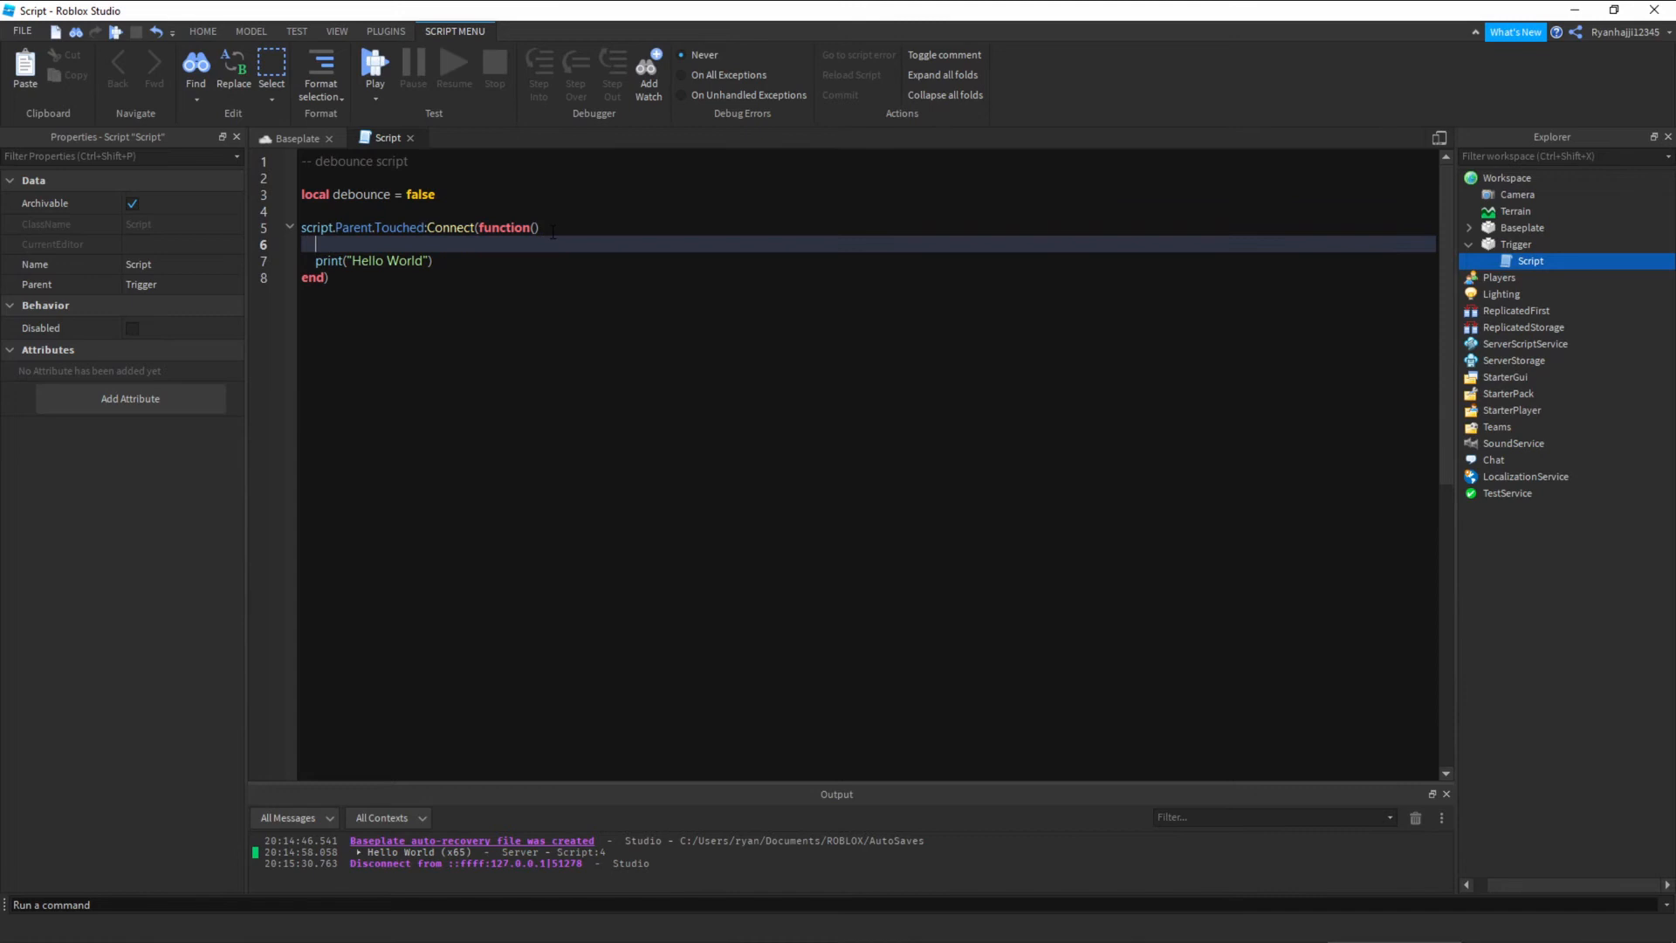
pyautogui.write('if n')
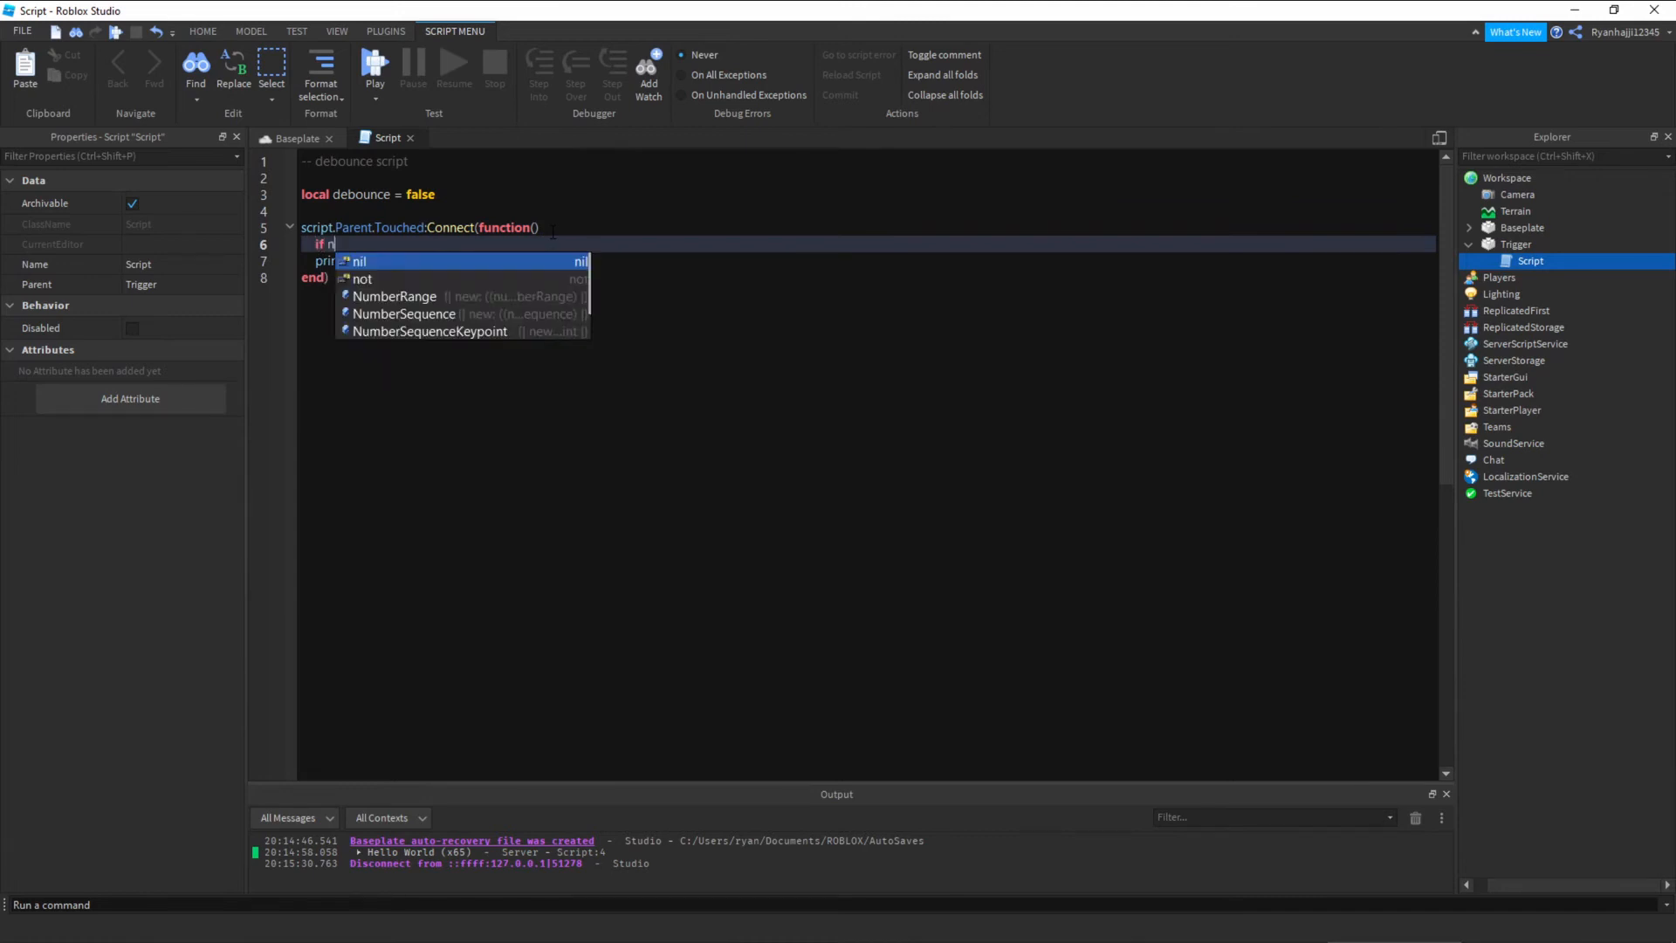
pyautogui.write('ot')
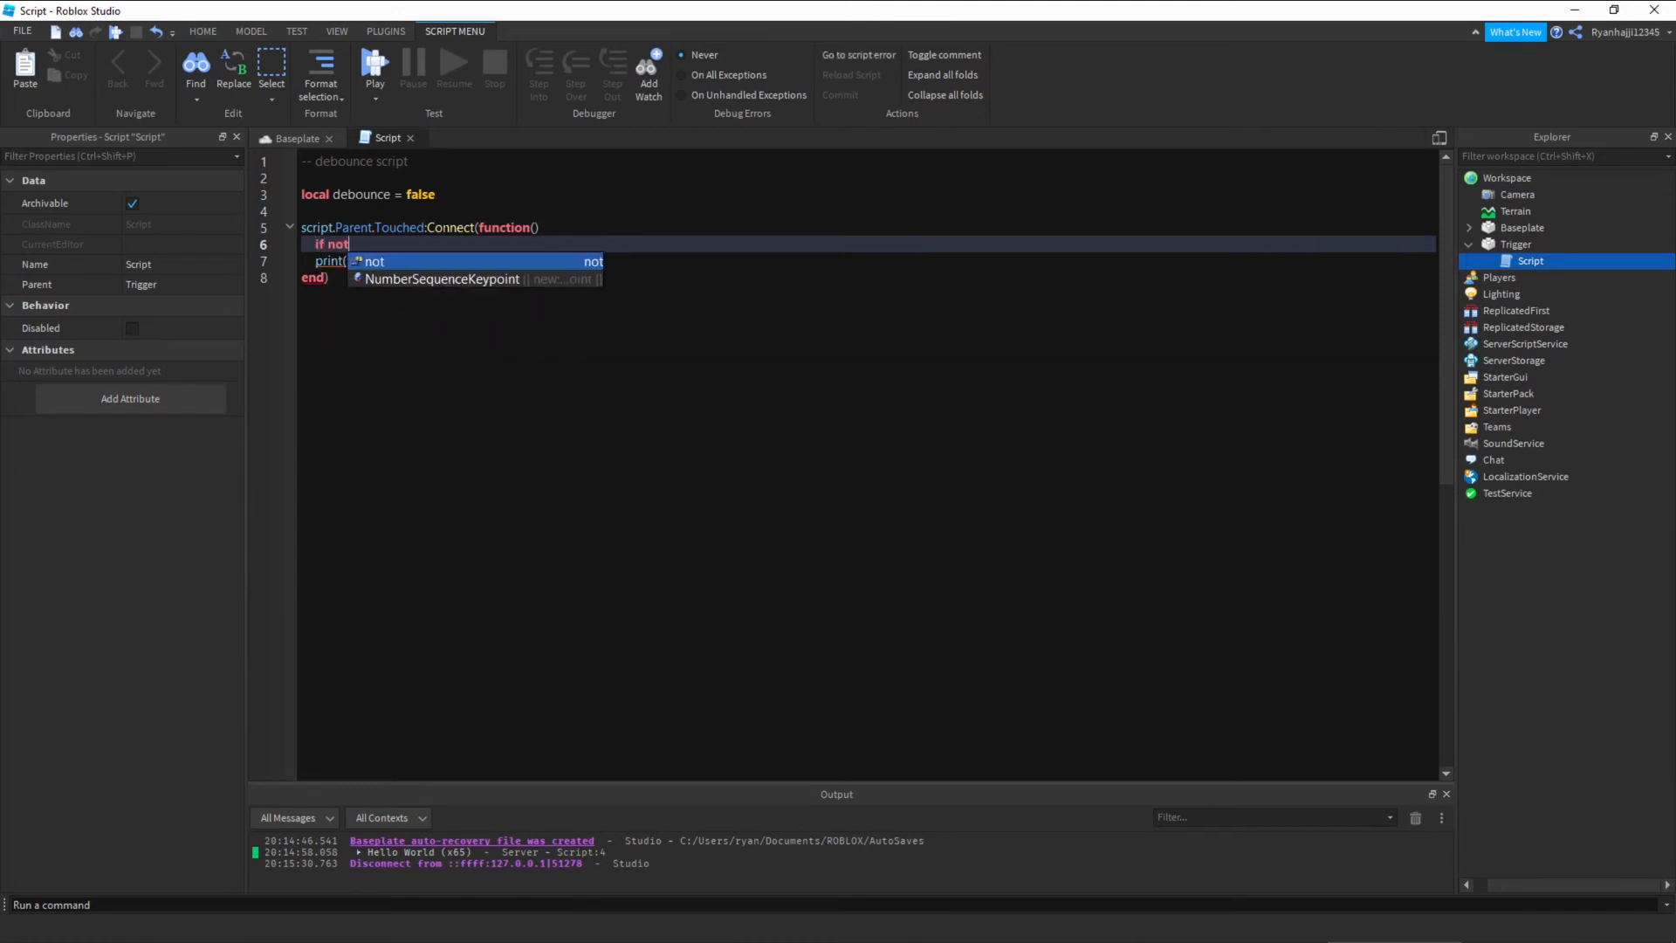
pyautogui.write('debounce')
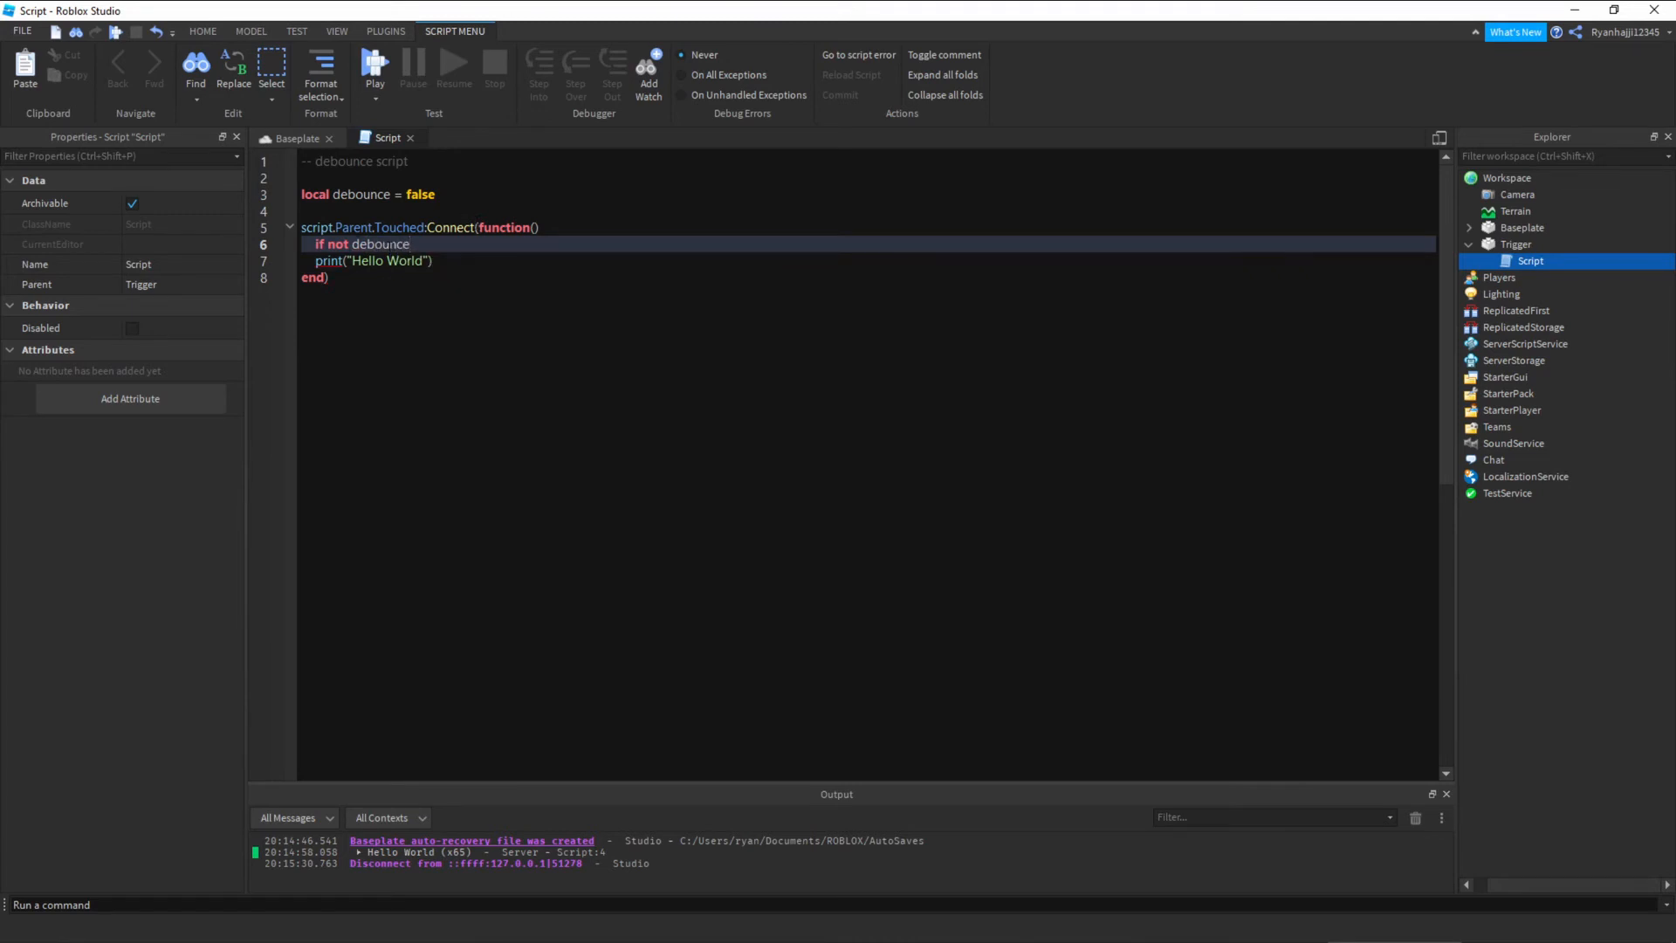
pyautogui.write('then')
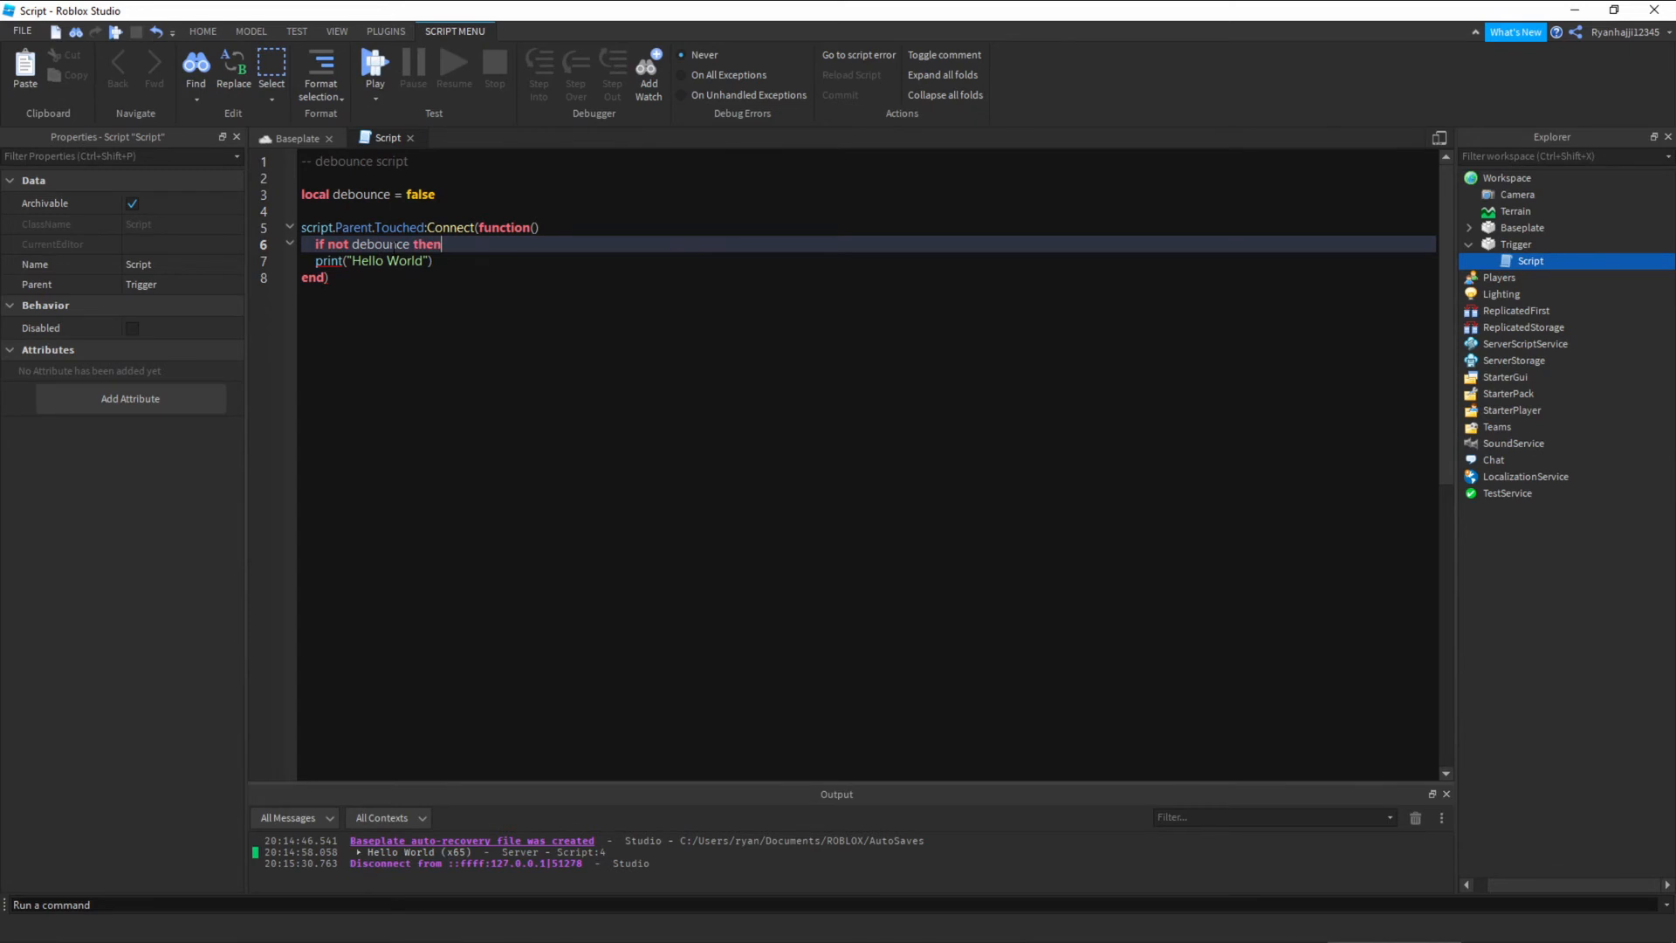
pyautogui.write('debounce')
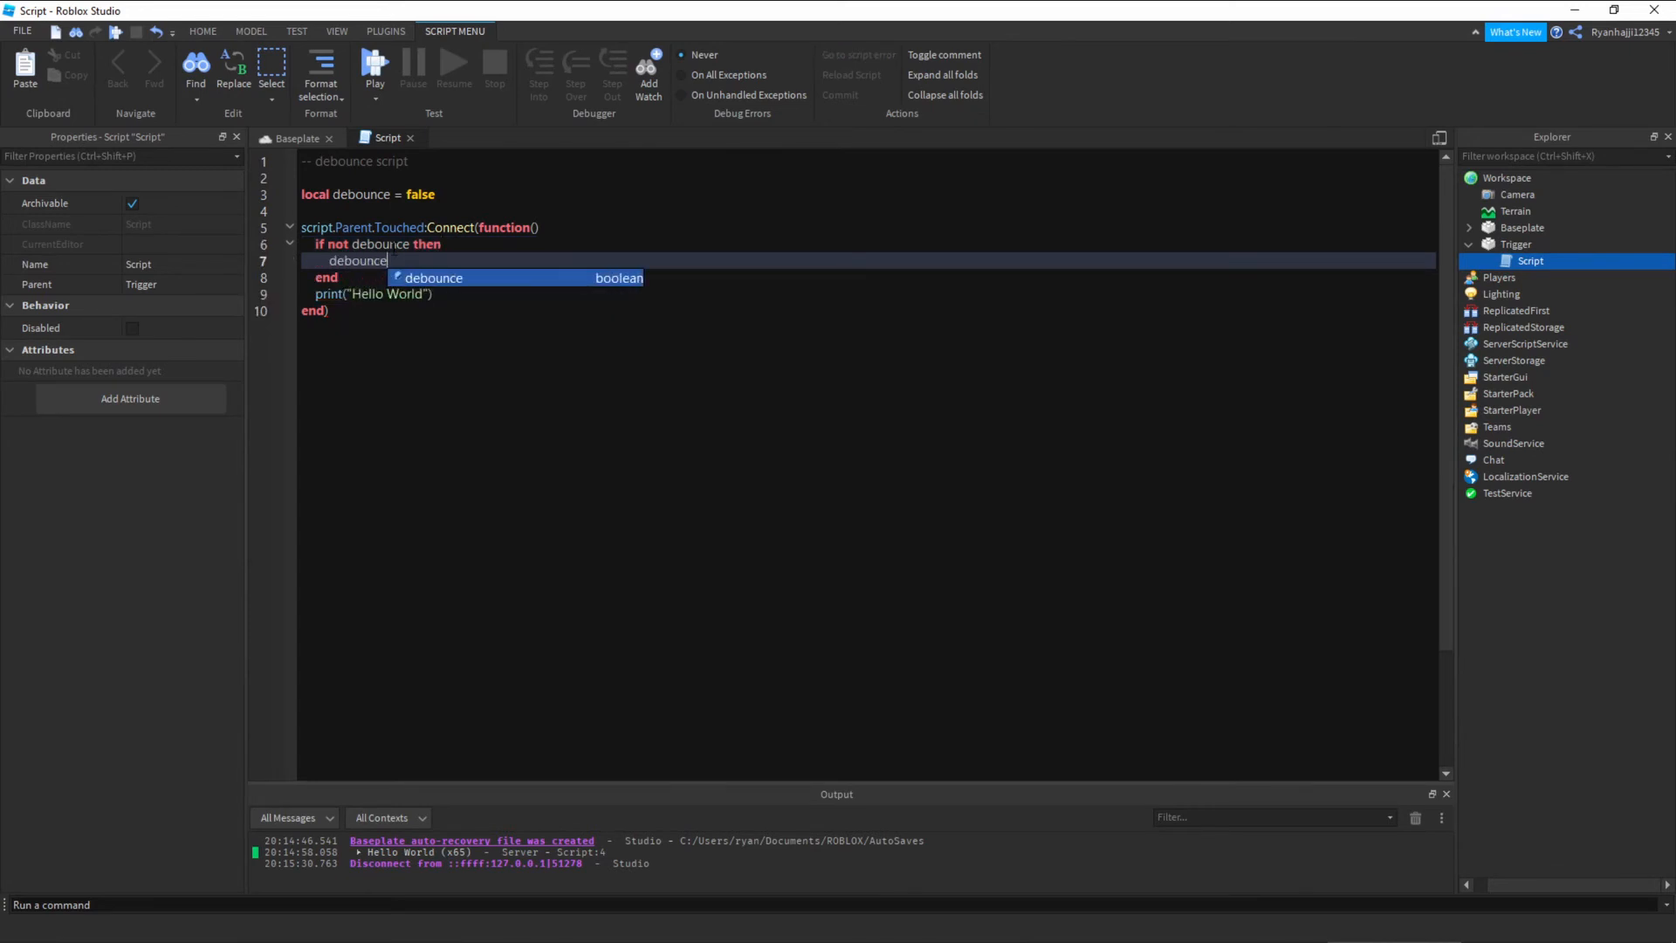
pyautogui.write('= true')
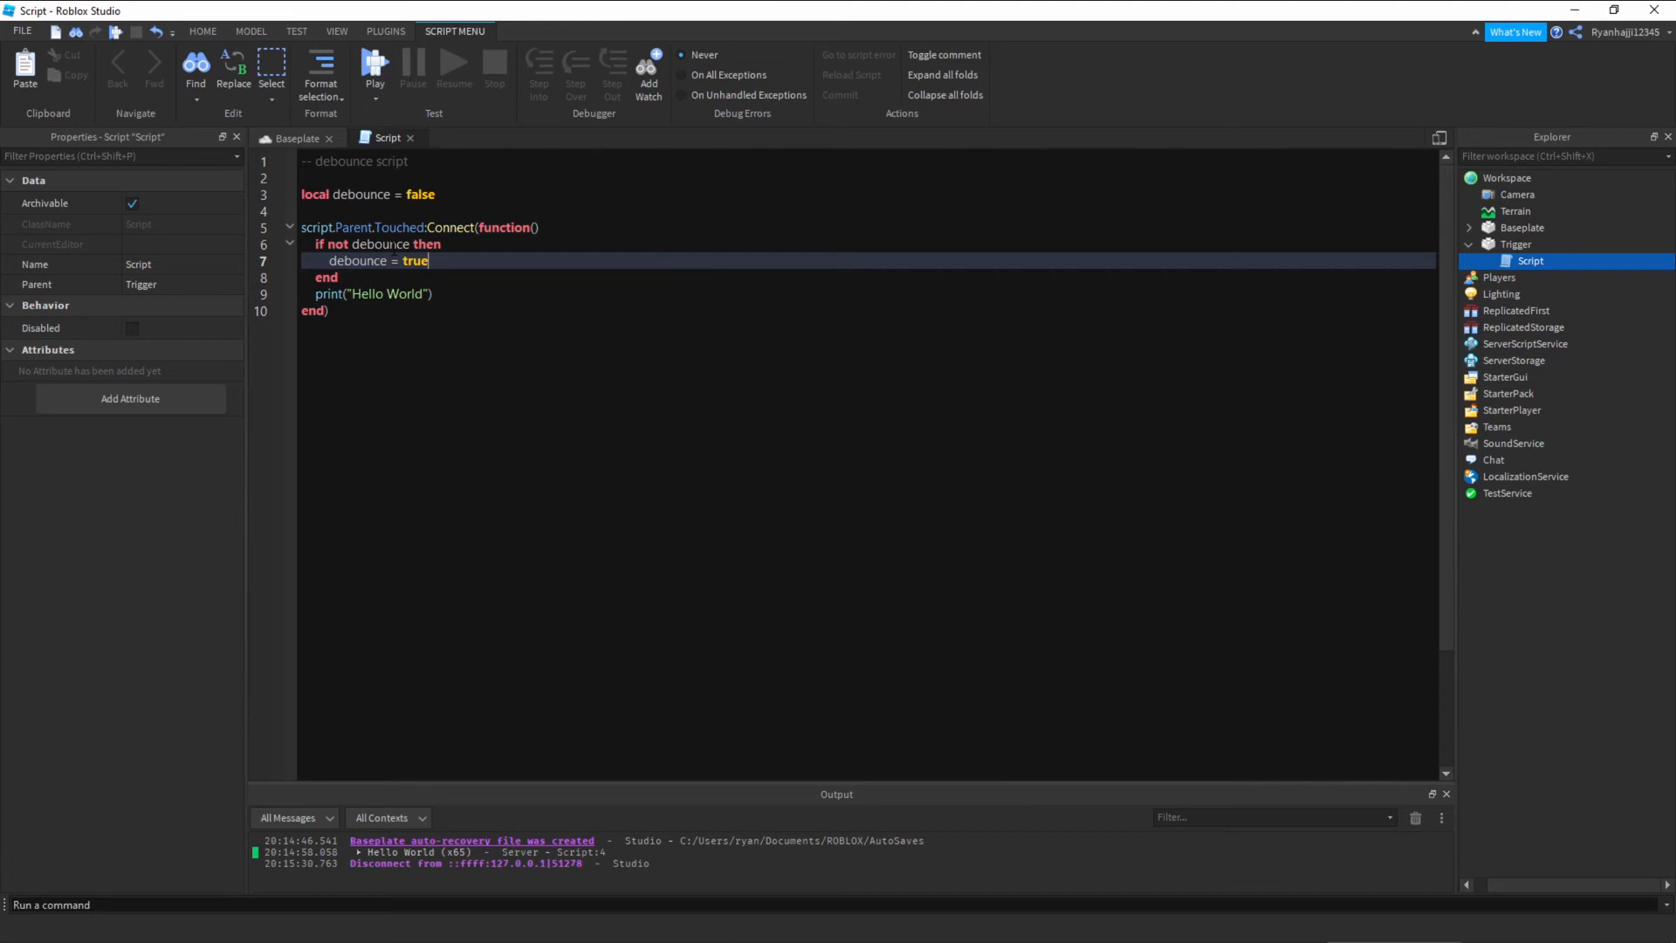
pyautogui.click(327, 277)
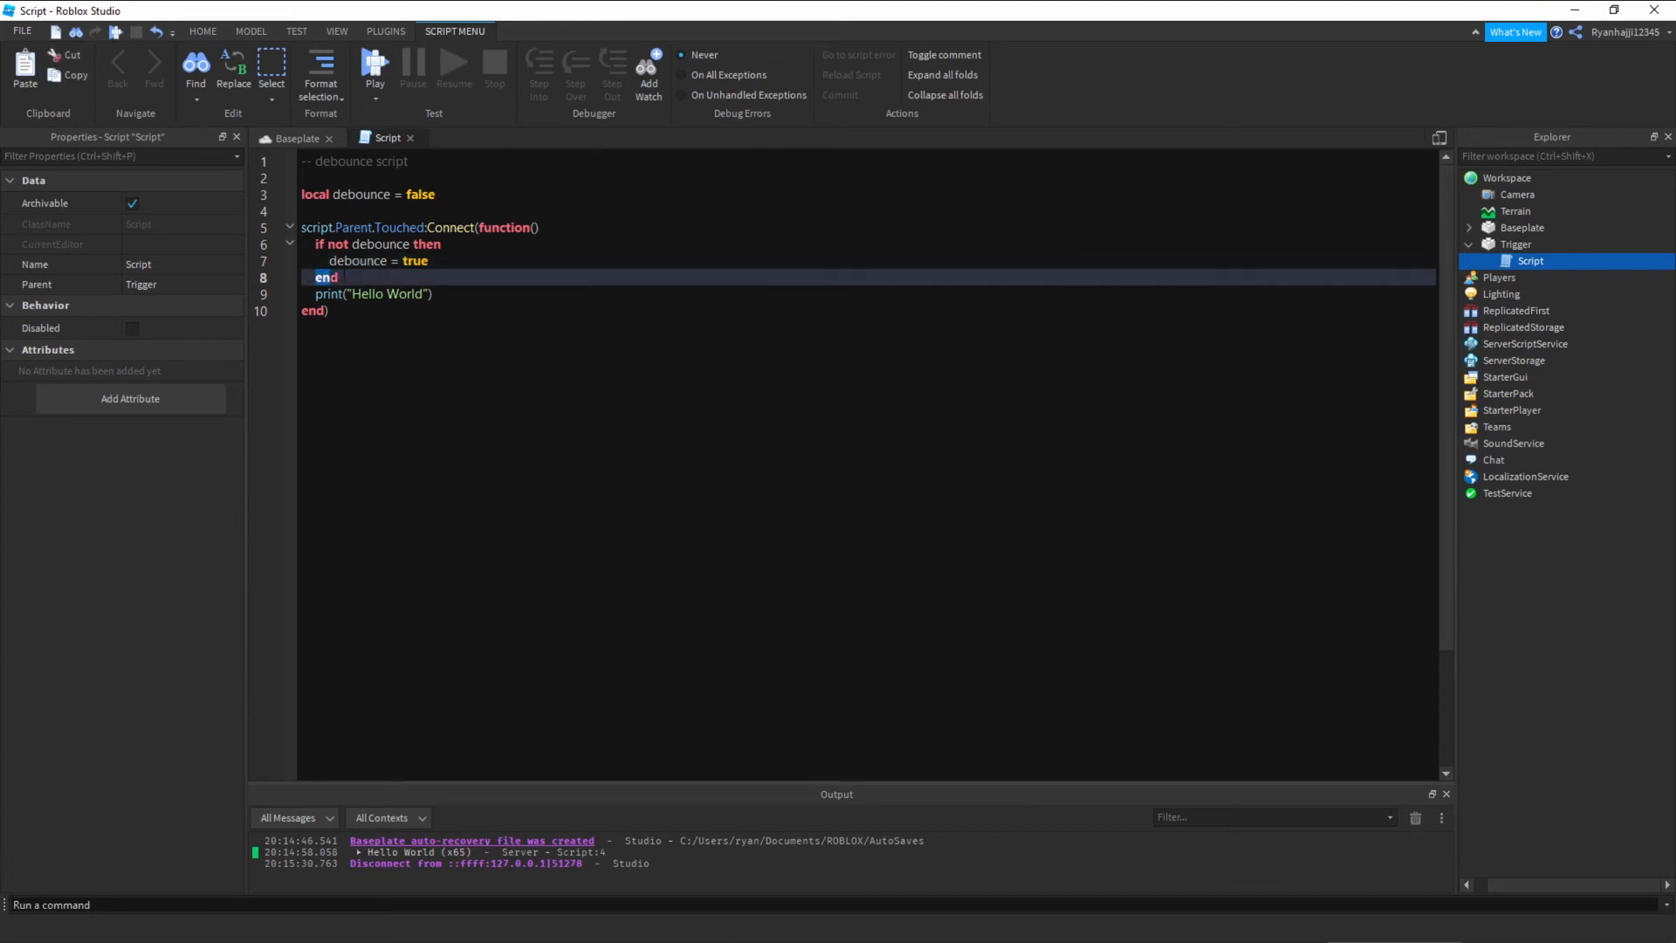
pyautogui.click(374, 294)
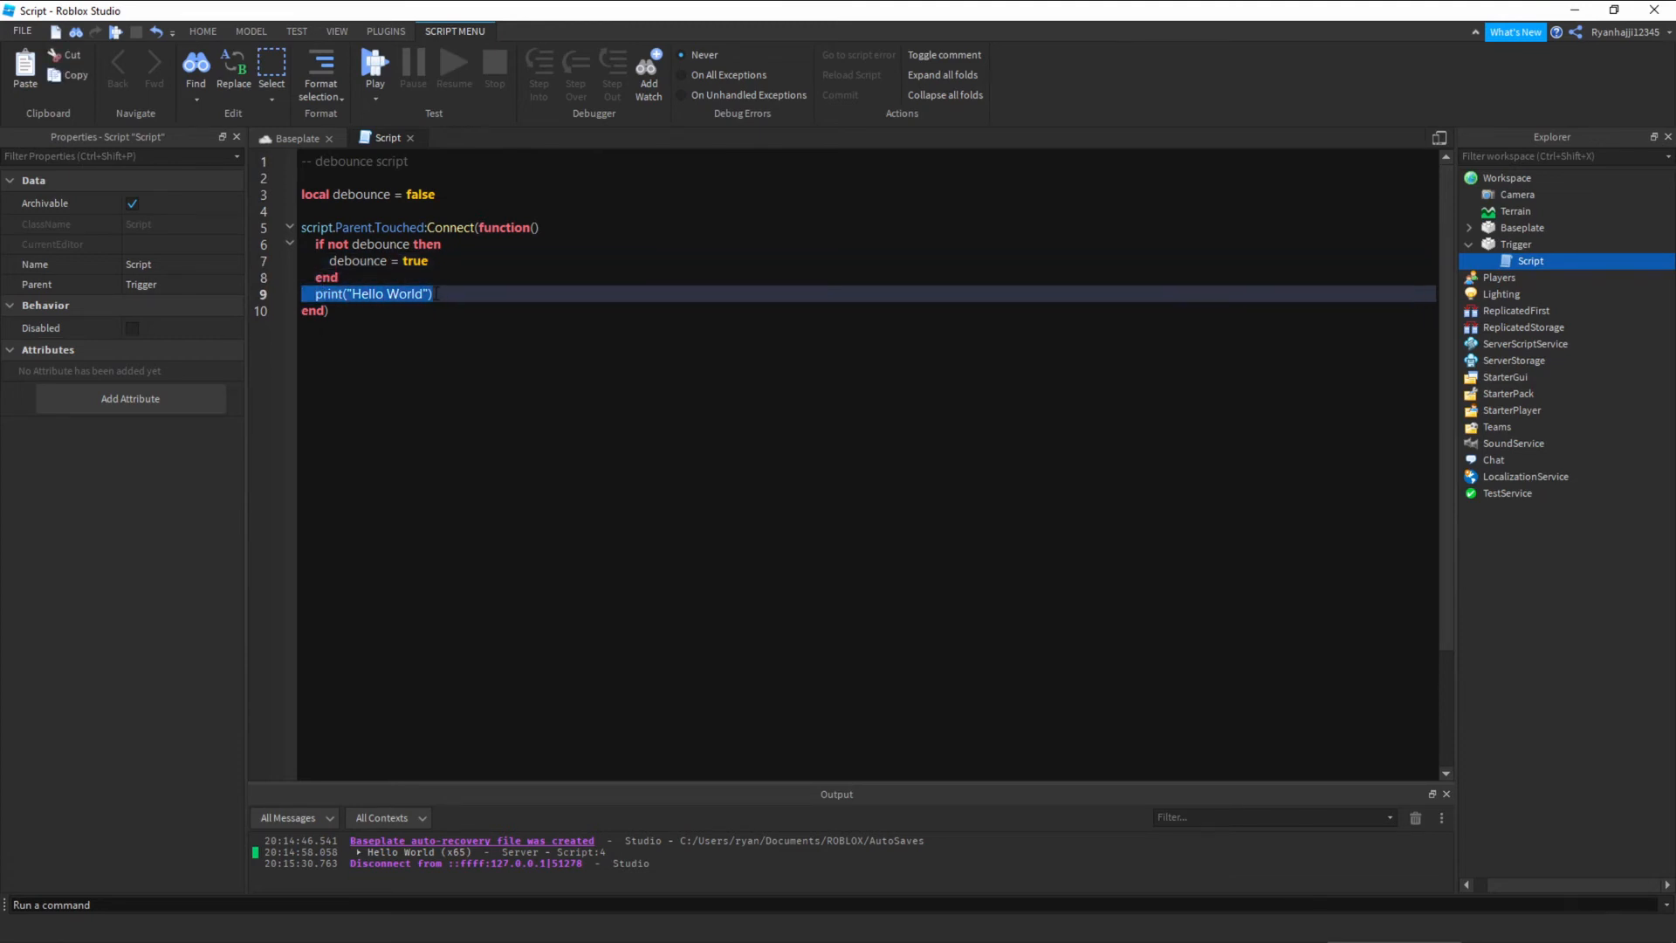
pyautogui.press('Delete')
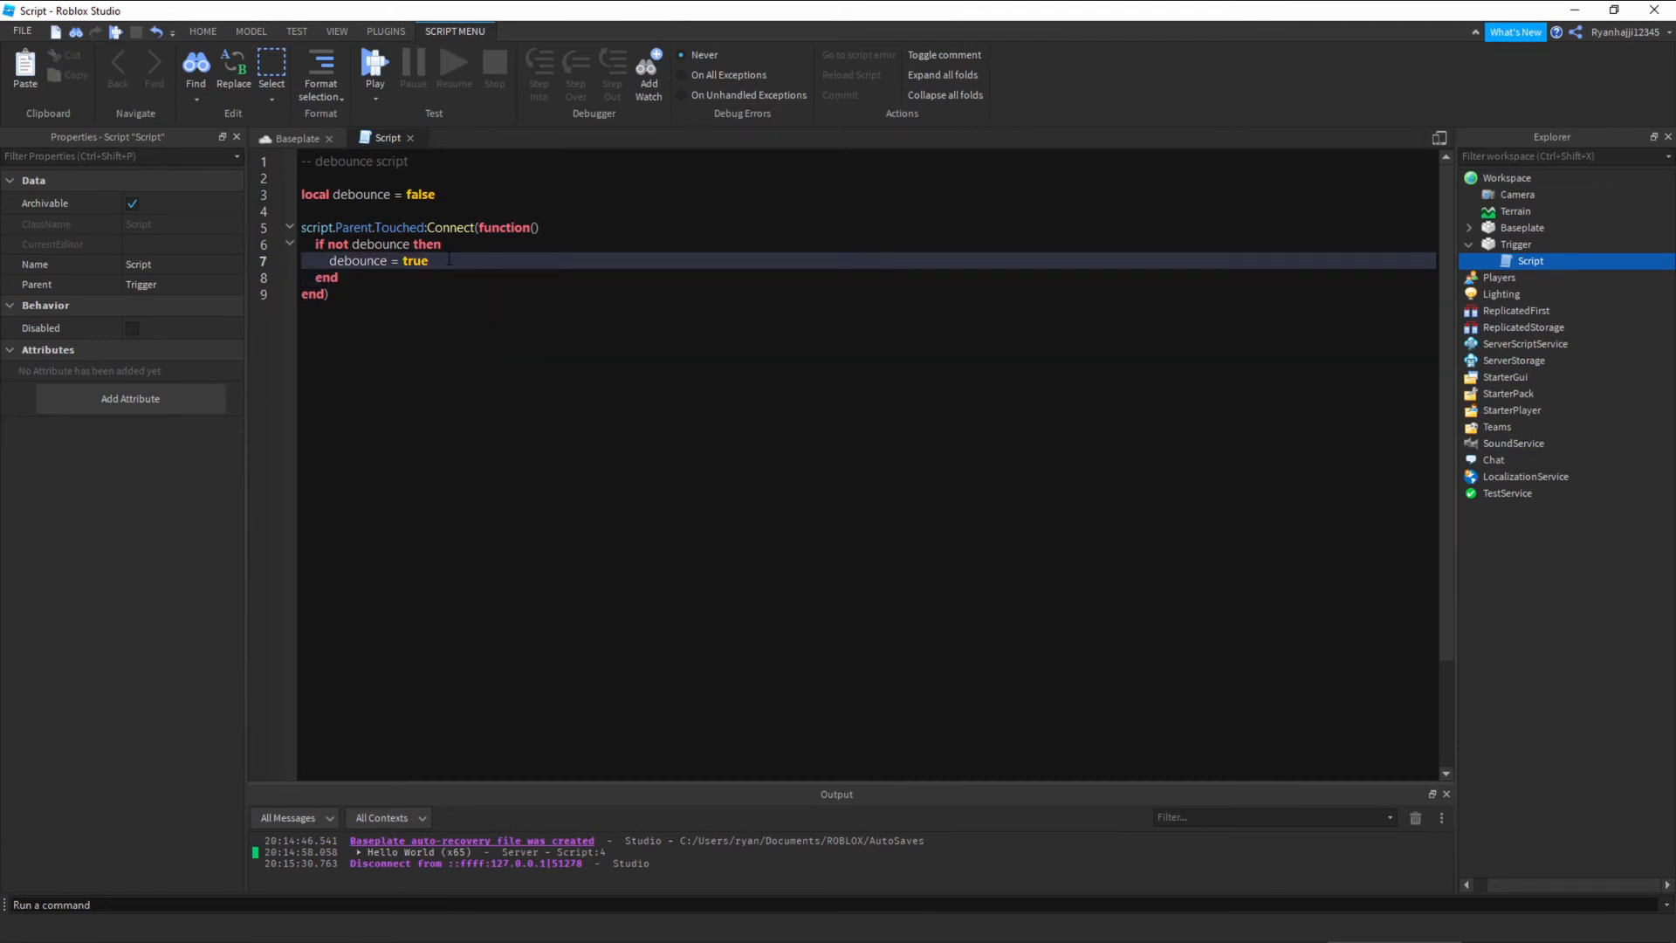
pyautogui.write('print("Hello World")')
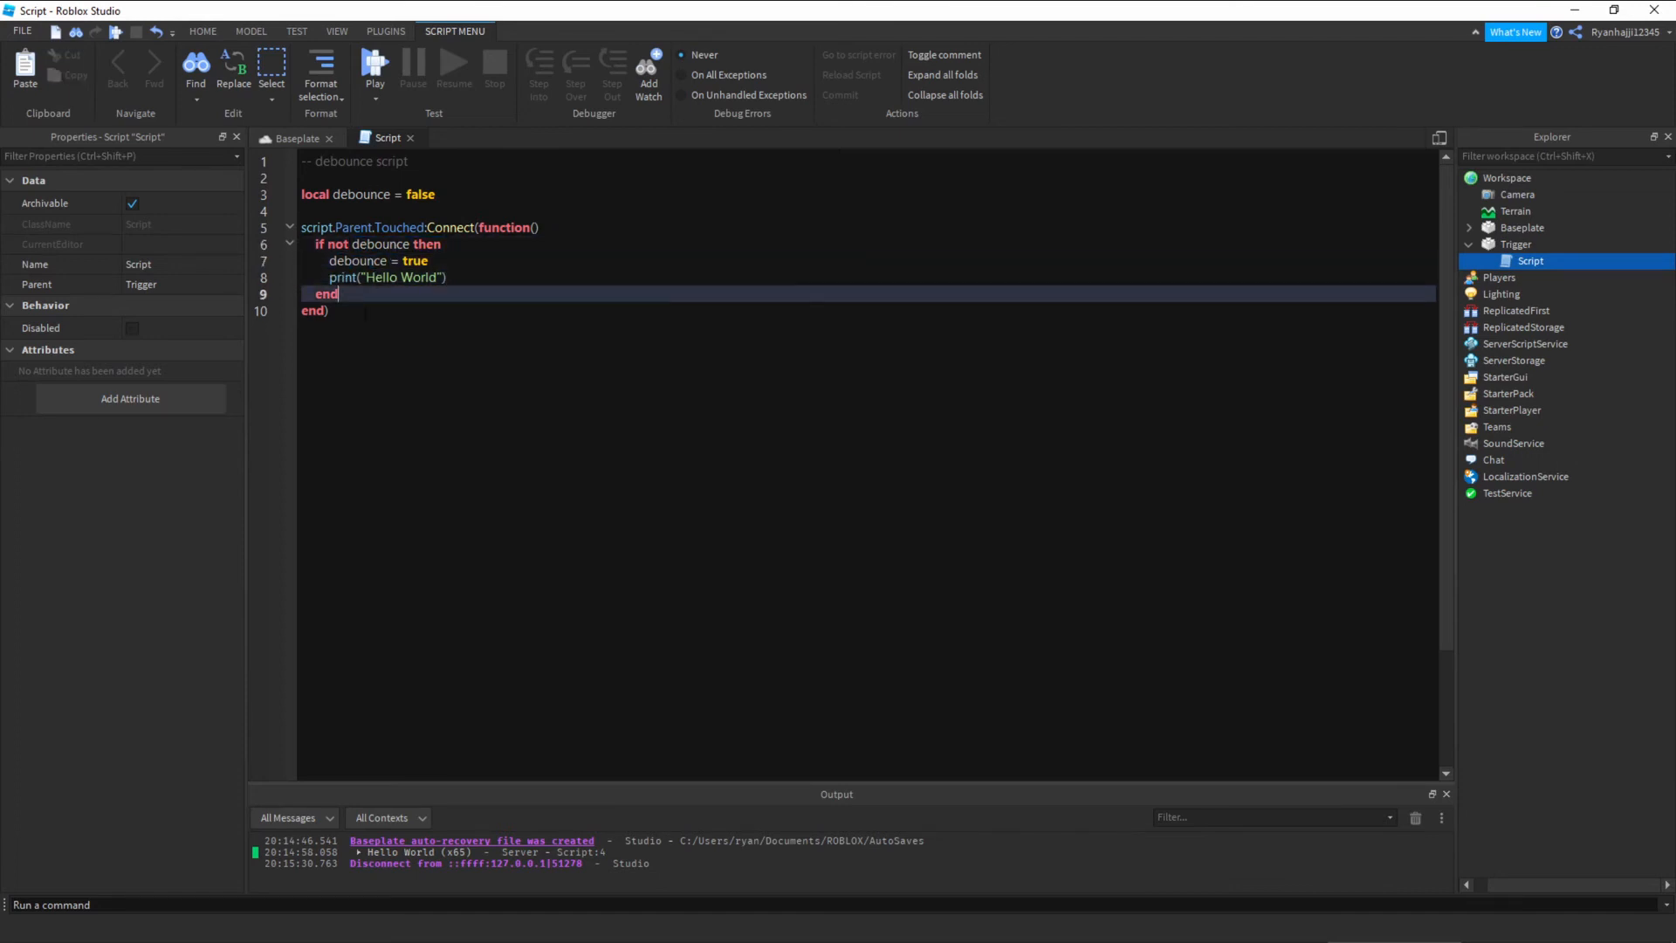
# - Playtest so Hello World prints once, then start a new line after the print
pyautogui.click(374, 64)
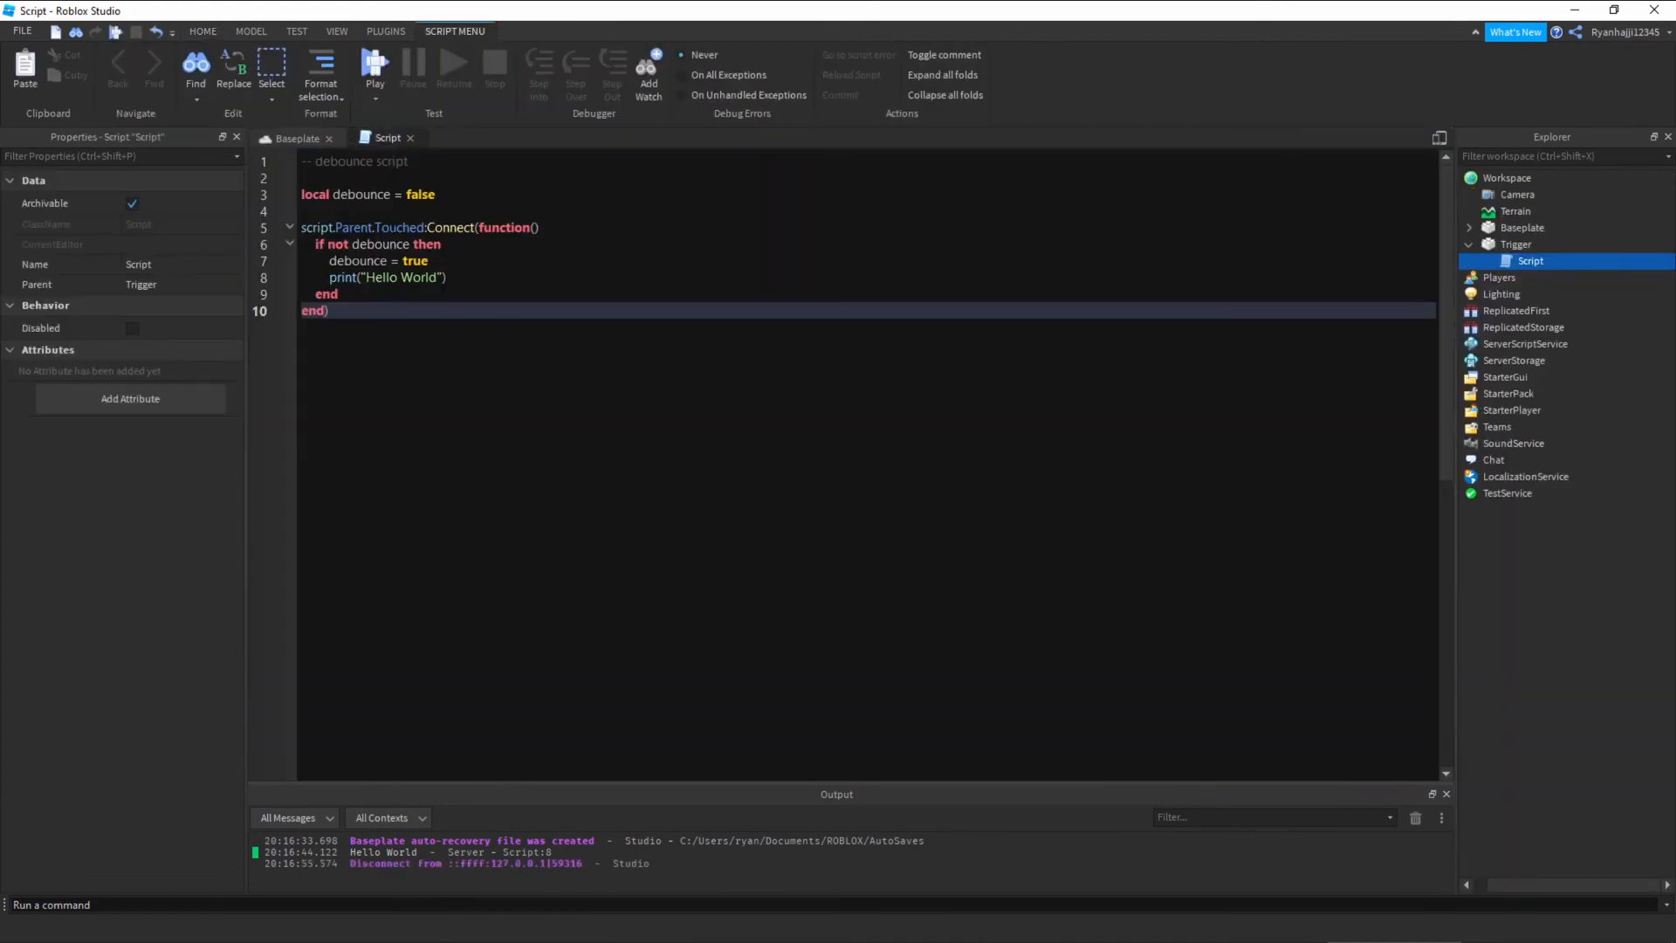
pyautogui.click(447, 277)
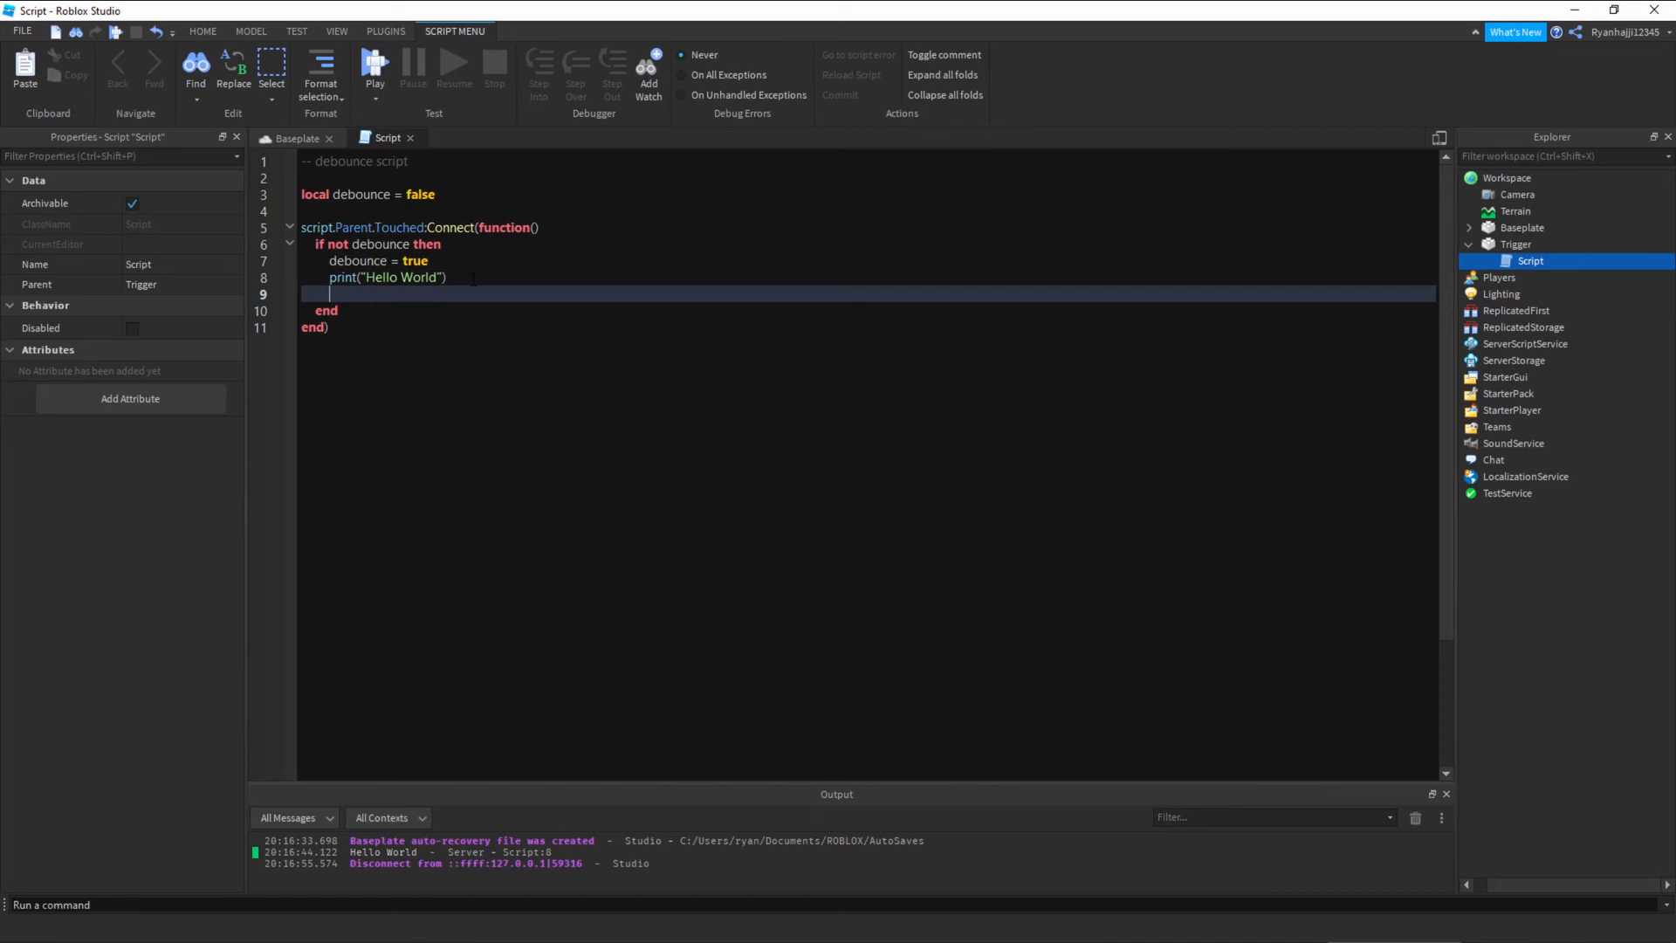
# - Add wait(1) after the print and reset debounce = false inside the if block
pyautogui.write('w')
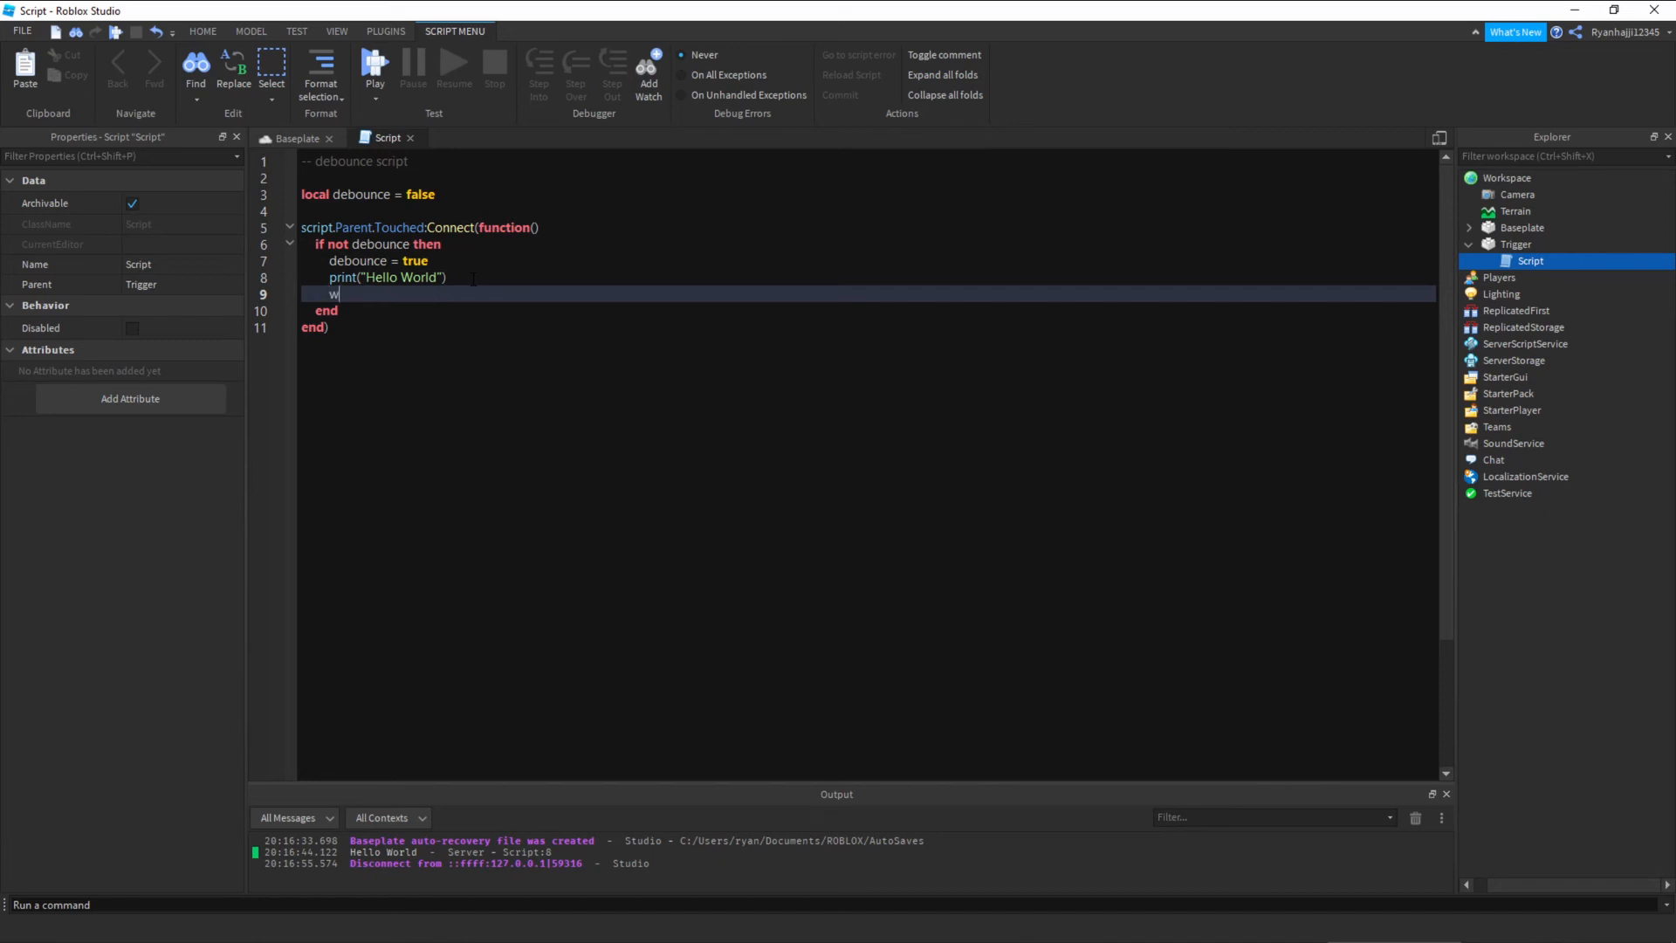
pyautogui.write('ait(1)')
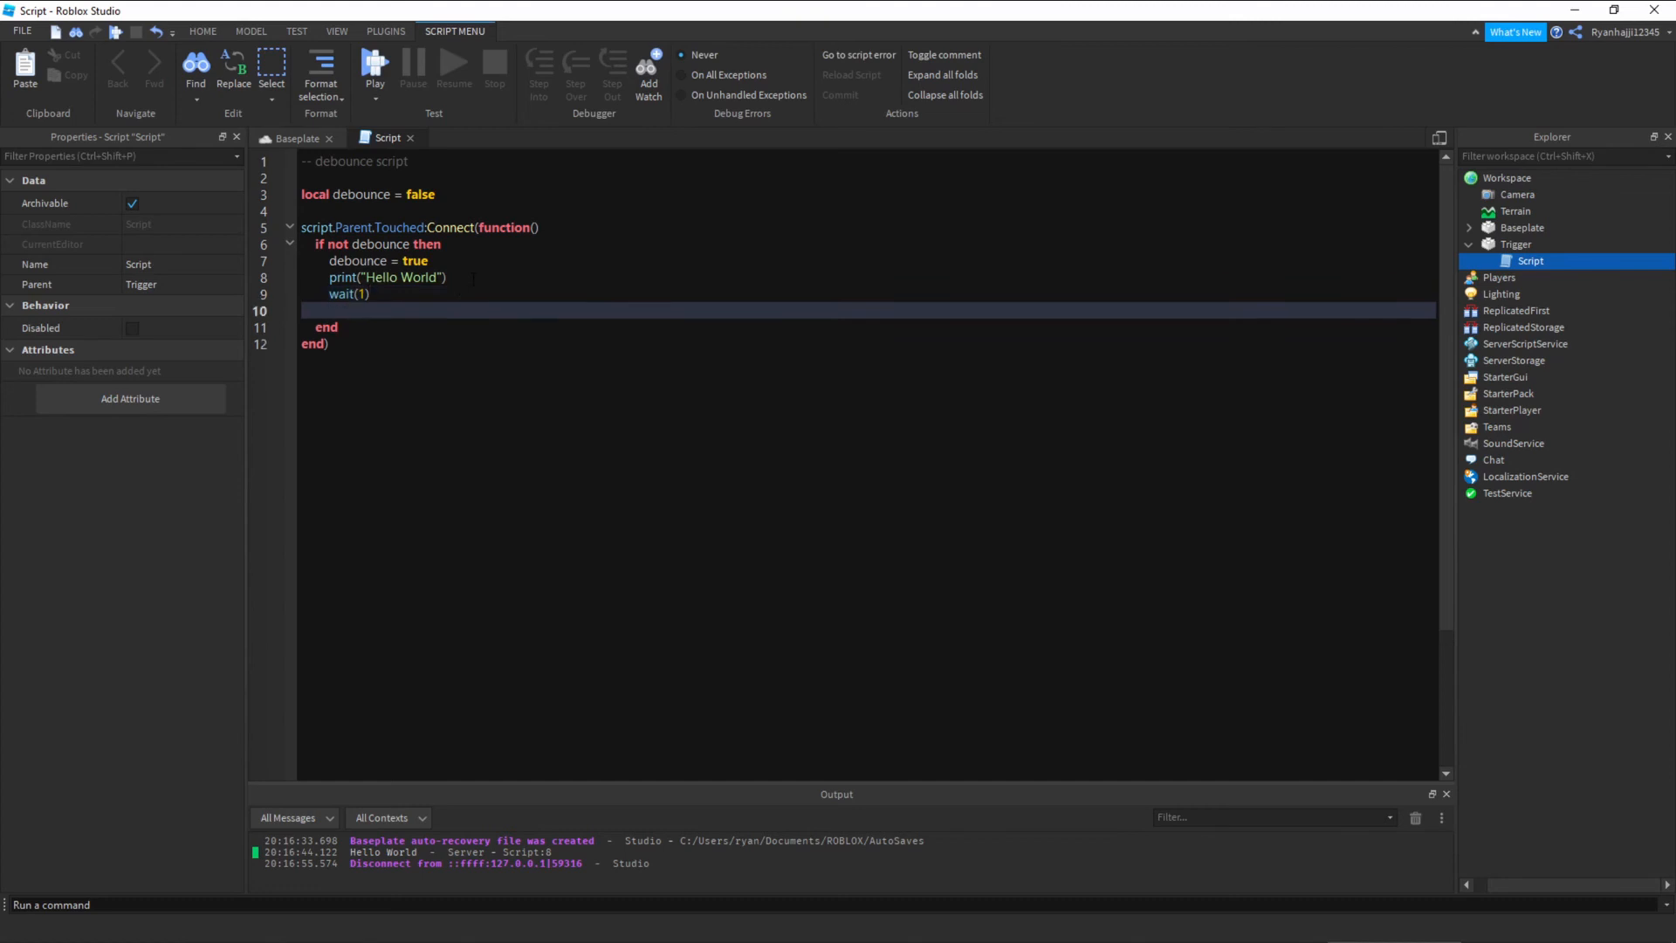
pyautogui.write('debounce')
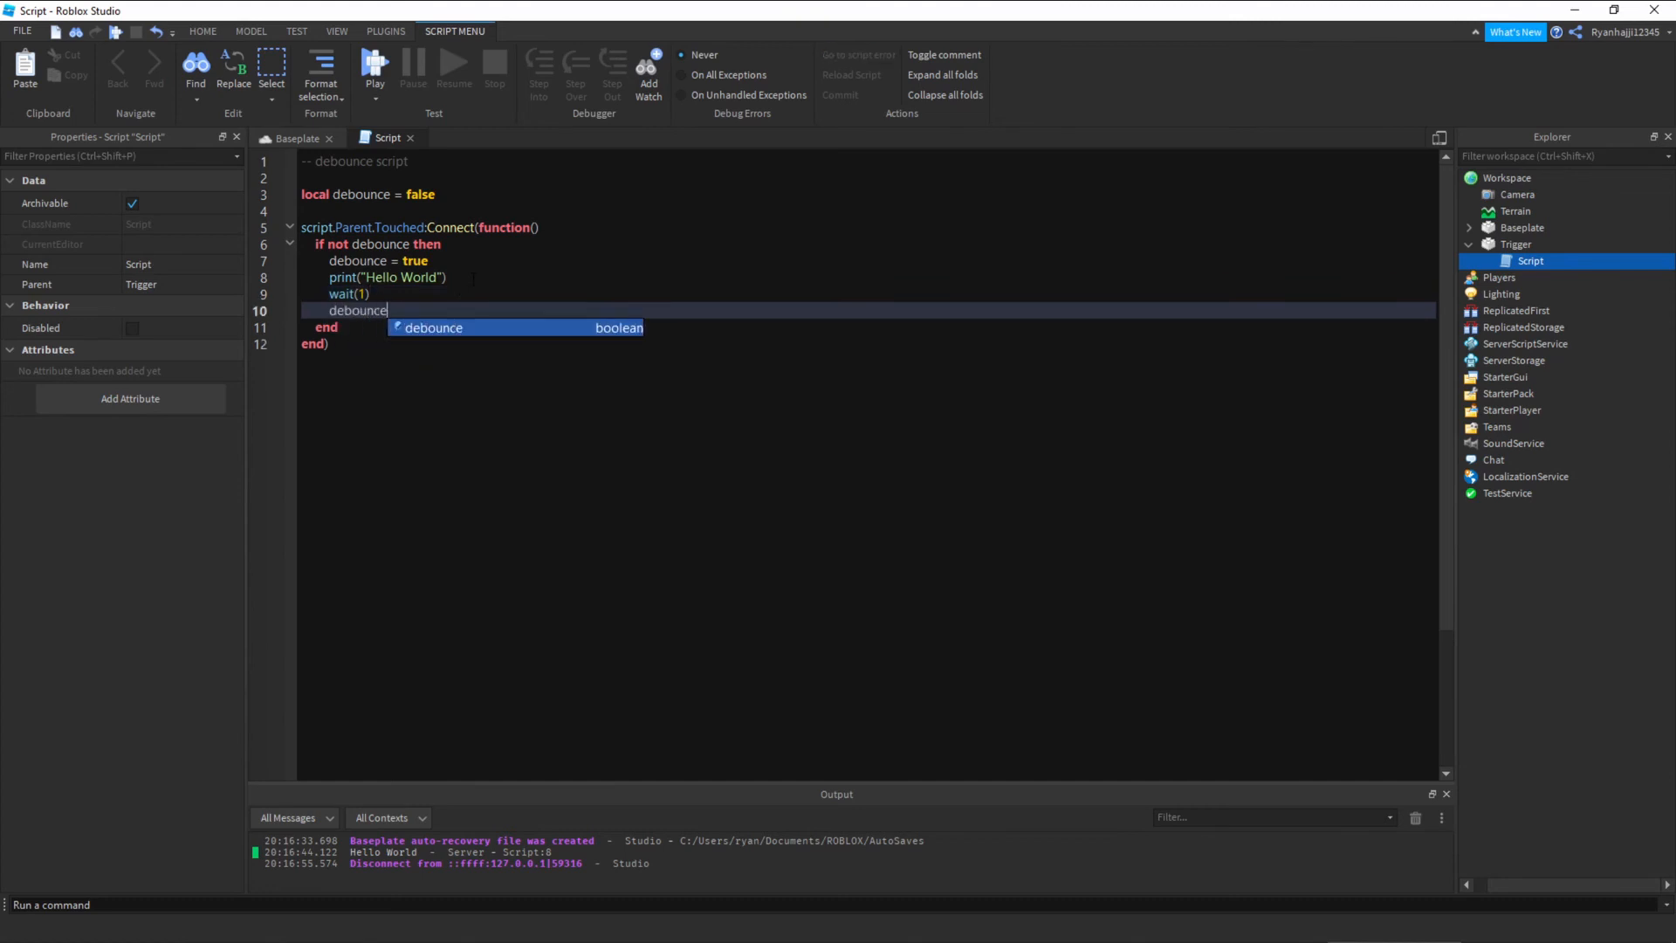
pyautogui.write('= false')
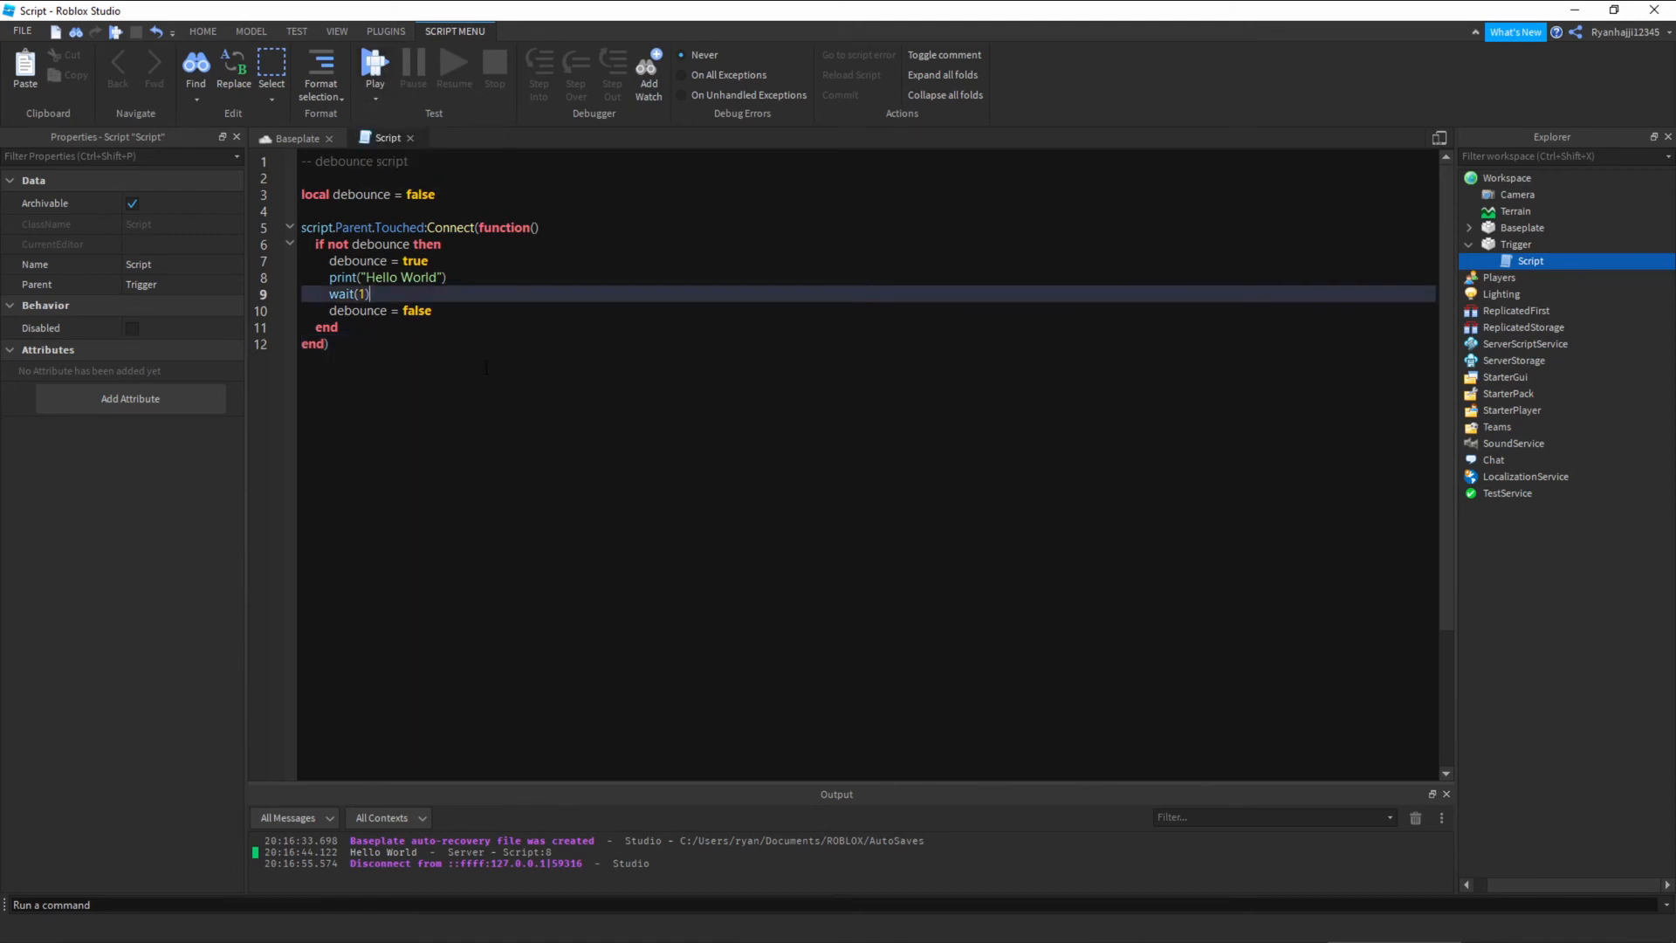
pyautogui.write('3')
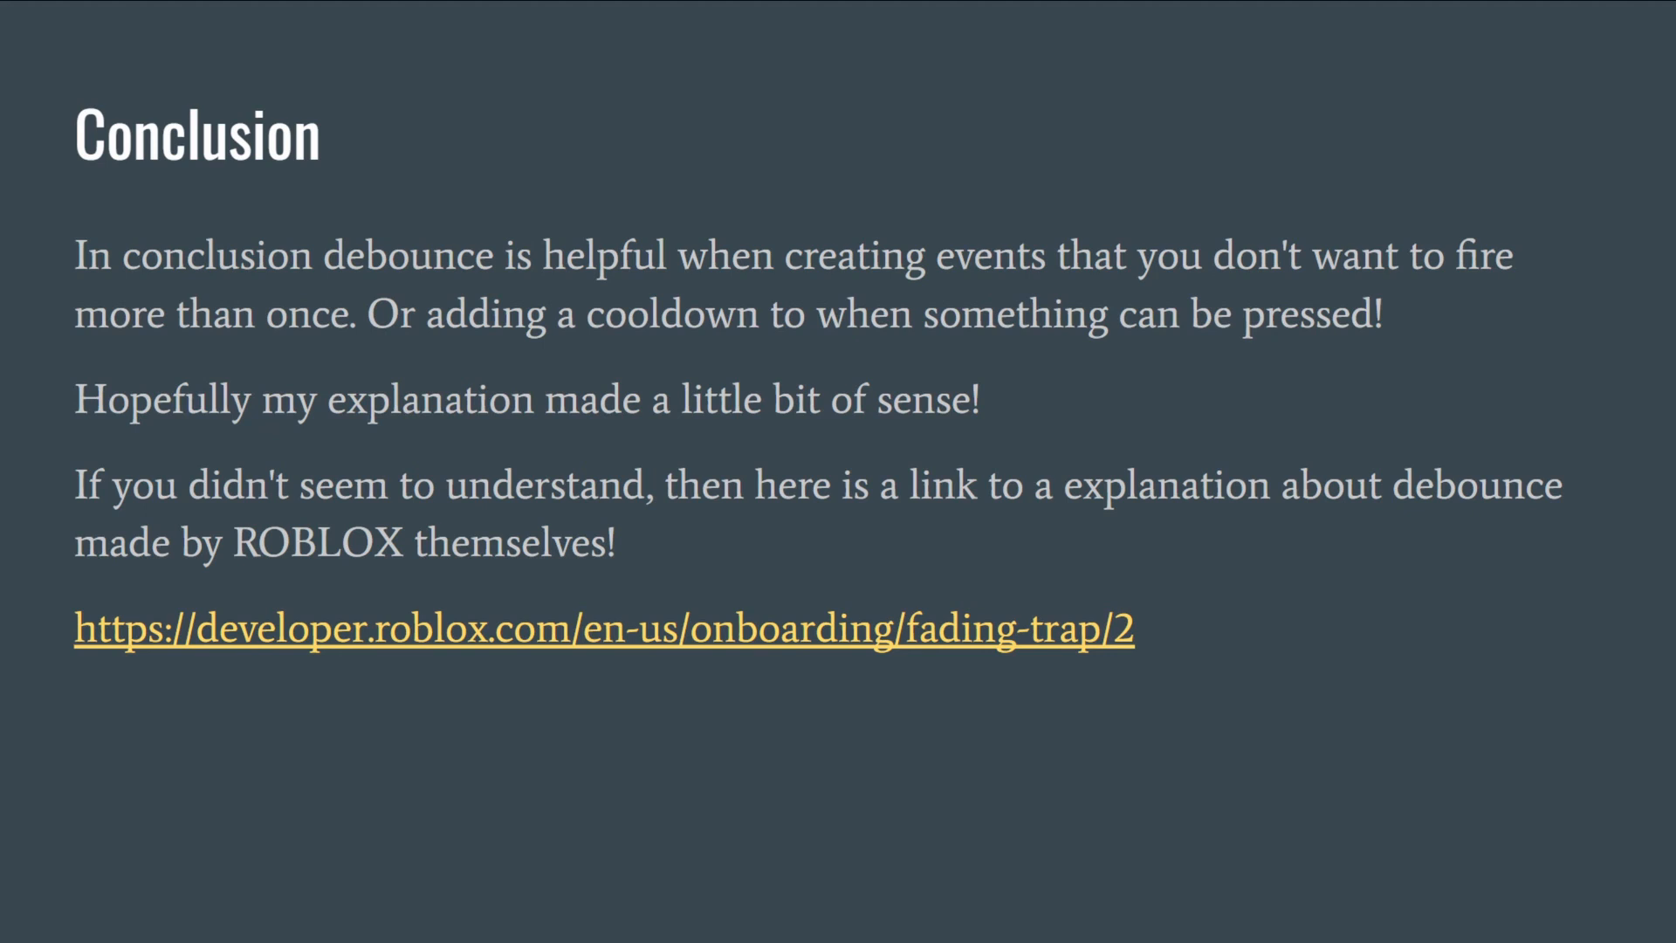
pyautogui.moveTo(1074, 458)
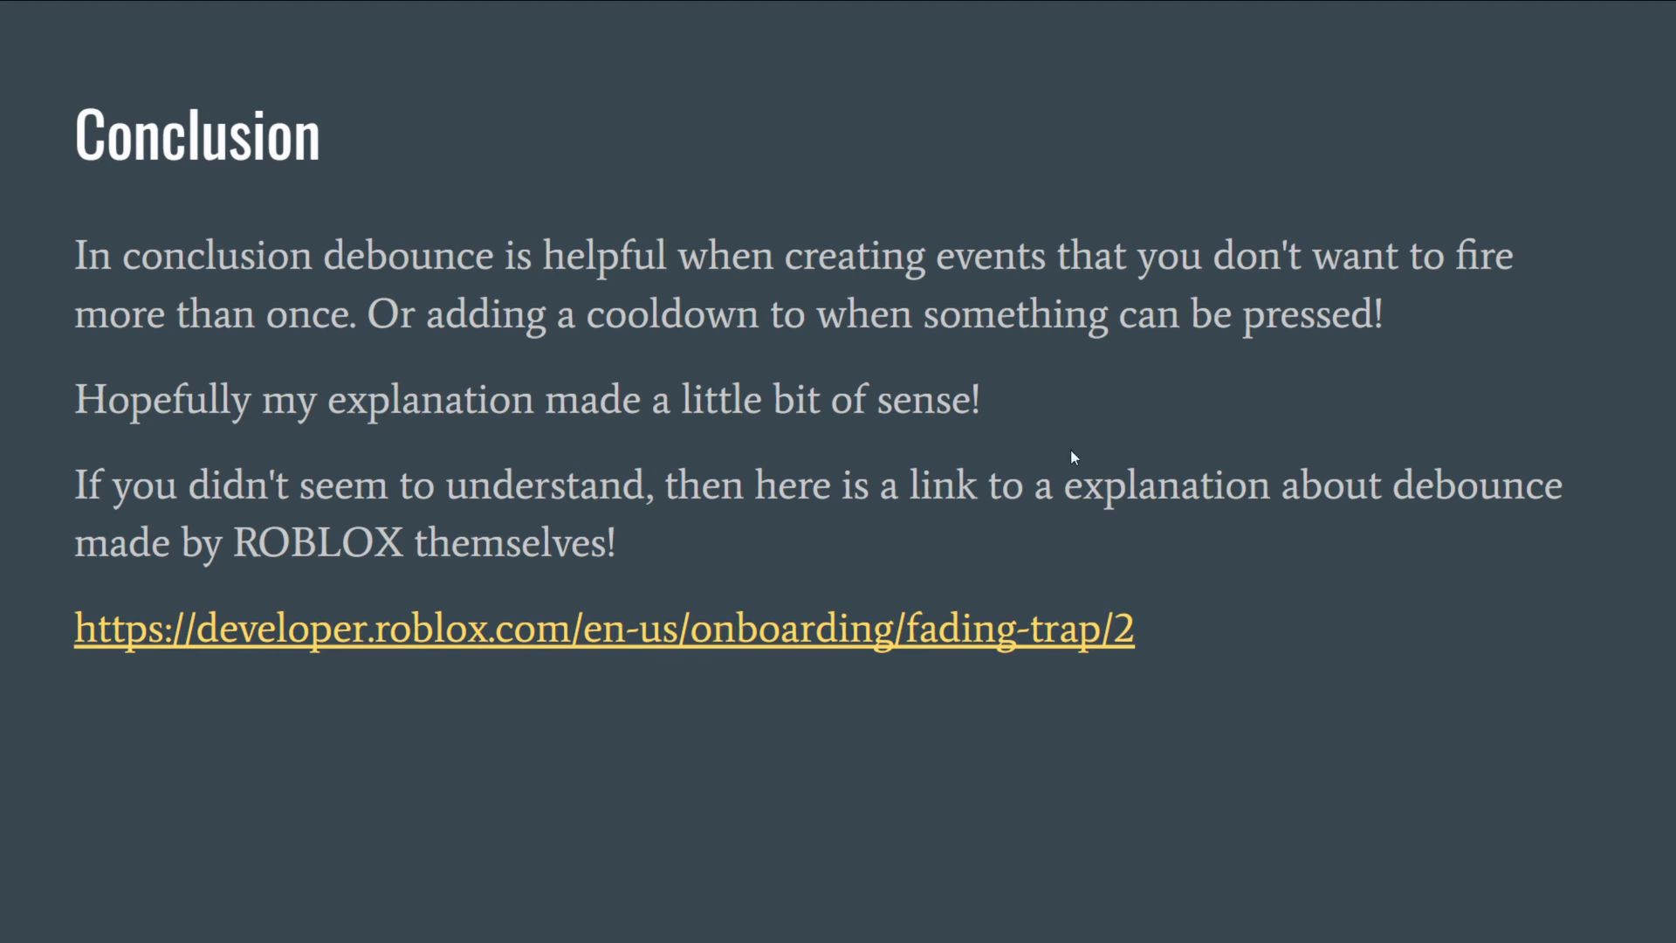
pyautogui.moveTo(212, 627)
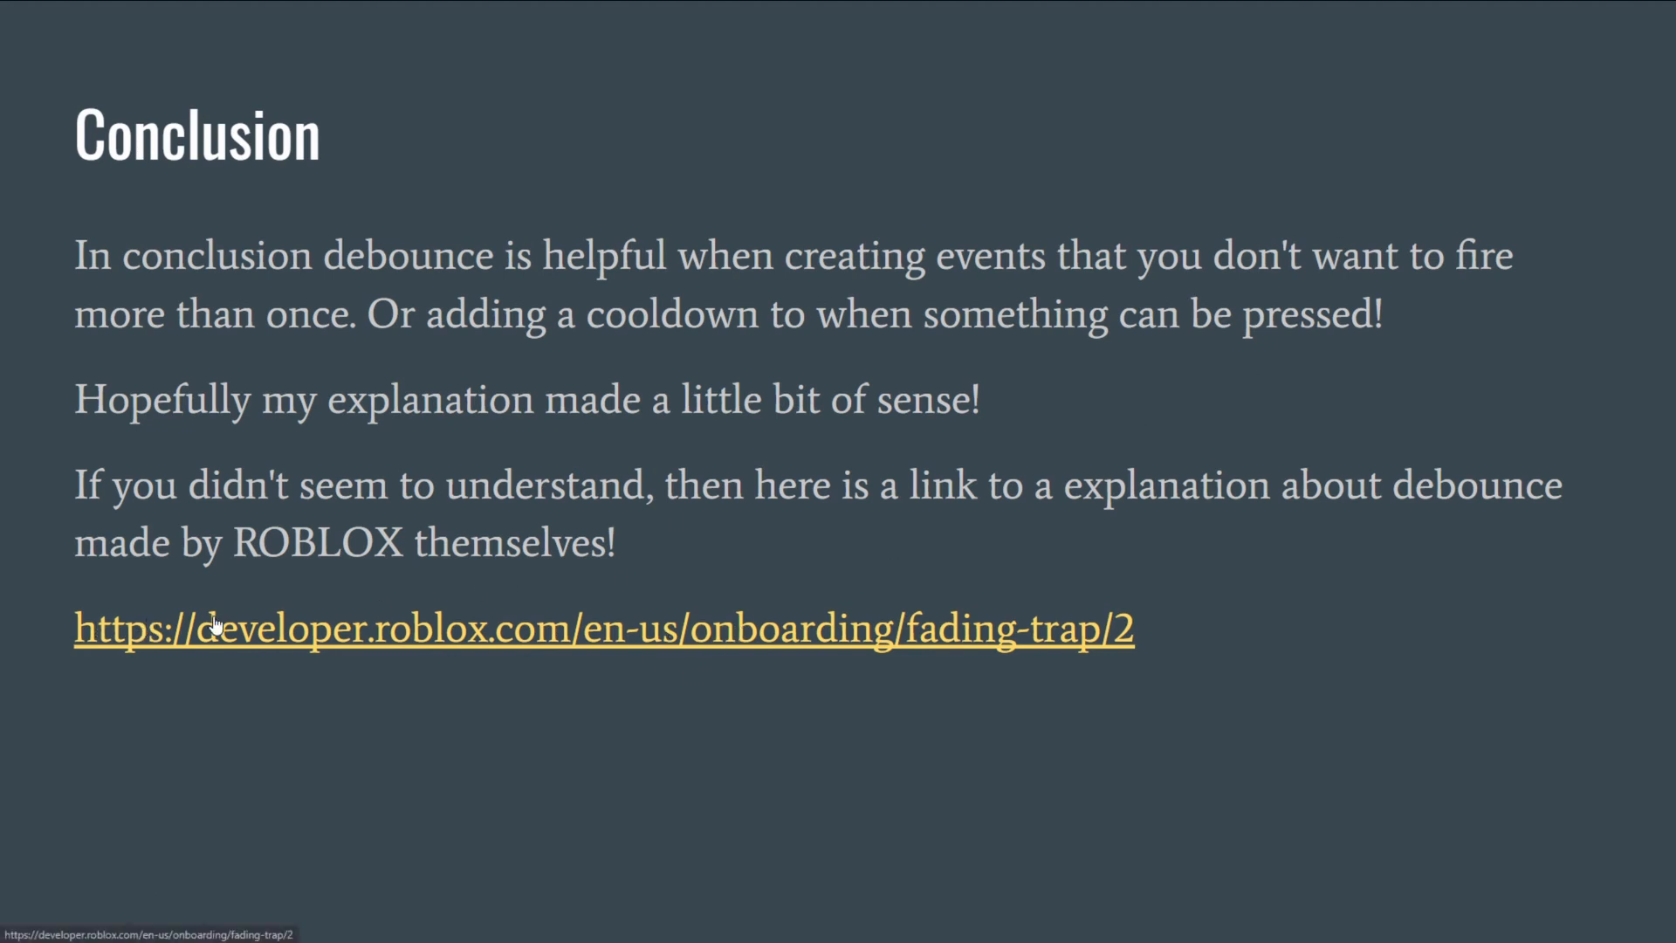
pyautogui.moveTo(192, 624)
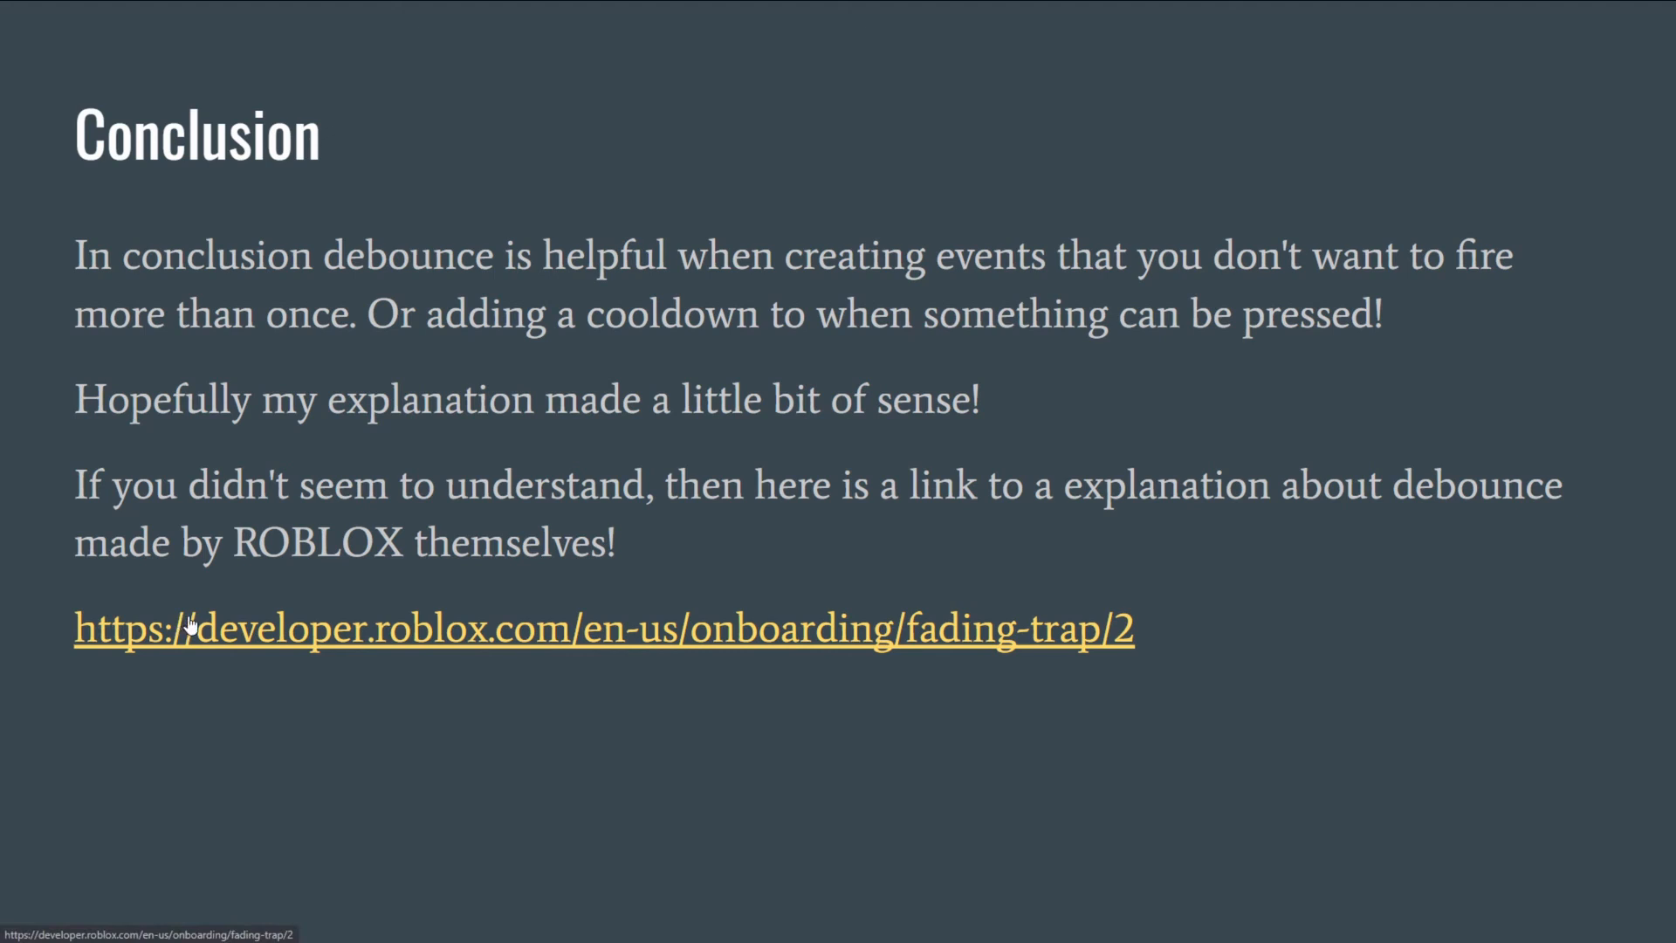
pyautogui.moveTo(677, 502)
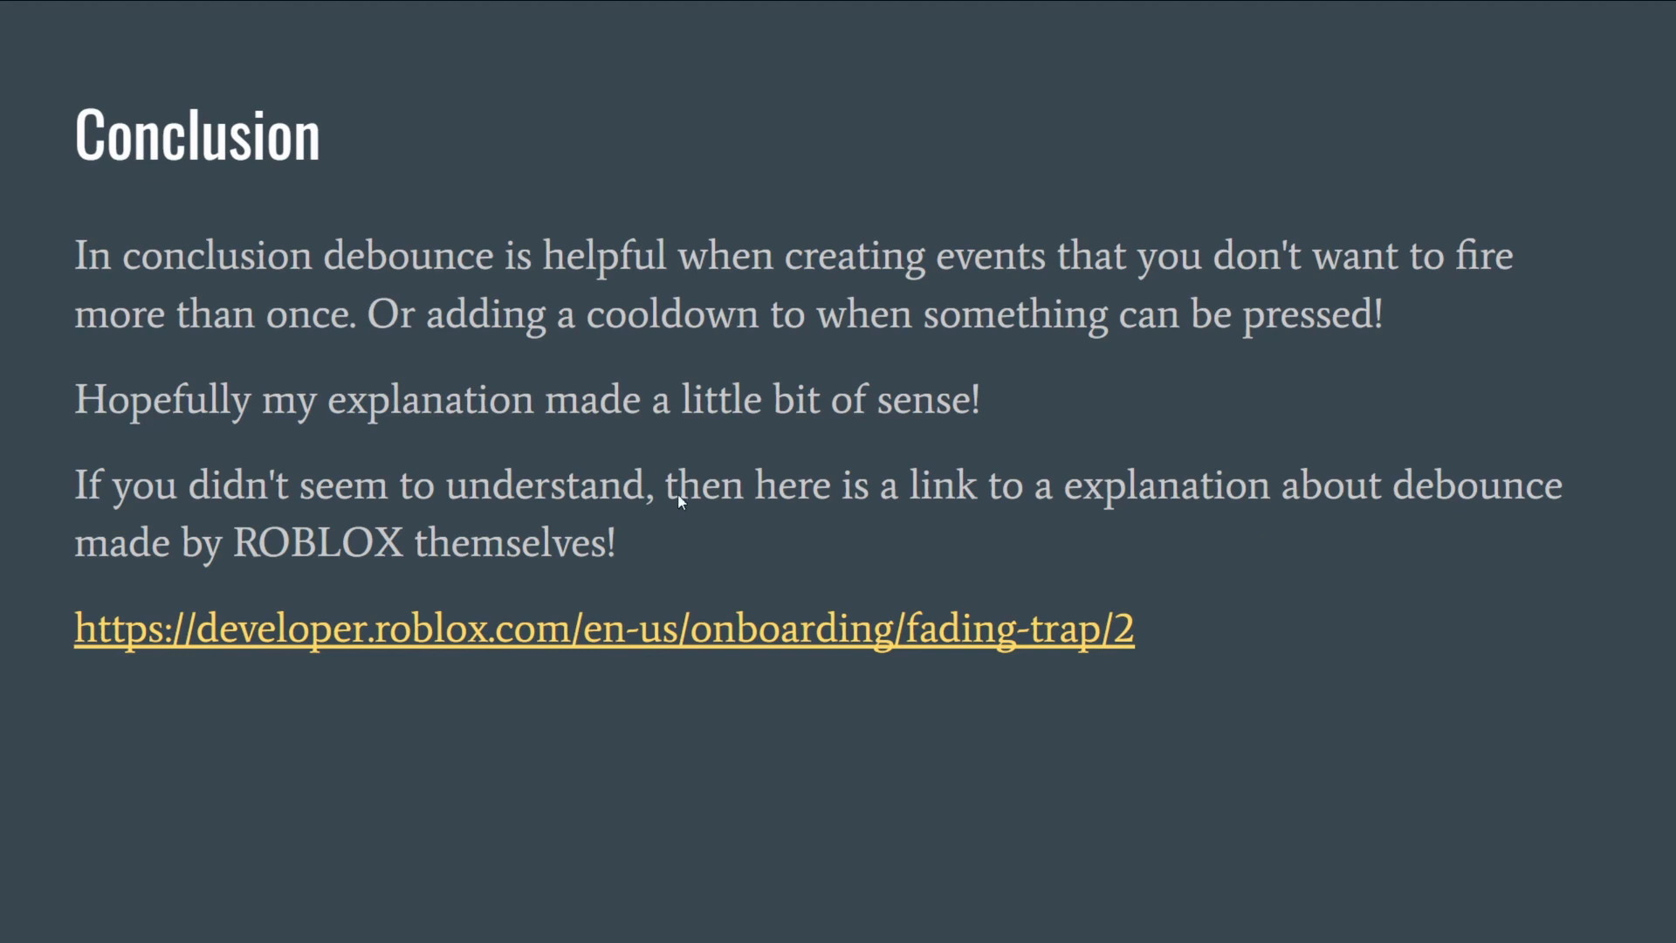
pyautogui.moveTo(793, 588)
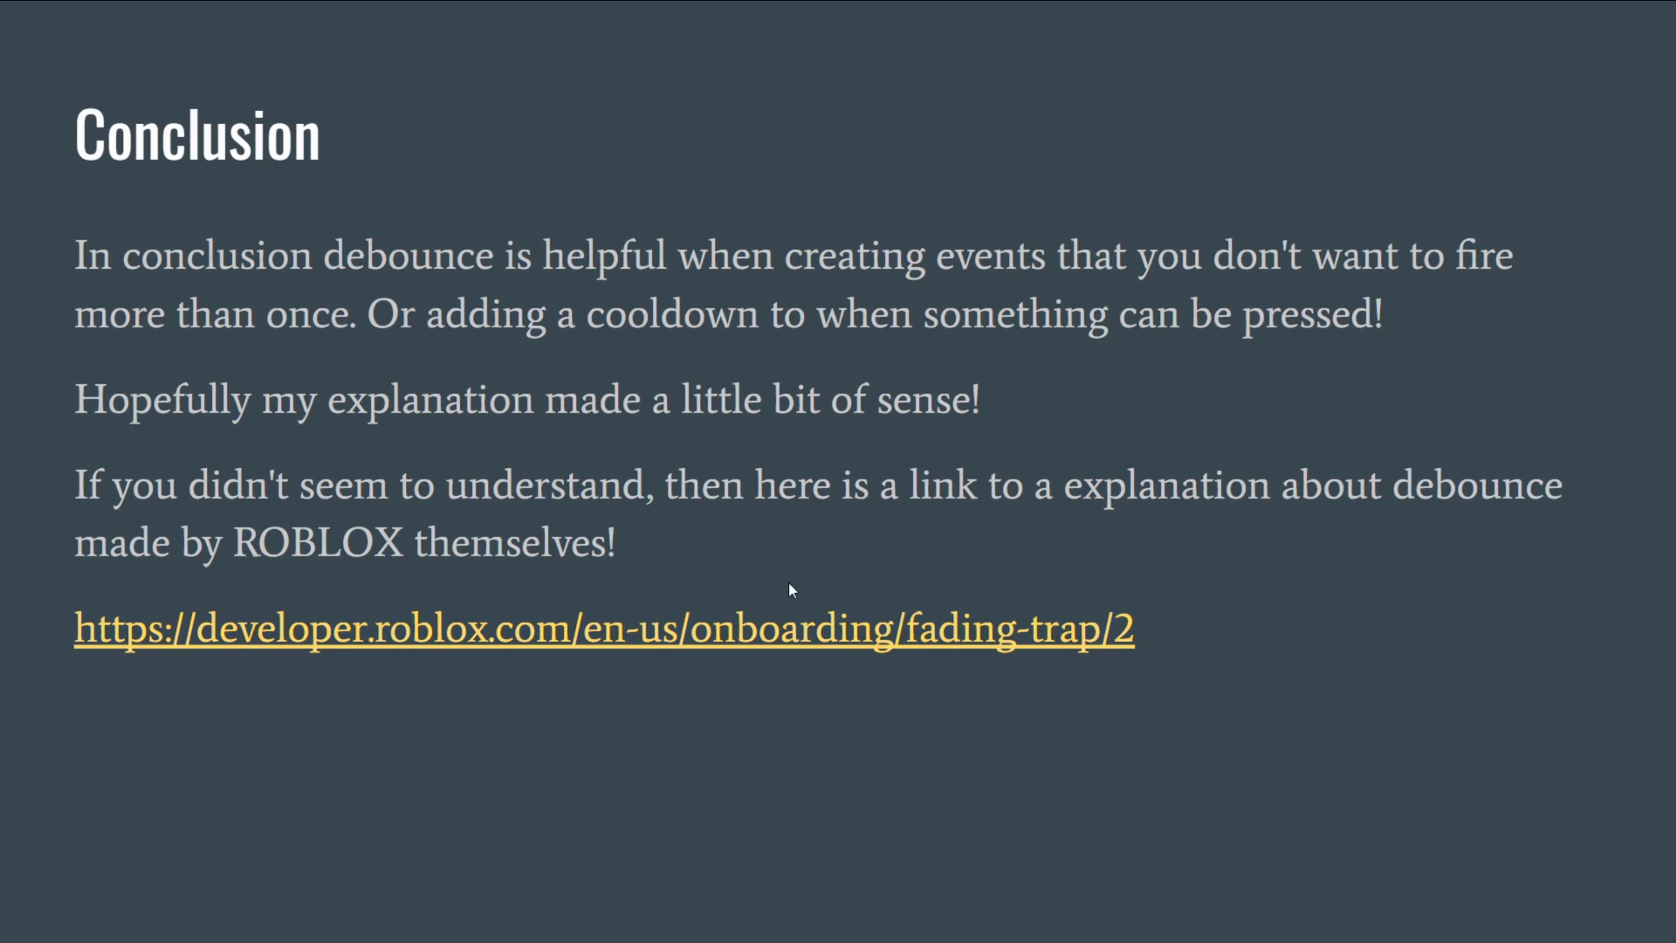
pyautogui.moveTo(809, 536)
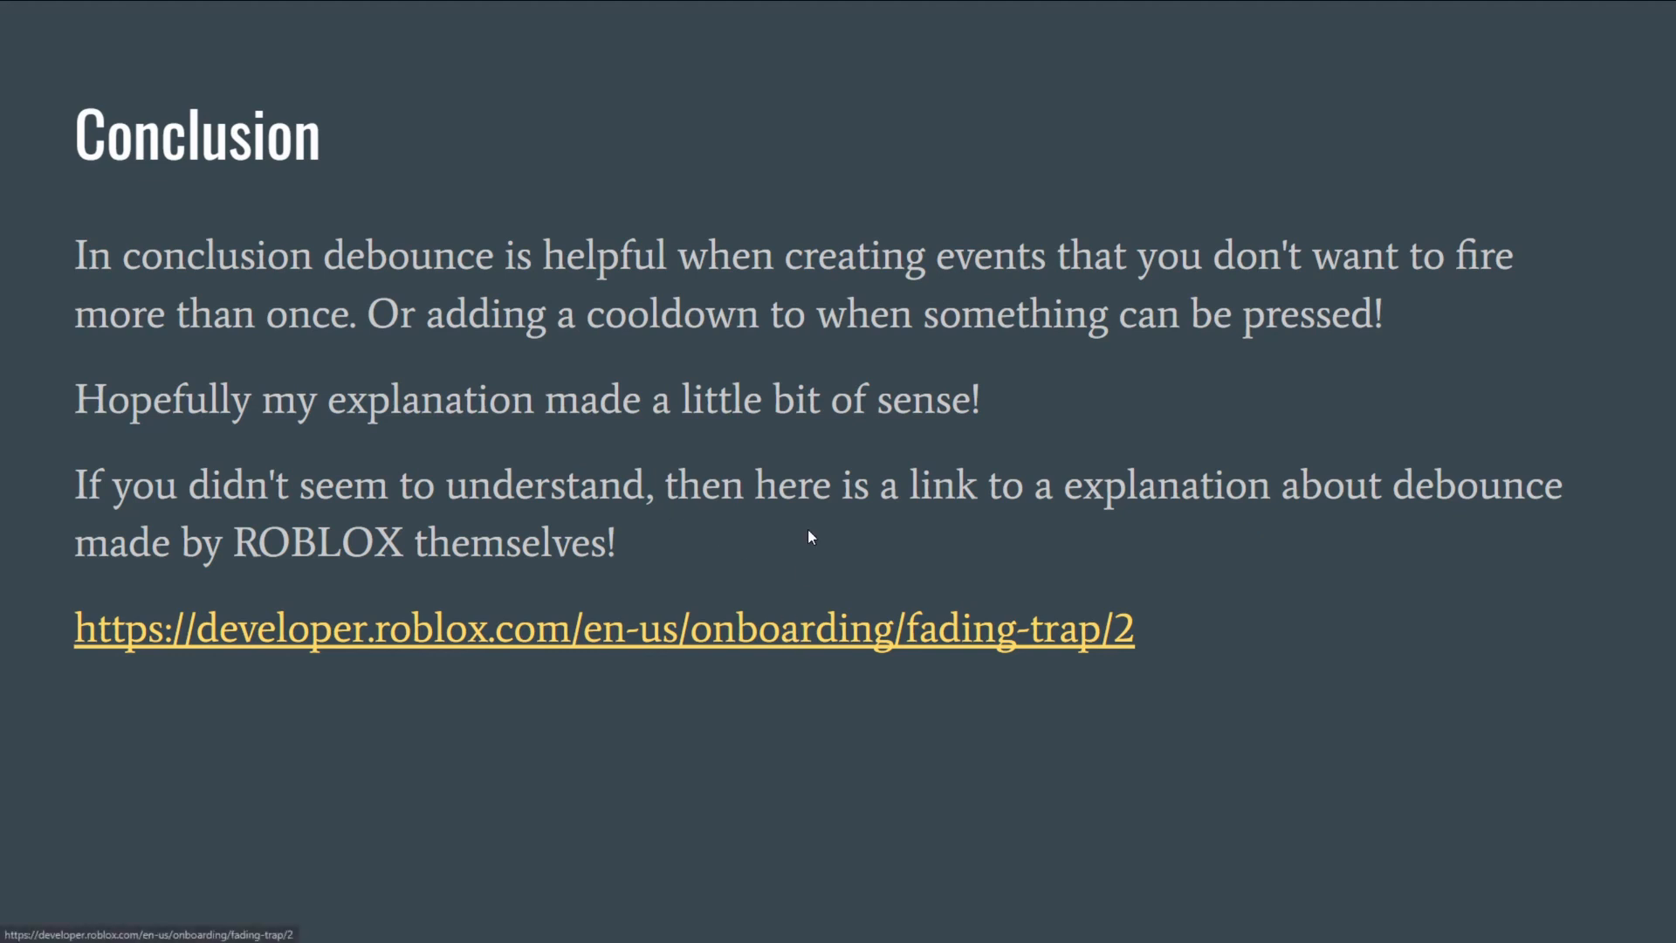